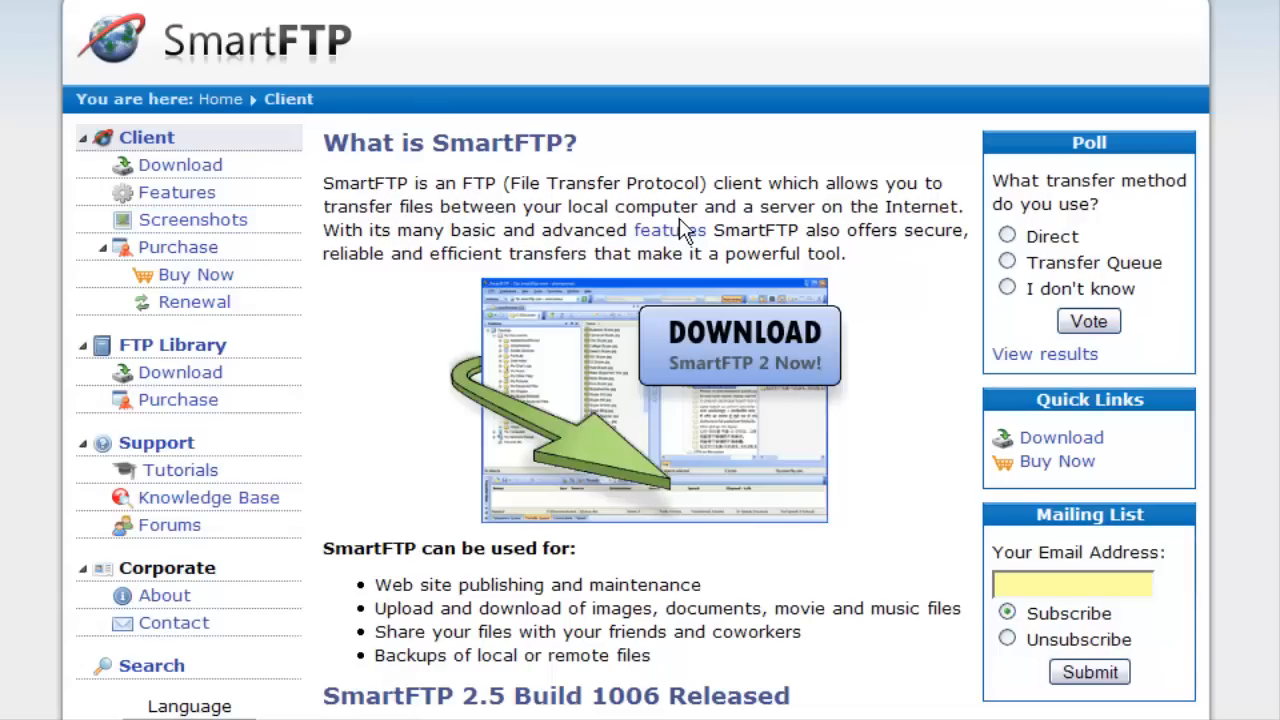
{"action": "mouse_move", "coordinate": [860, 487]}
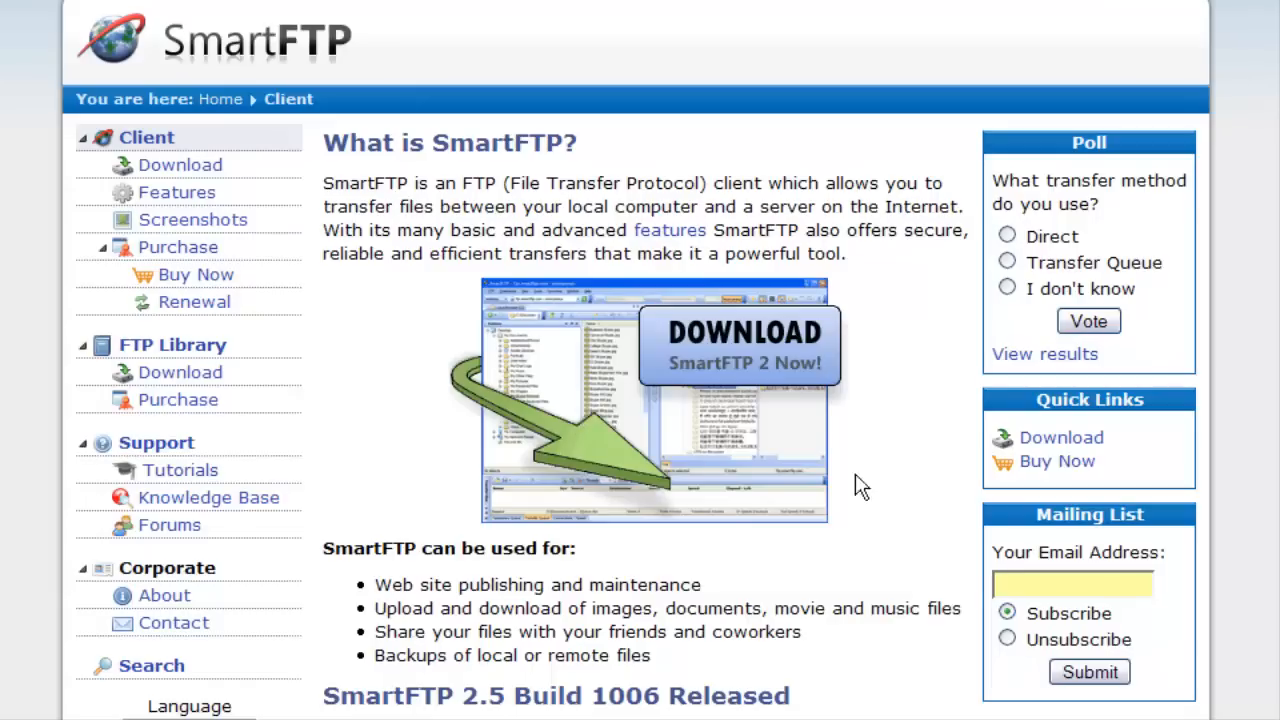
{"action": "mouse_move", "coordinate": [966, 415]}
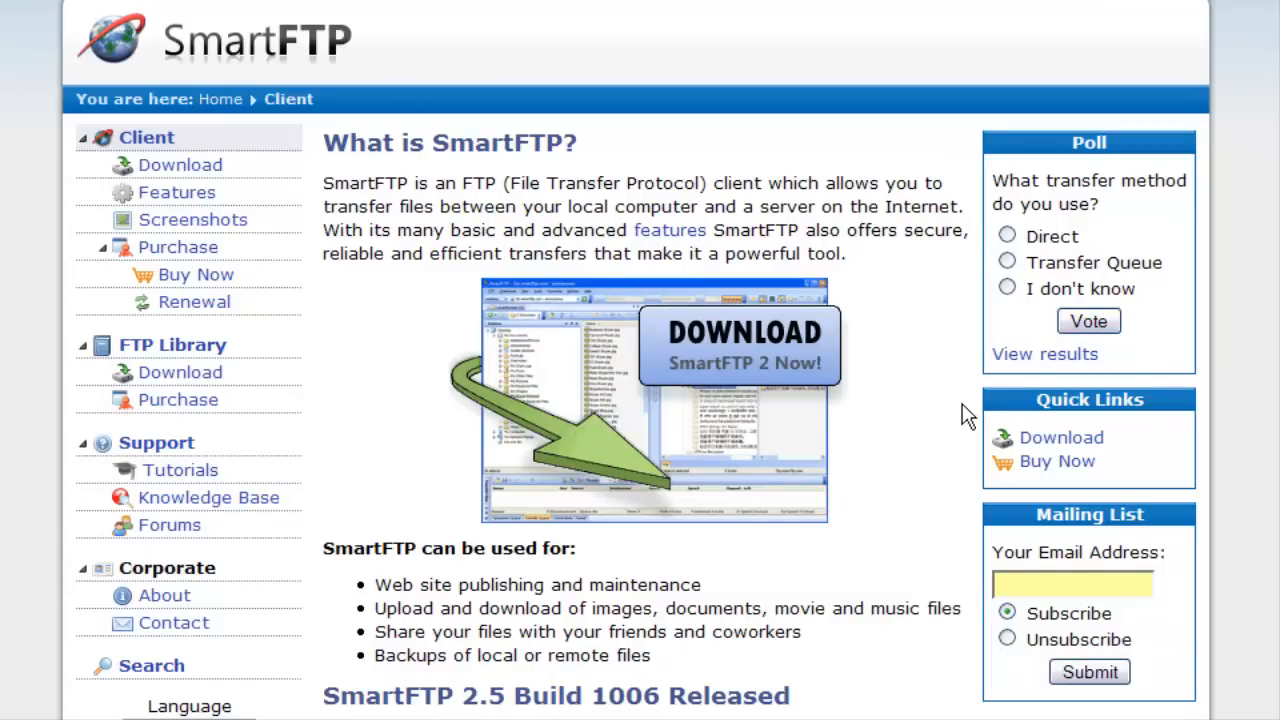
{"action": "mouse_move", "coordinate": [538, 222]}
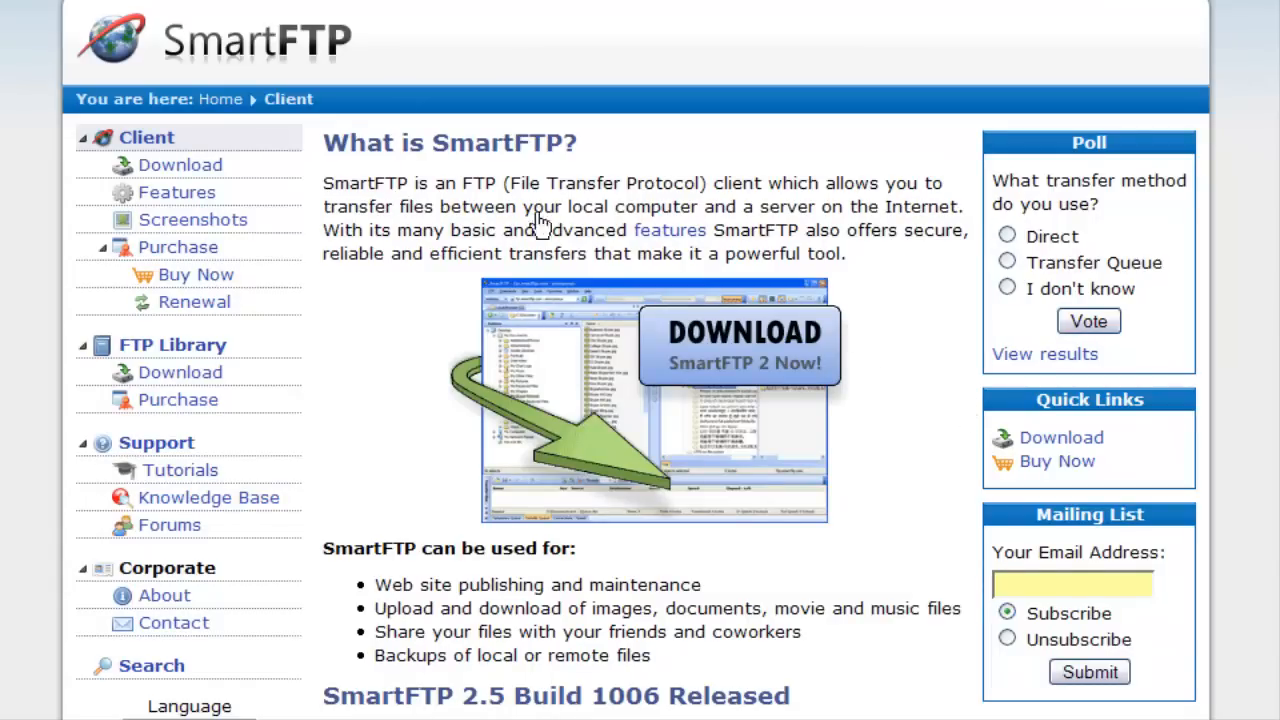
{"action": "mouse_move", "coordinate": [368, 56]}
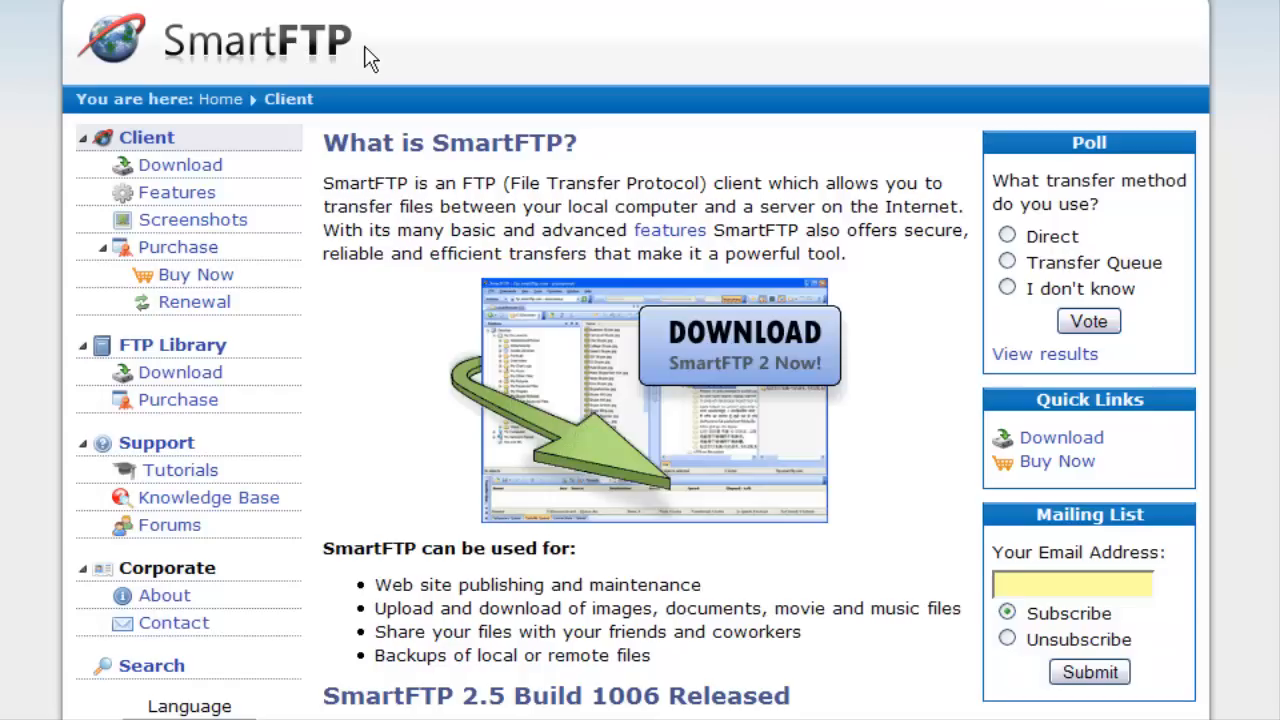
{"action": "mouse_move", "coordinate": [612, 285]}
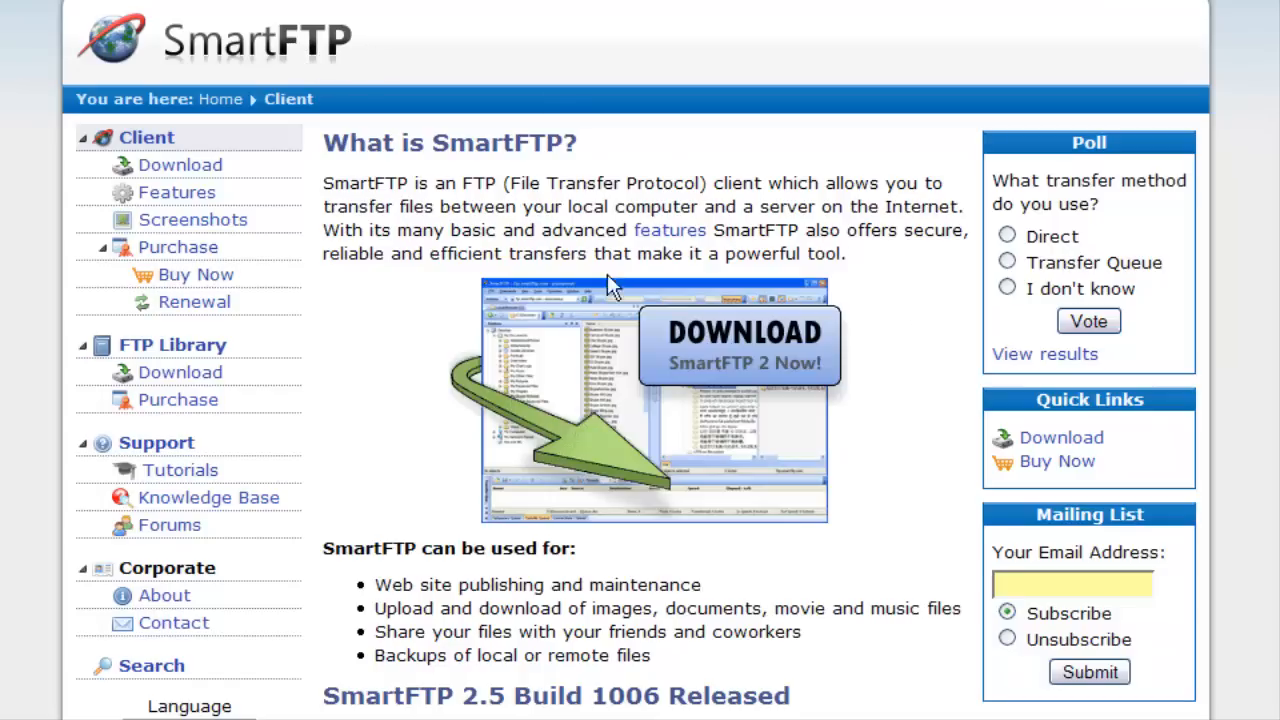
{"action": "mouse_move", "coordinate": [722, 388]}
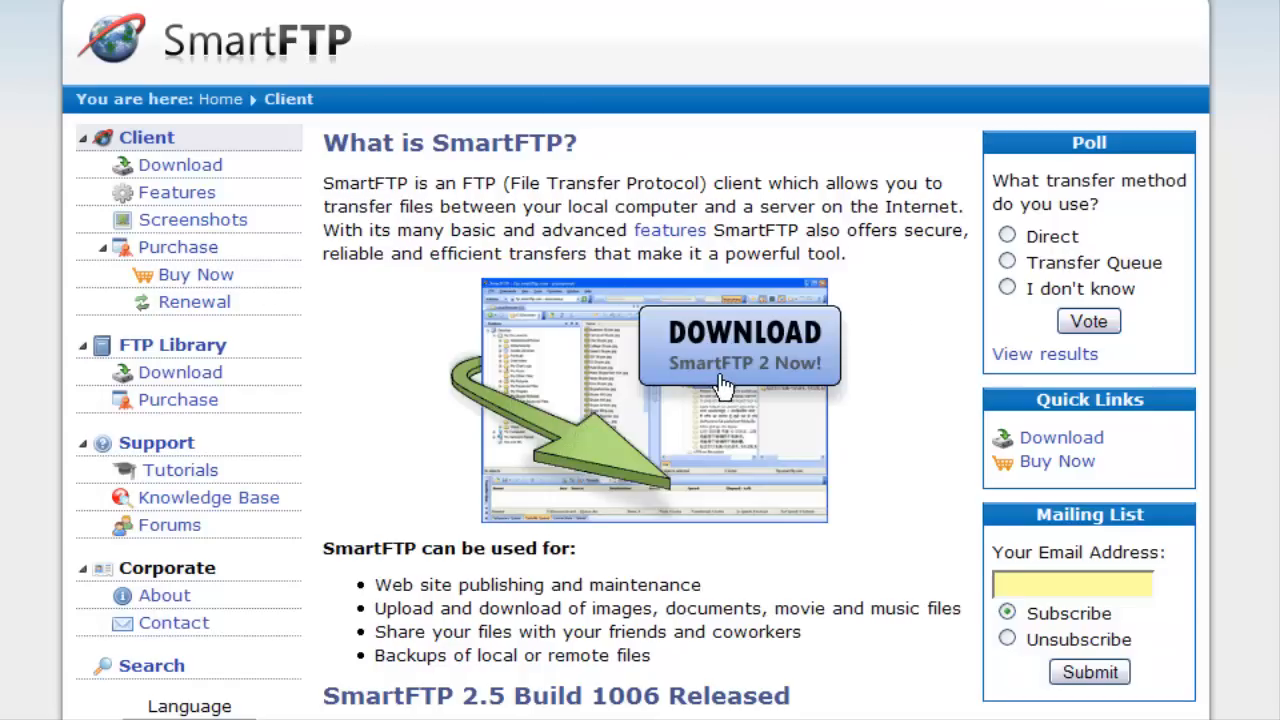
Start downloading the 32-bit SmartFTP Client installer, SFTPMSI.exe, from Download.com.
{"action": "left_click", "coordinate": [738, 345]}
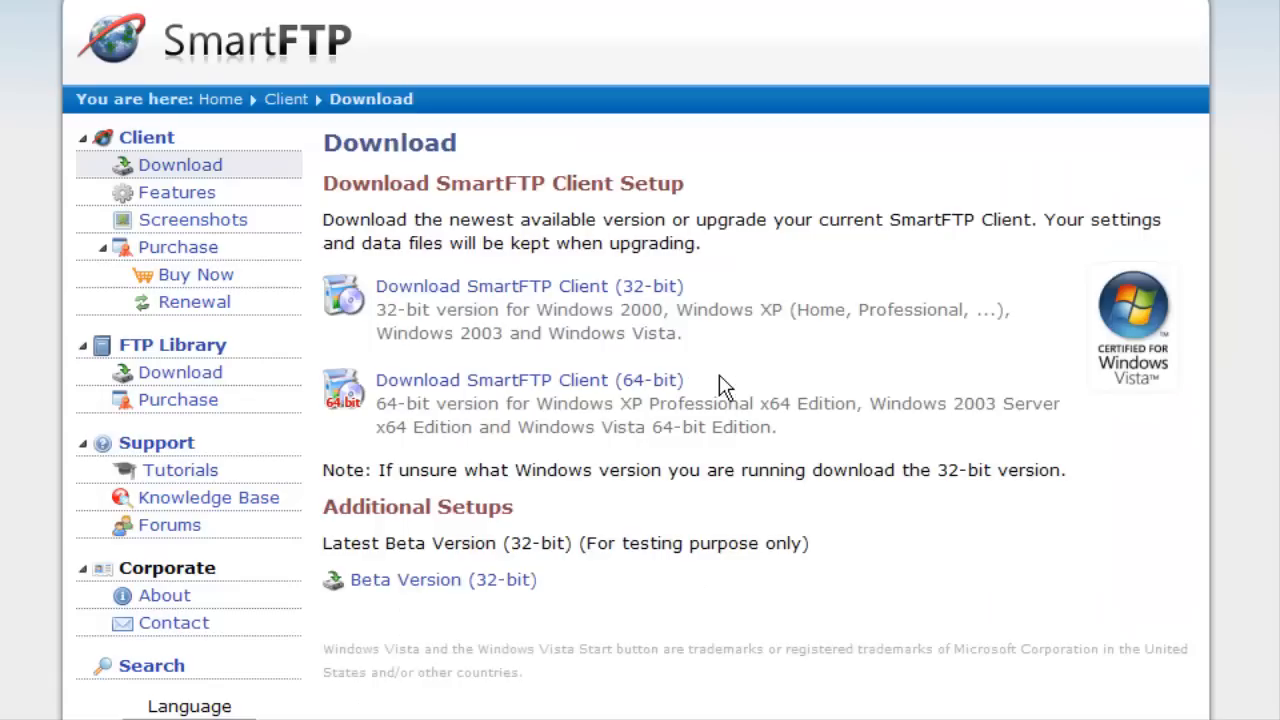
{"action": "mouse_move", "coordinate": [500, 287]}
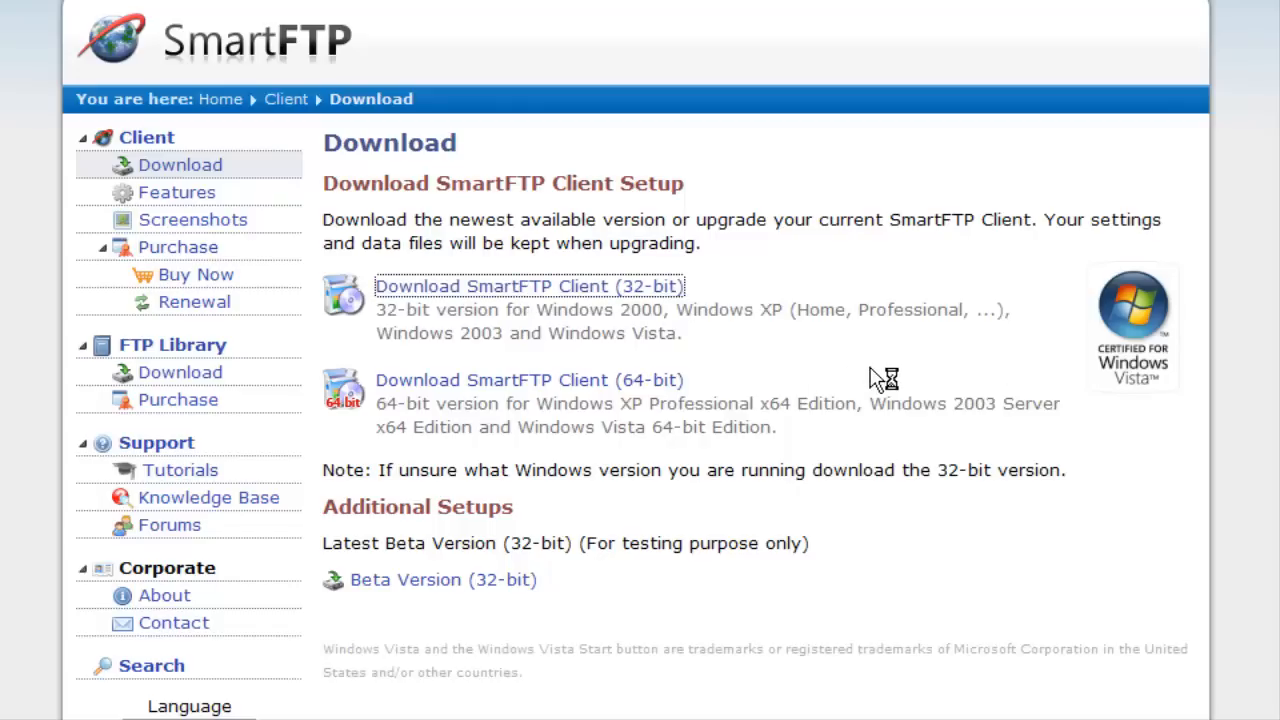
{"action": "left_click", "coordinate": [529, 286]}
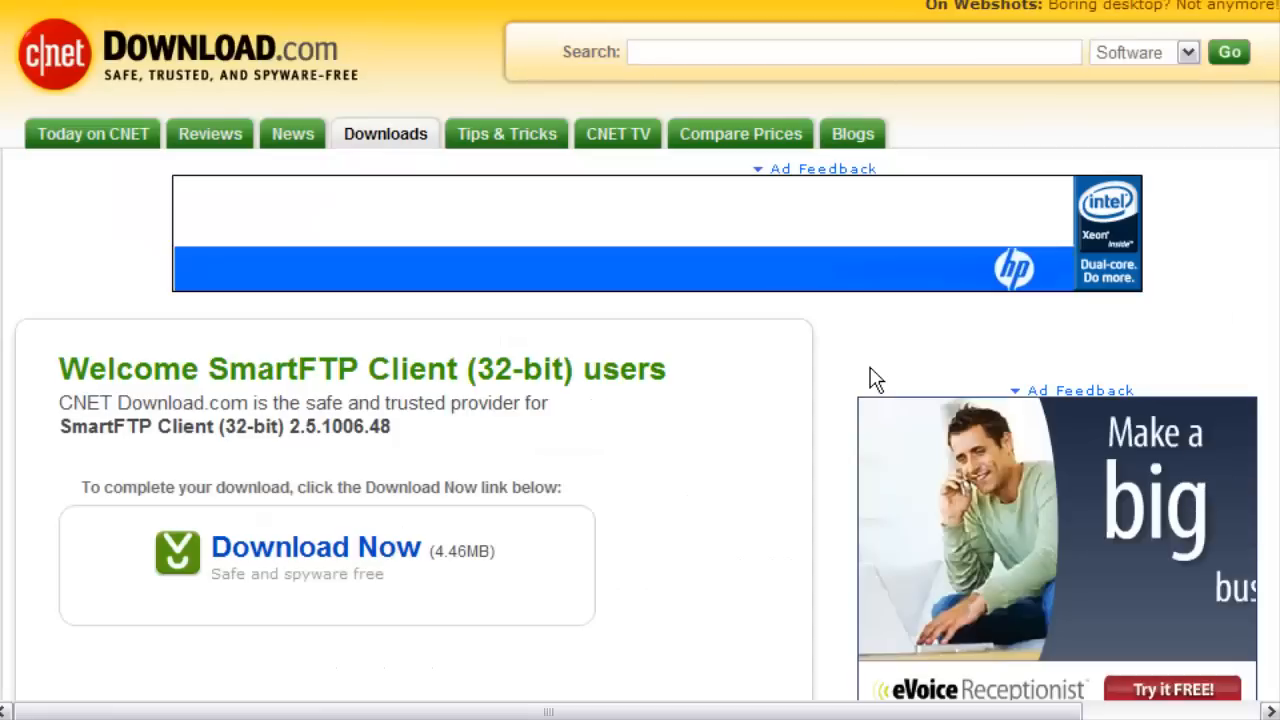
{"action": "scroll", "scroll_direction": "down", "scroll_amount": 3}
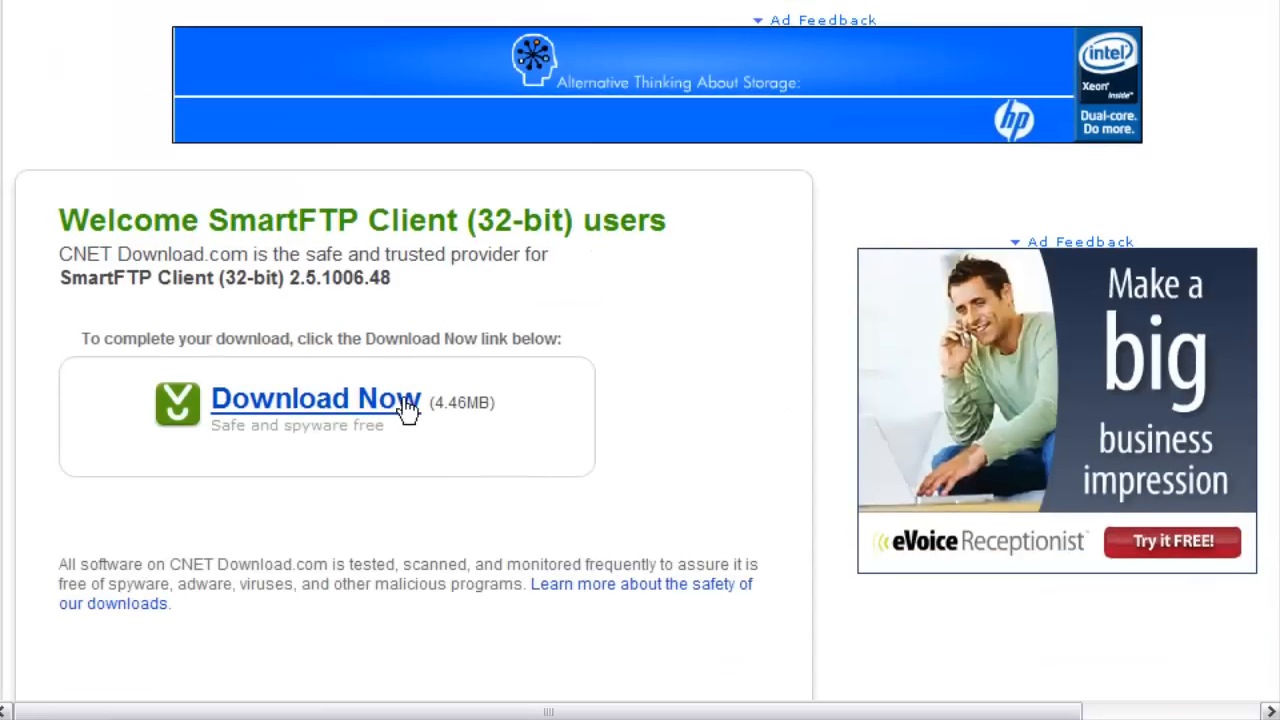
{"action": "left_click", "coordinate": [315, 397]}
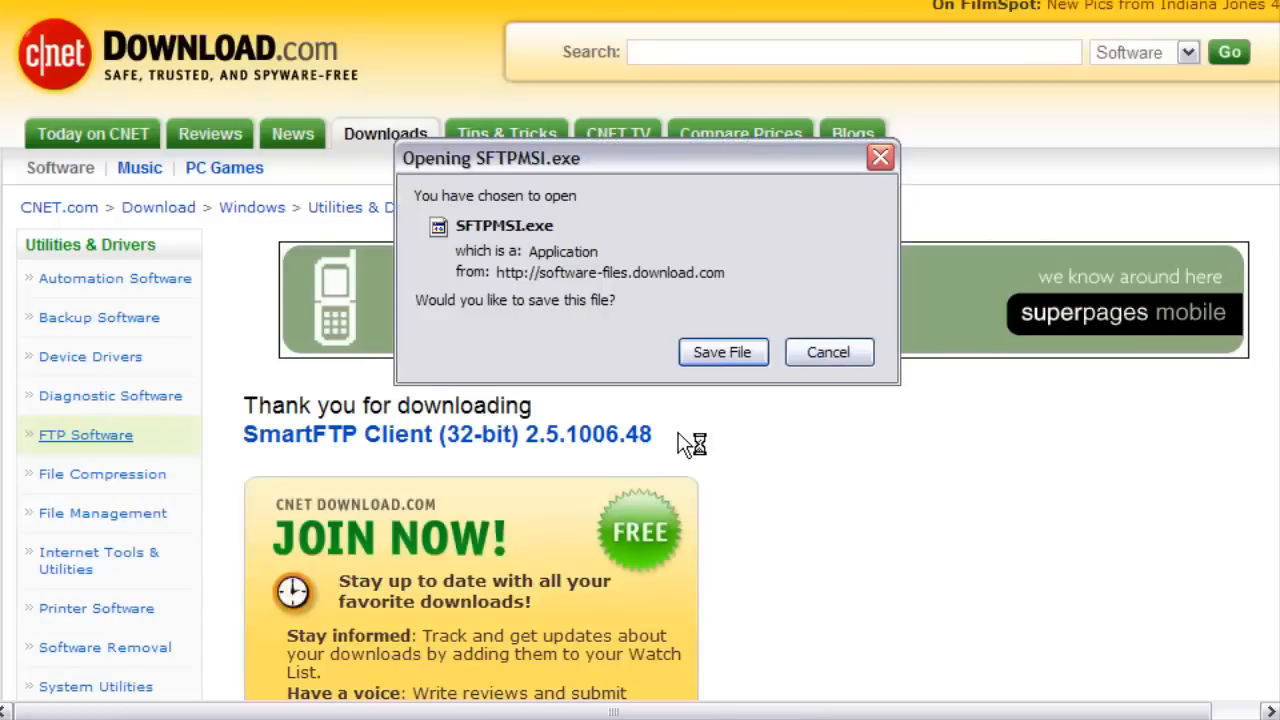
{"action": "mouse_move", "coordinate": [686, 475]}
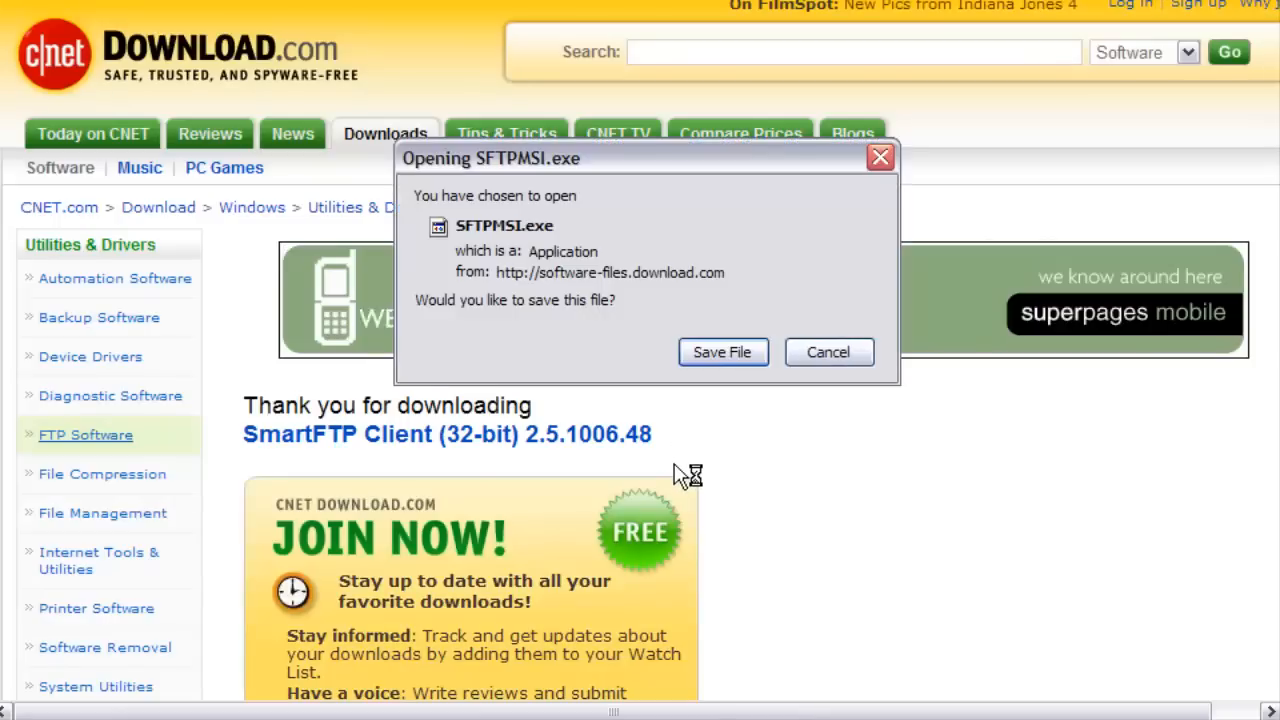
Save and install SFTPMSI.exe, finishing setup with Launch SmartFTP Client checked.
{"action": "left_click", "coordinate": [828, 352]}
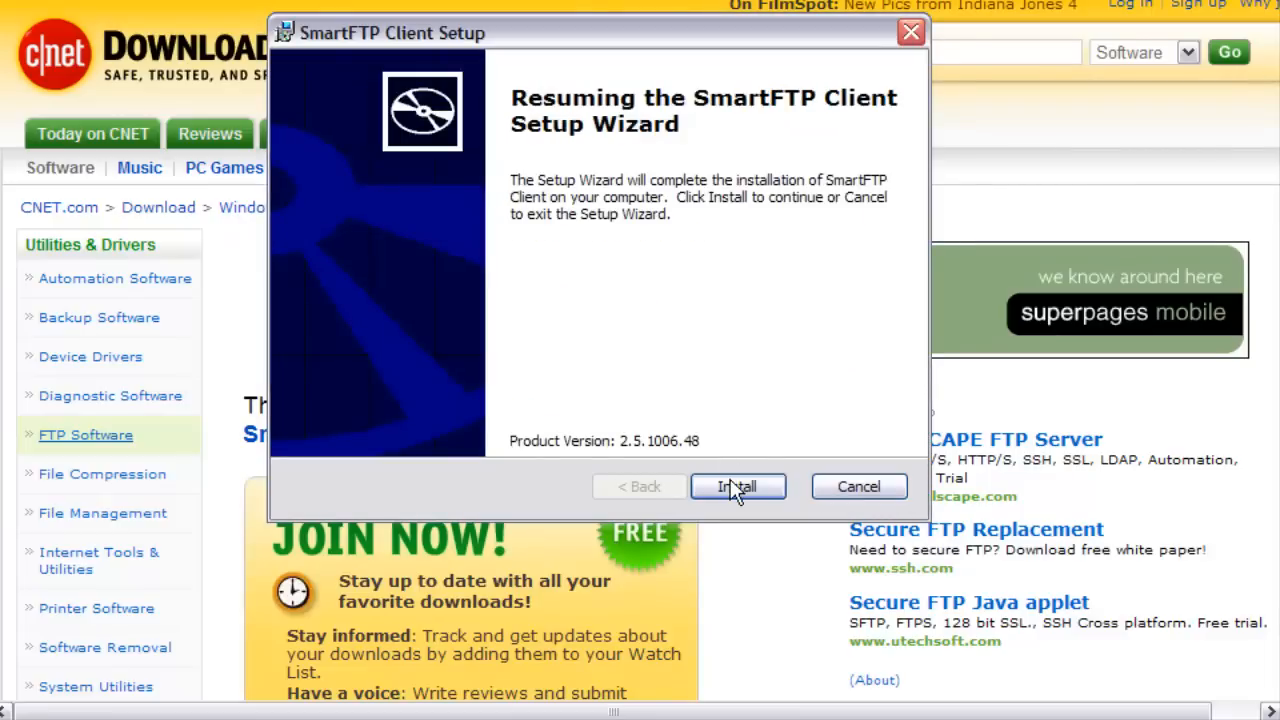
{"action": "left_click", "coordinate": [738, 486]}
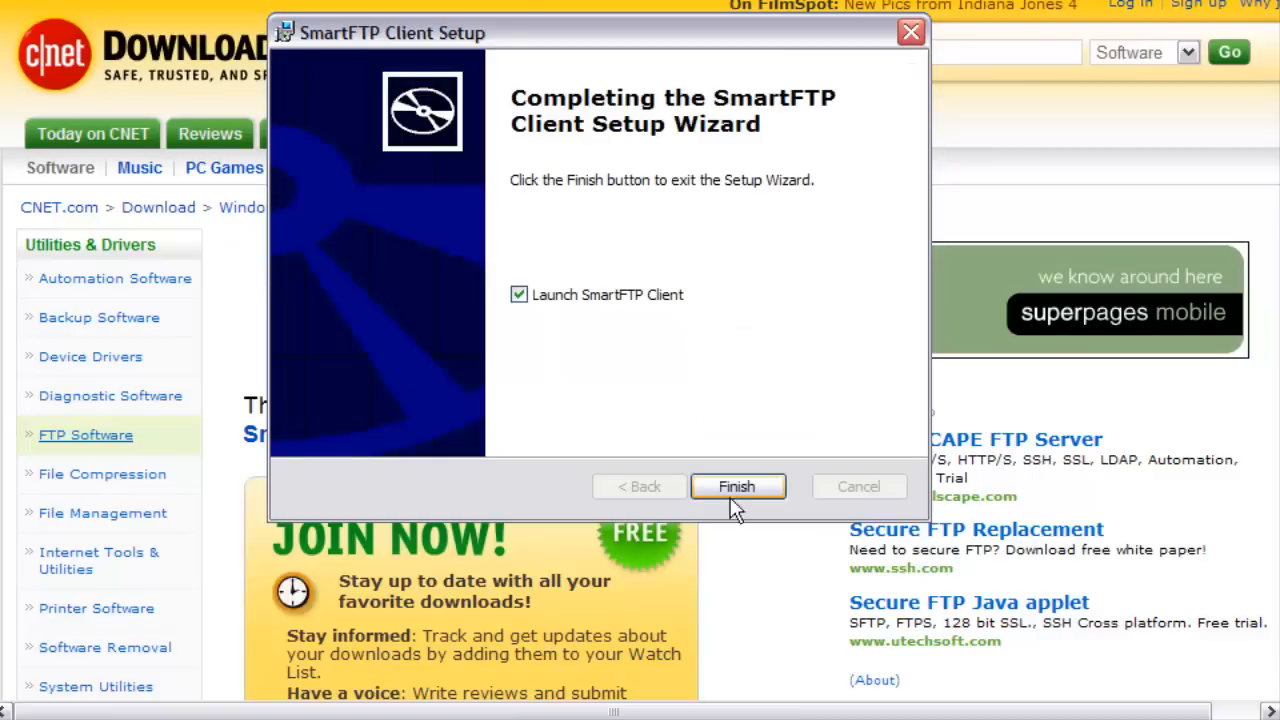
{"action": "mouse_move", "coordinate": [640, 303]}
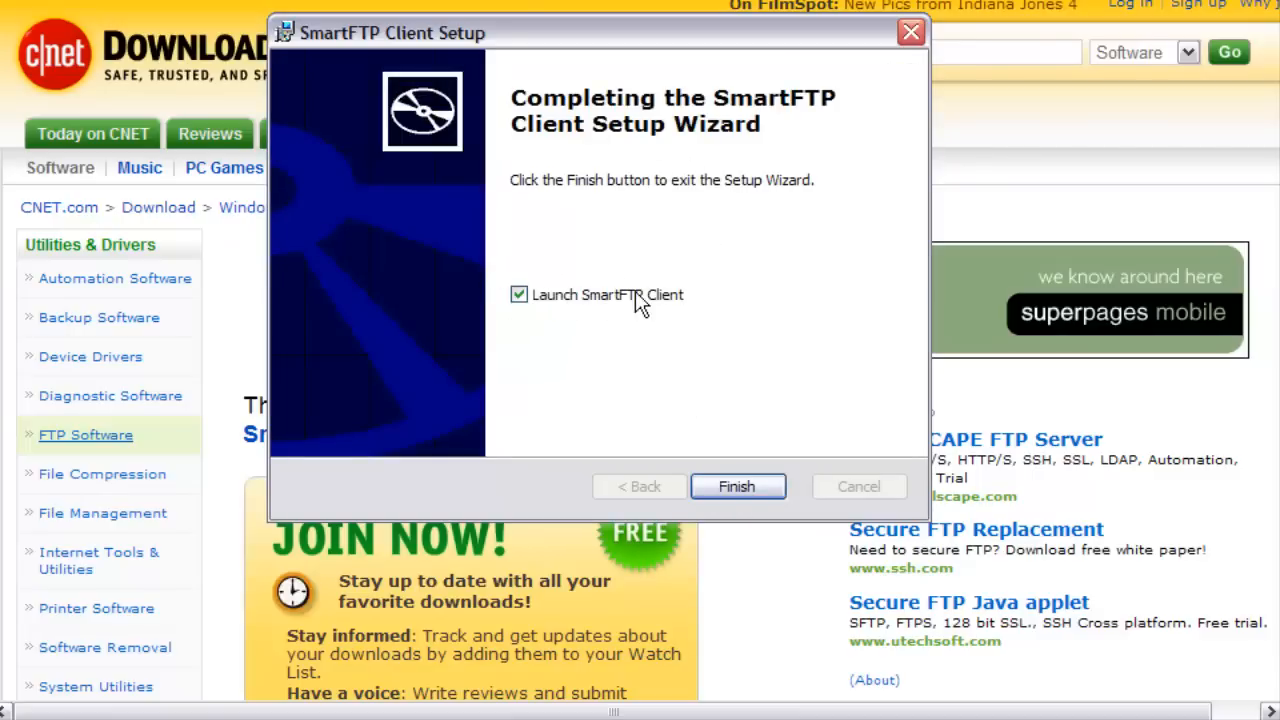
{"action": "mouse_move", "coordinate": [686, 315]}
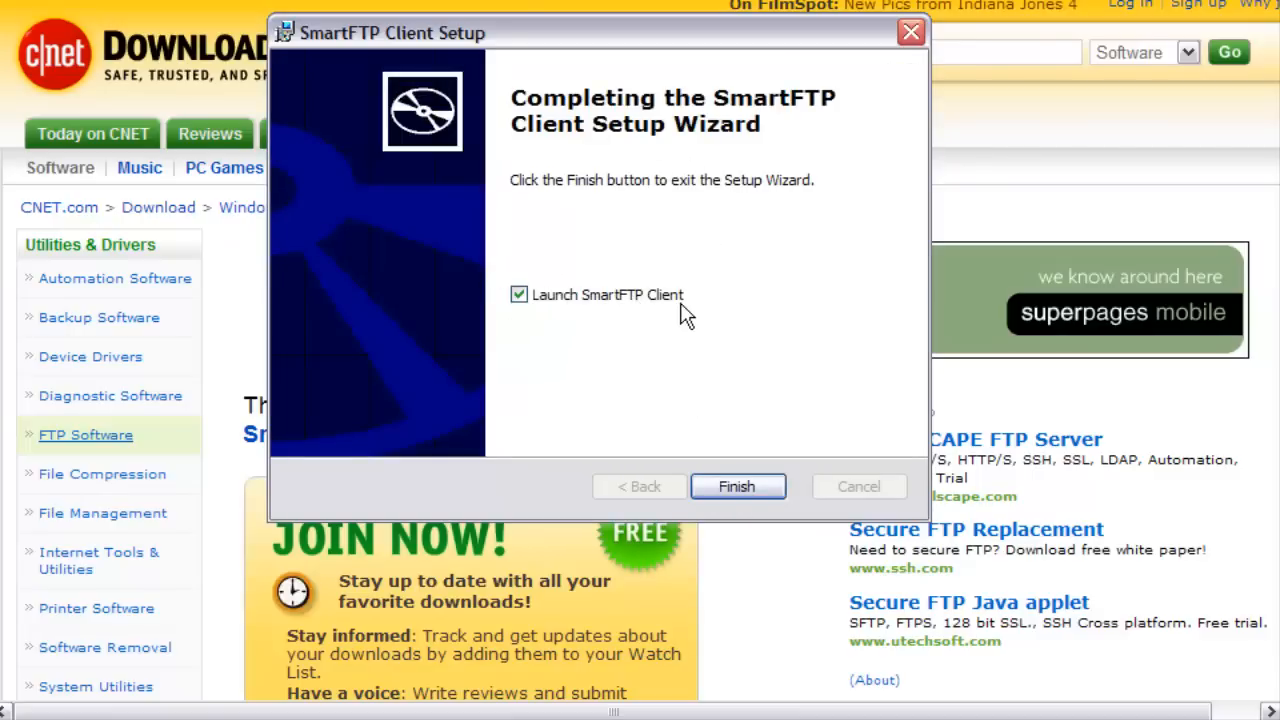
{"action": "mouse_move", "coordinate": [639, 413]}
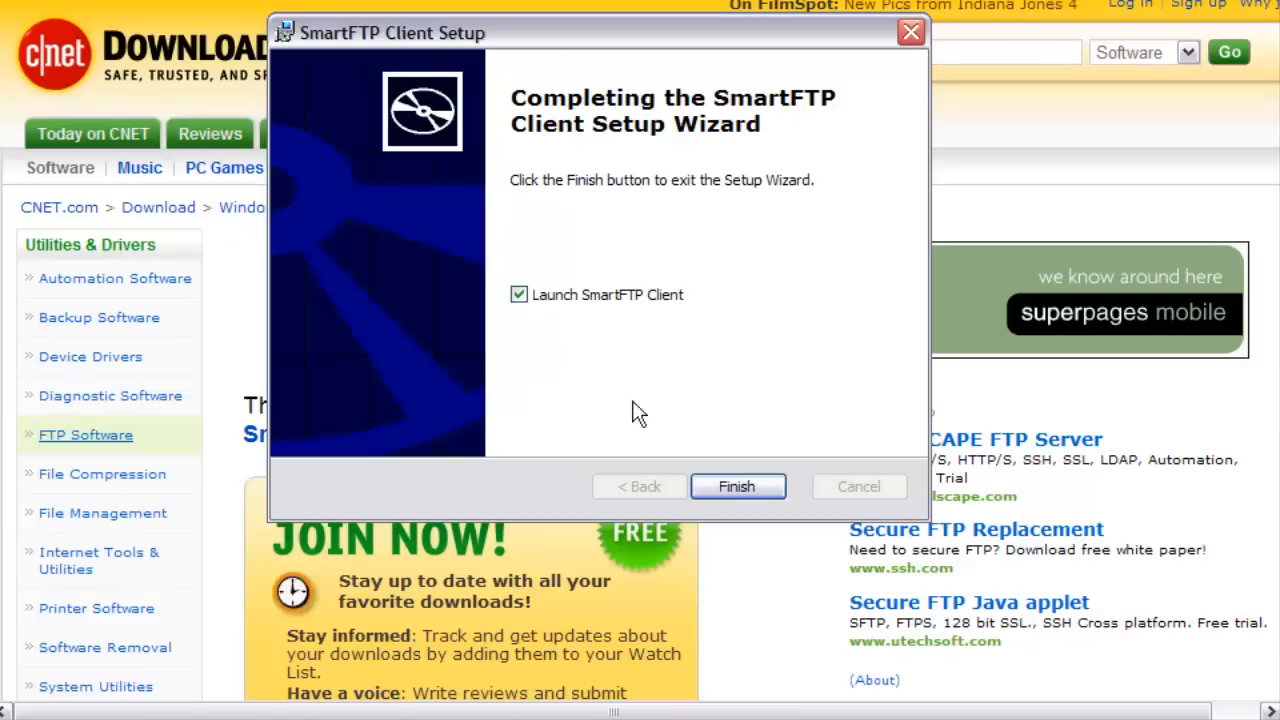
{"action": "left_click", "coordinate": [737, 486]}
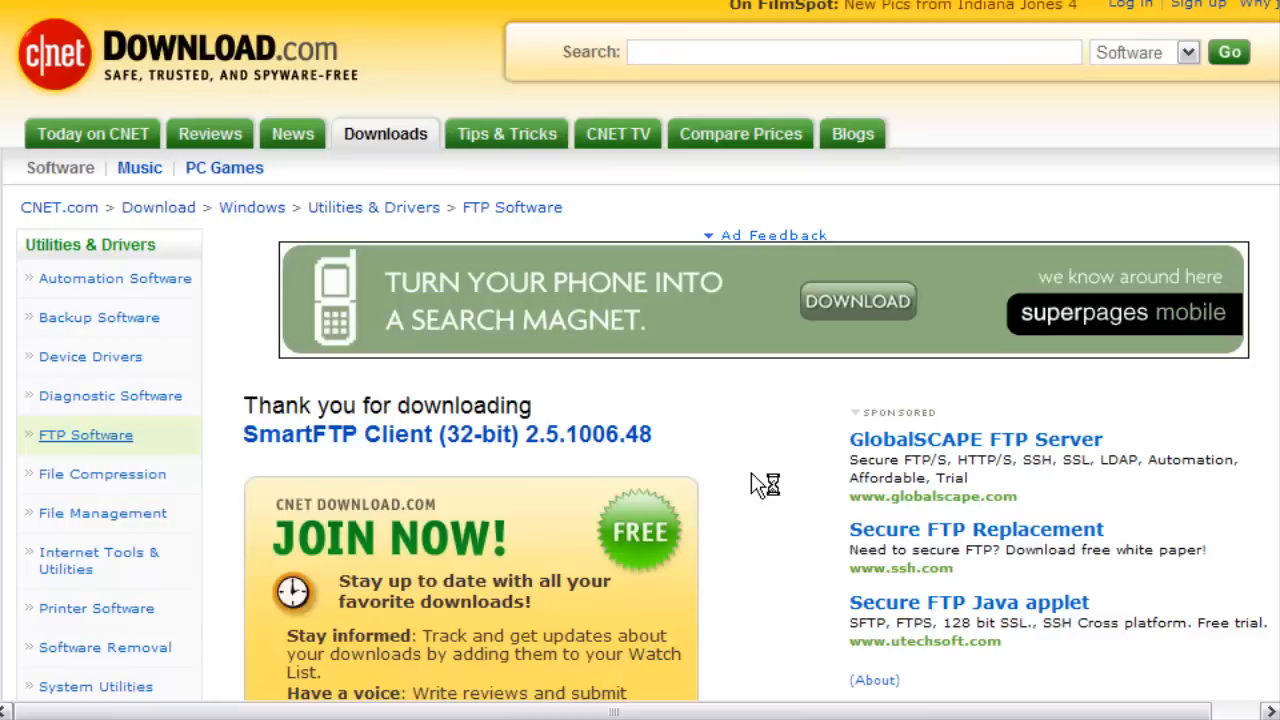
{"action": "mouse_move", "coordinate": [757, 485]}
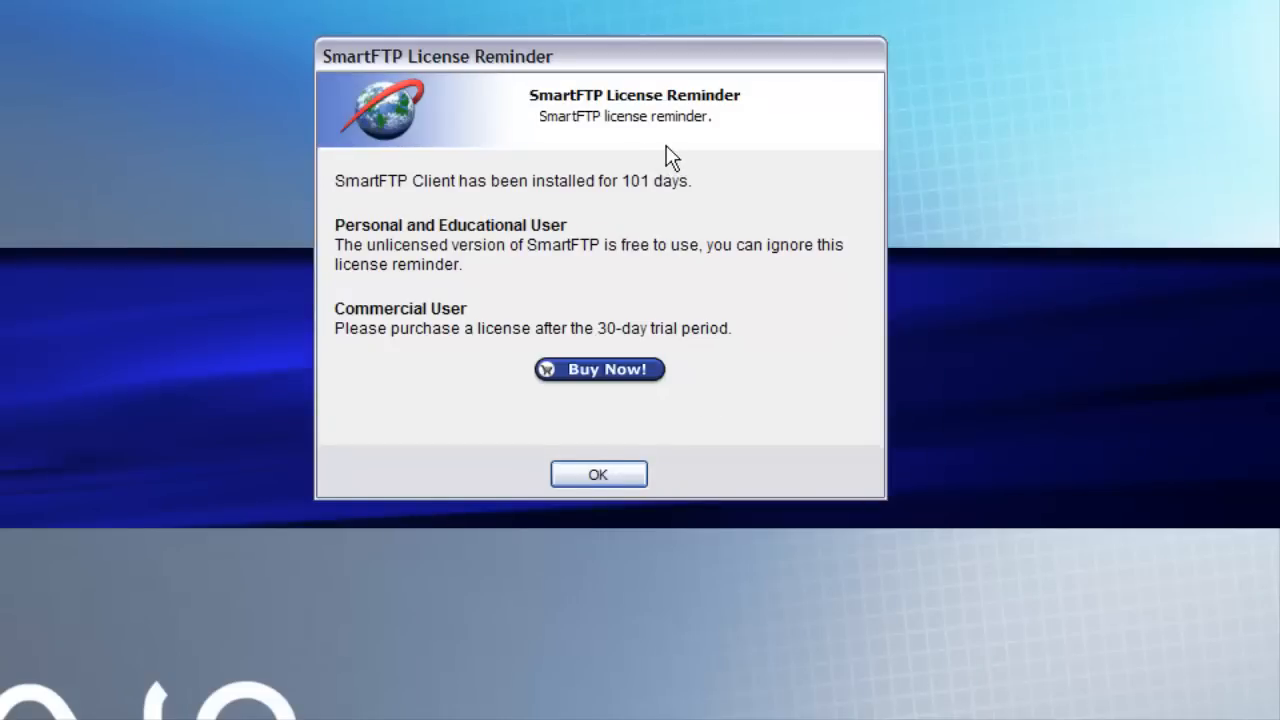
{"action": "mouse_move", "coordinate": [565, 110]}
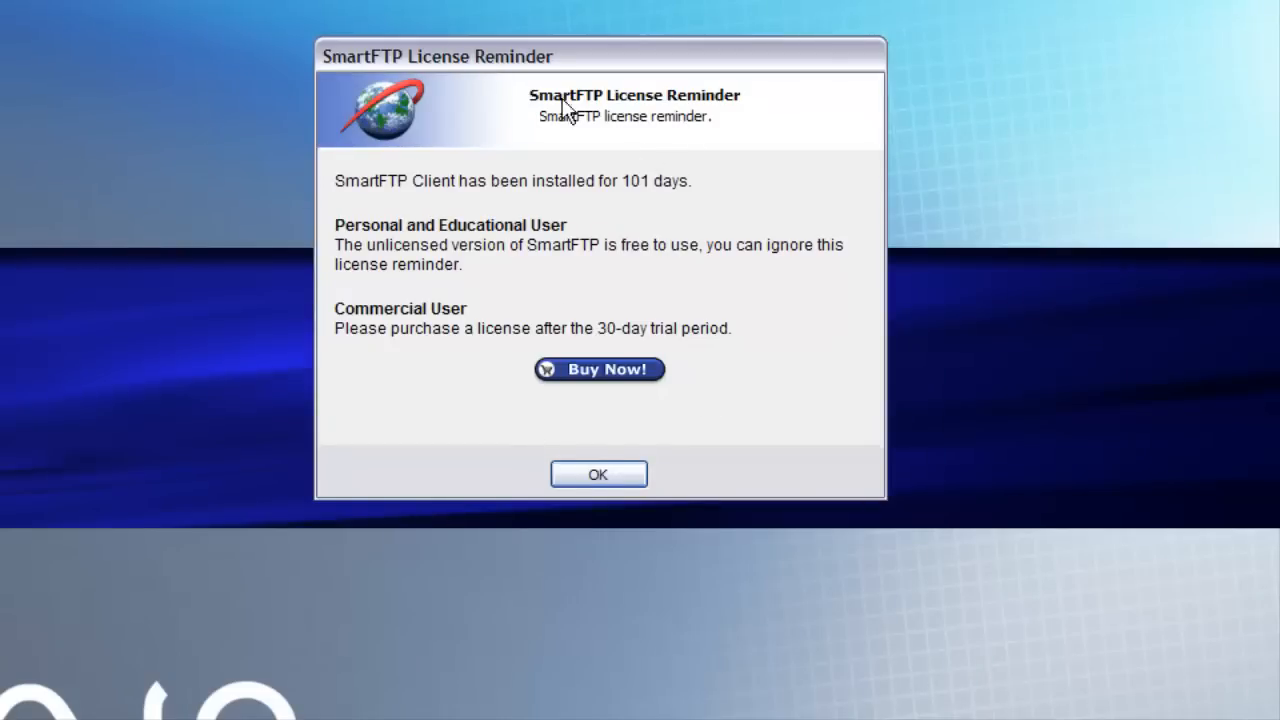
{"action": "mouse_move", "coordinate": [595, 371]}
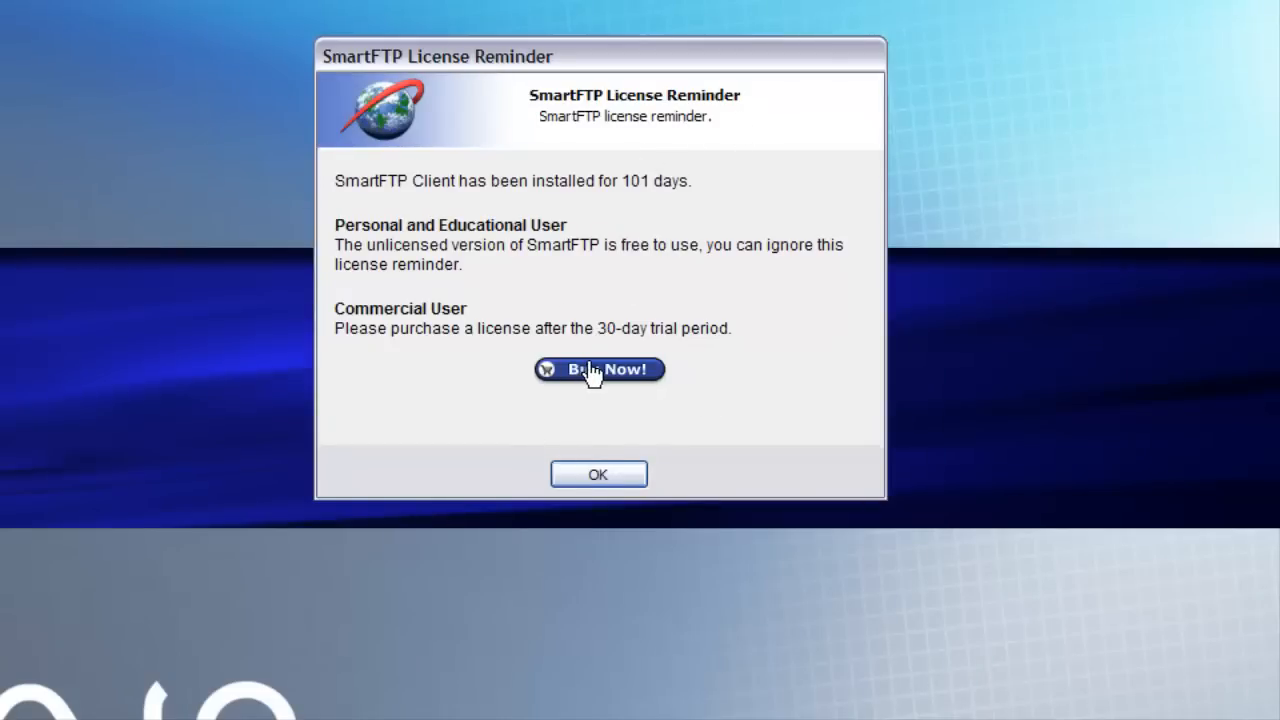
Dismiss the SmartFTP License Reminder with OK.
{"action": "left_click", "coordinate": [597, 474]}
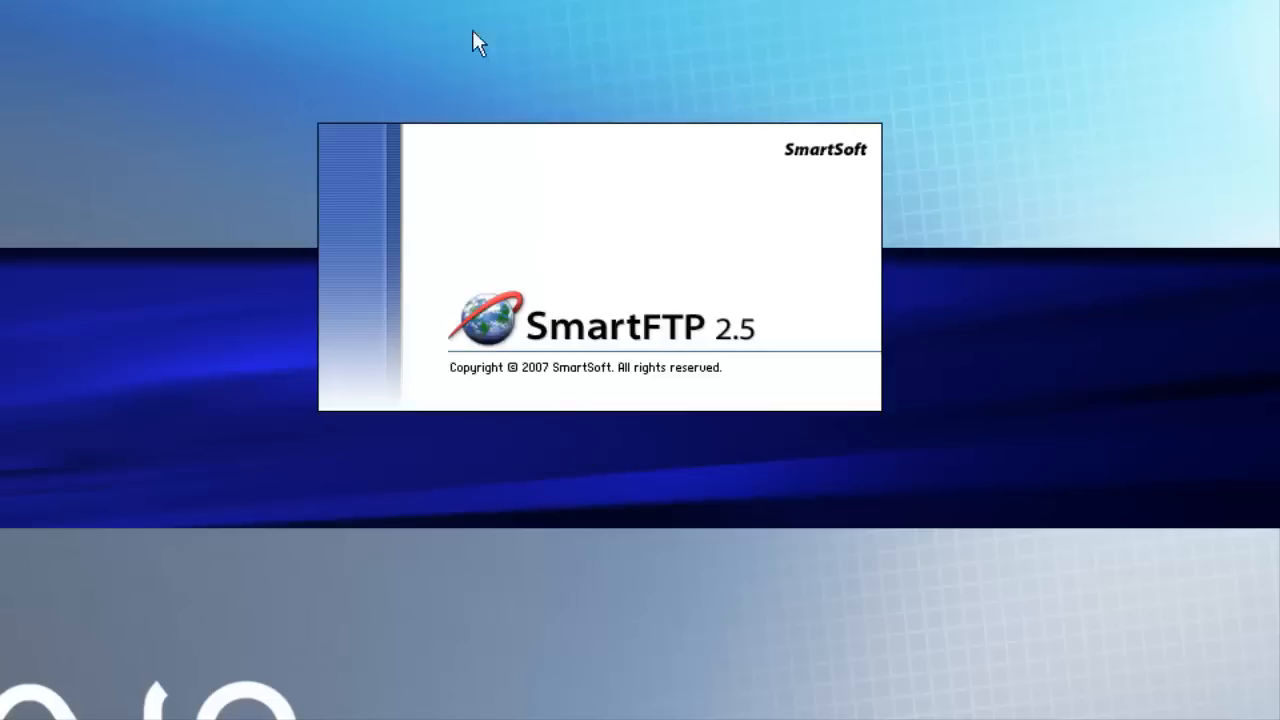
{"action": "mouse_move", "coordinate": [624, 135]}
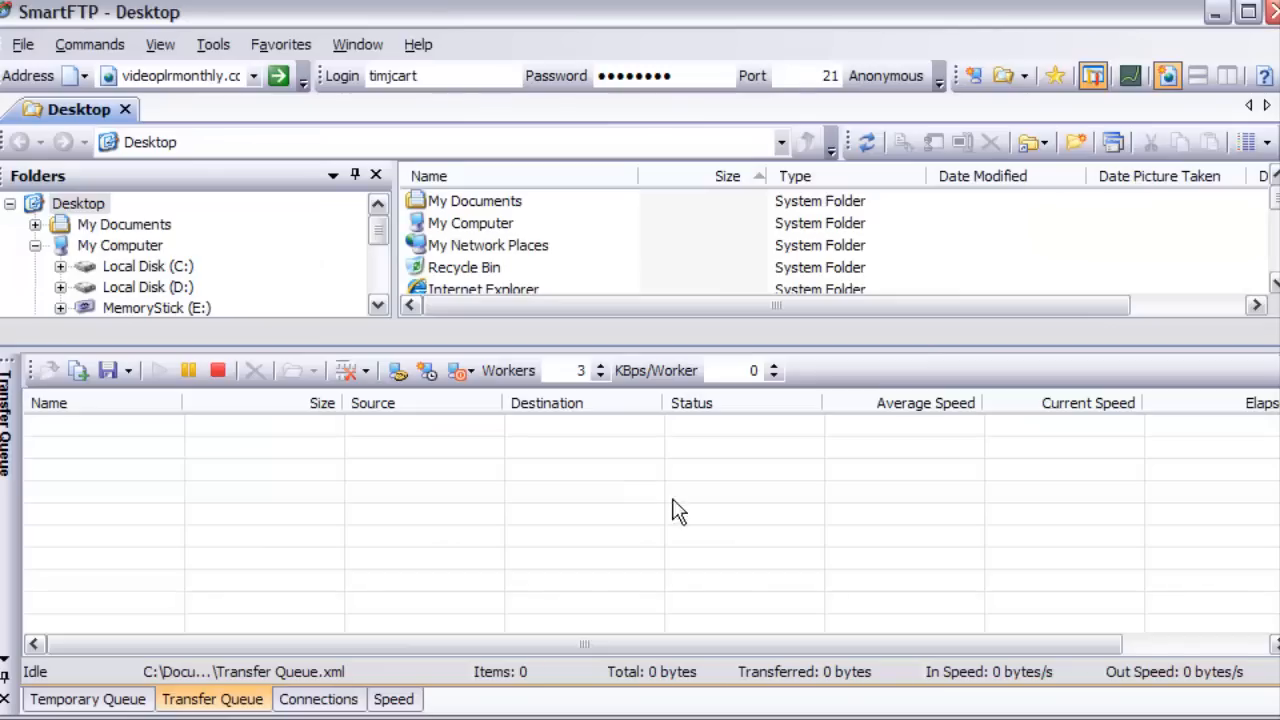
{"action": "mouse_move", "coordinate": [707, 527]}
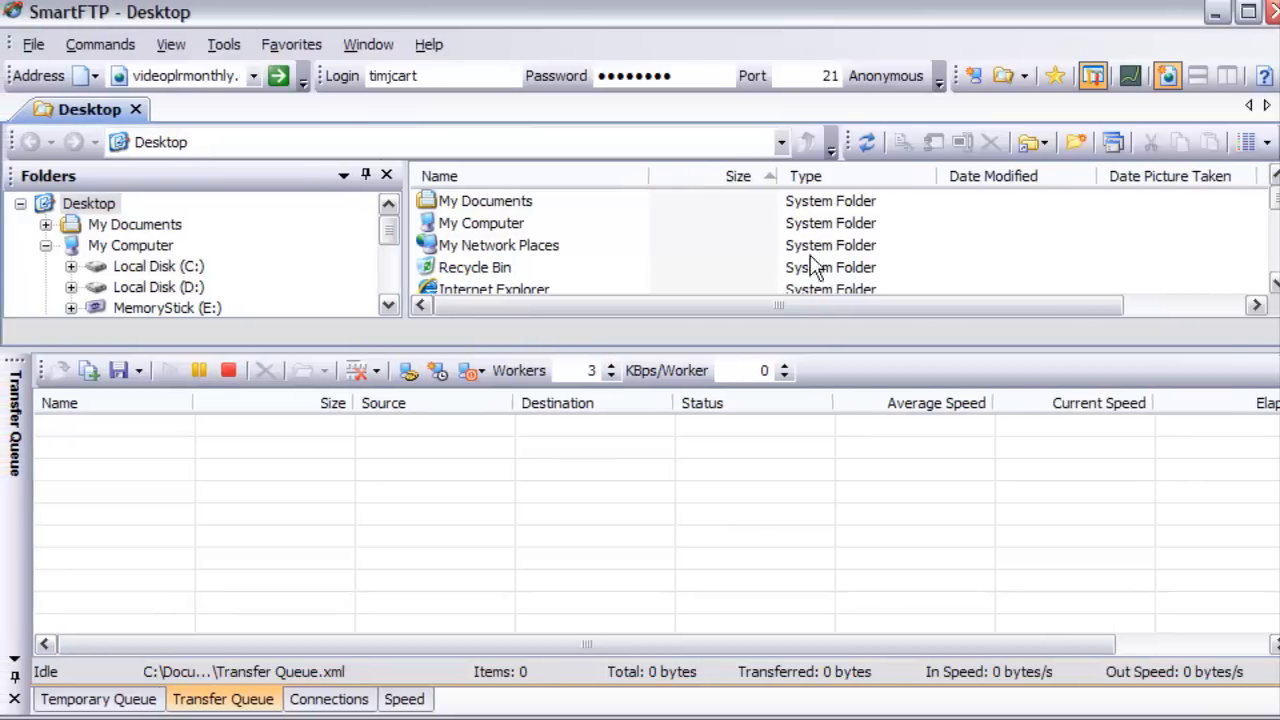
{"action": "mouse_move", "coordinate": [608, 345]}
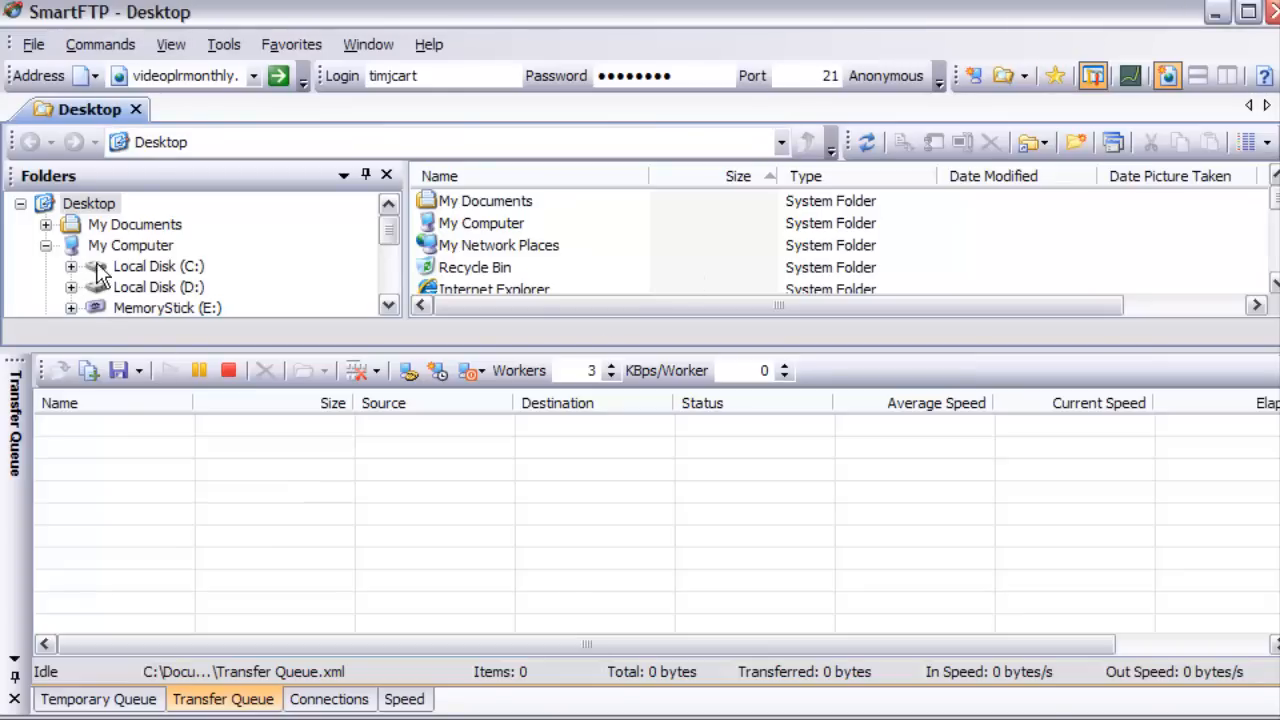
{"action": "mouse_move", "coordinate": [884, 270]}
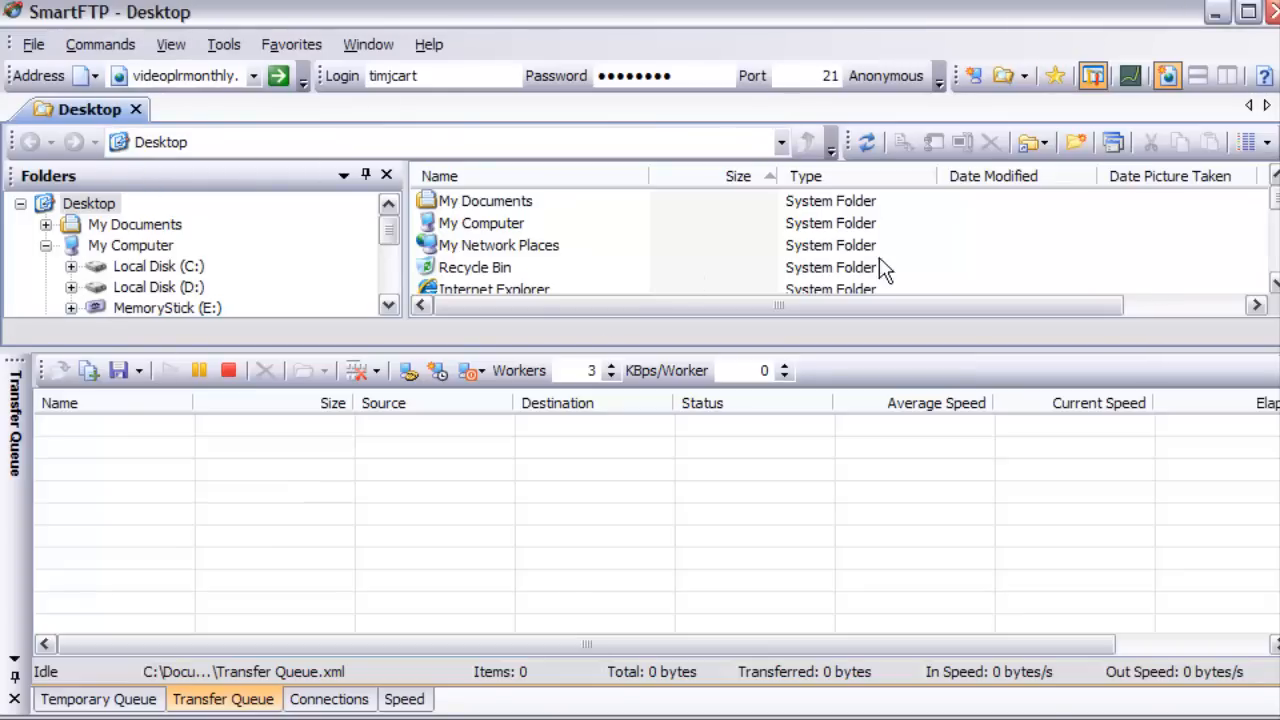
{"action": "mouse_move", "coordinate": [765, 272]}
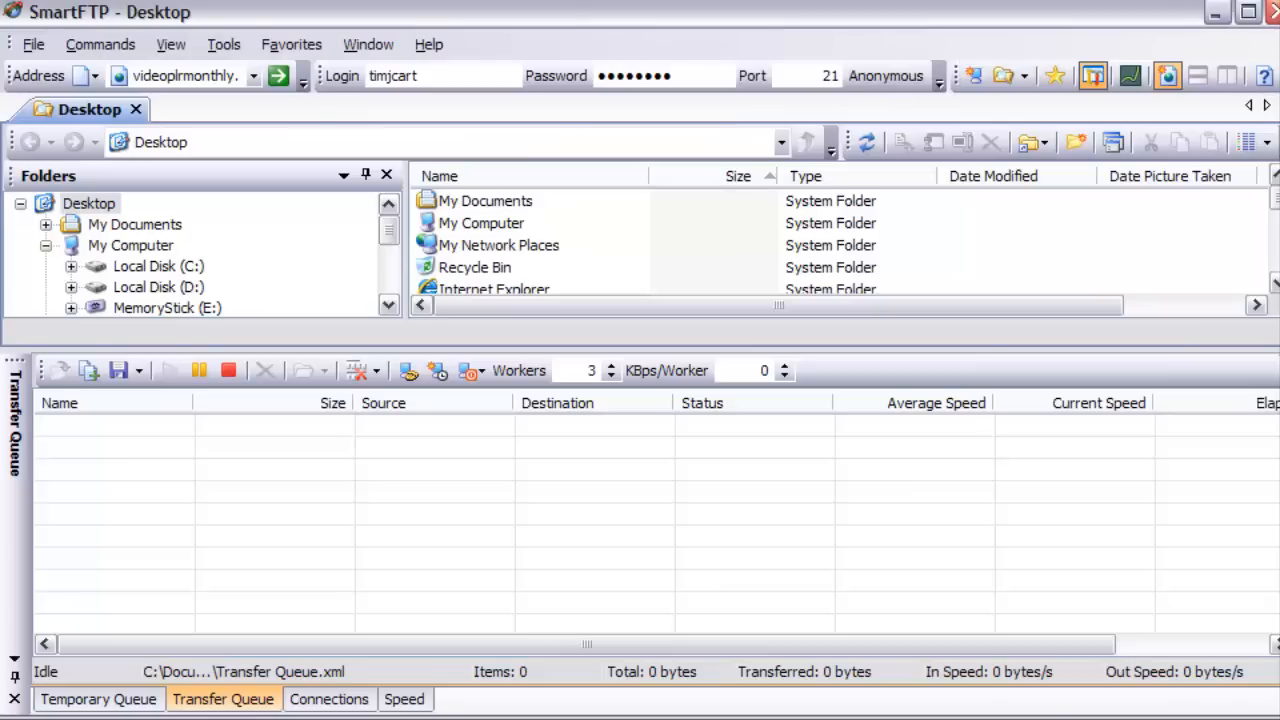
Start a new remote connection with host yourbestonlineinfo.com.
{"action": "left_click", "coordinate": [33, 44]}
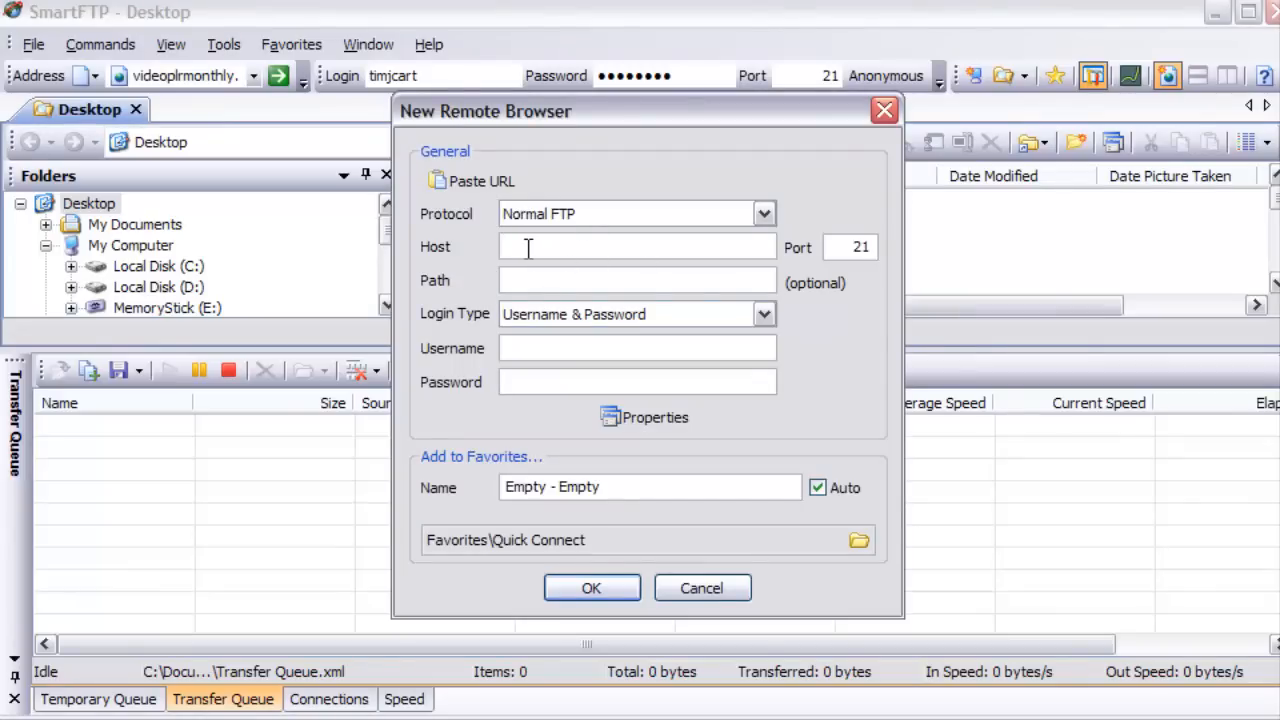
{"action": "type", "text": "yourbe"}
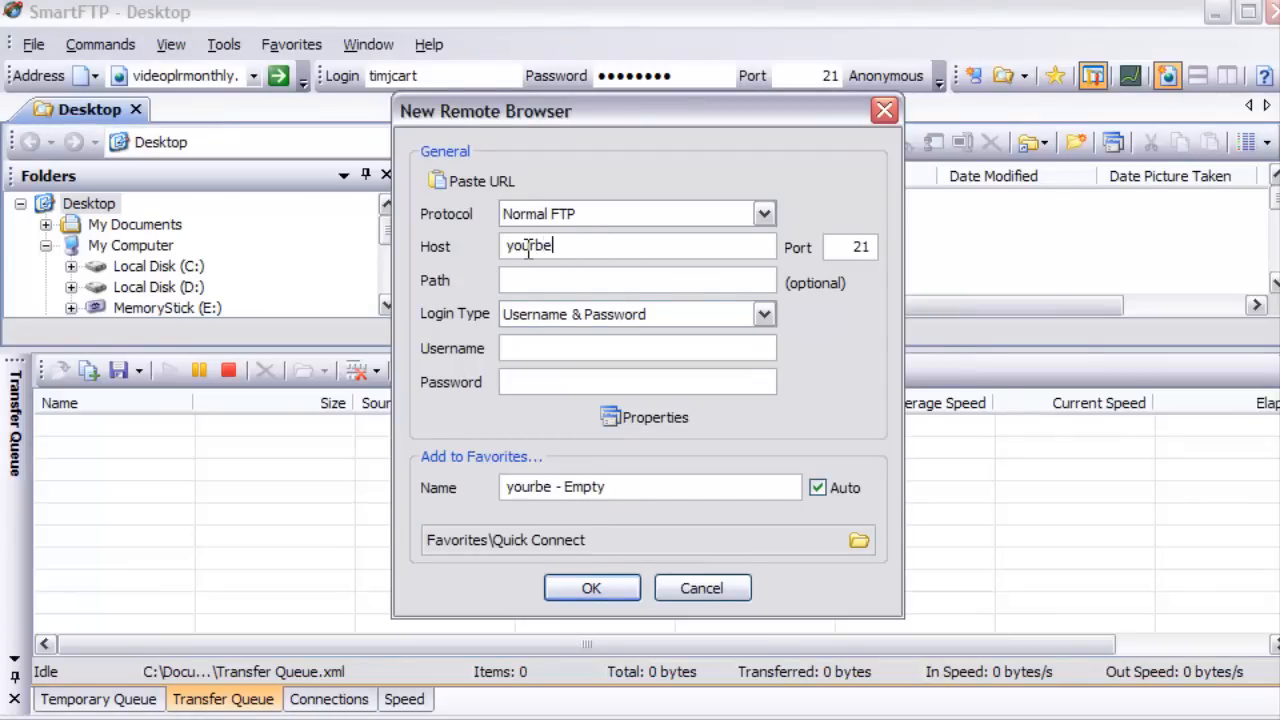
{"action": "type", "text": "bestonlineinfo.com"}
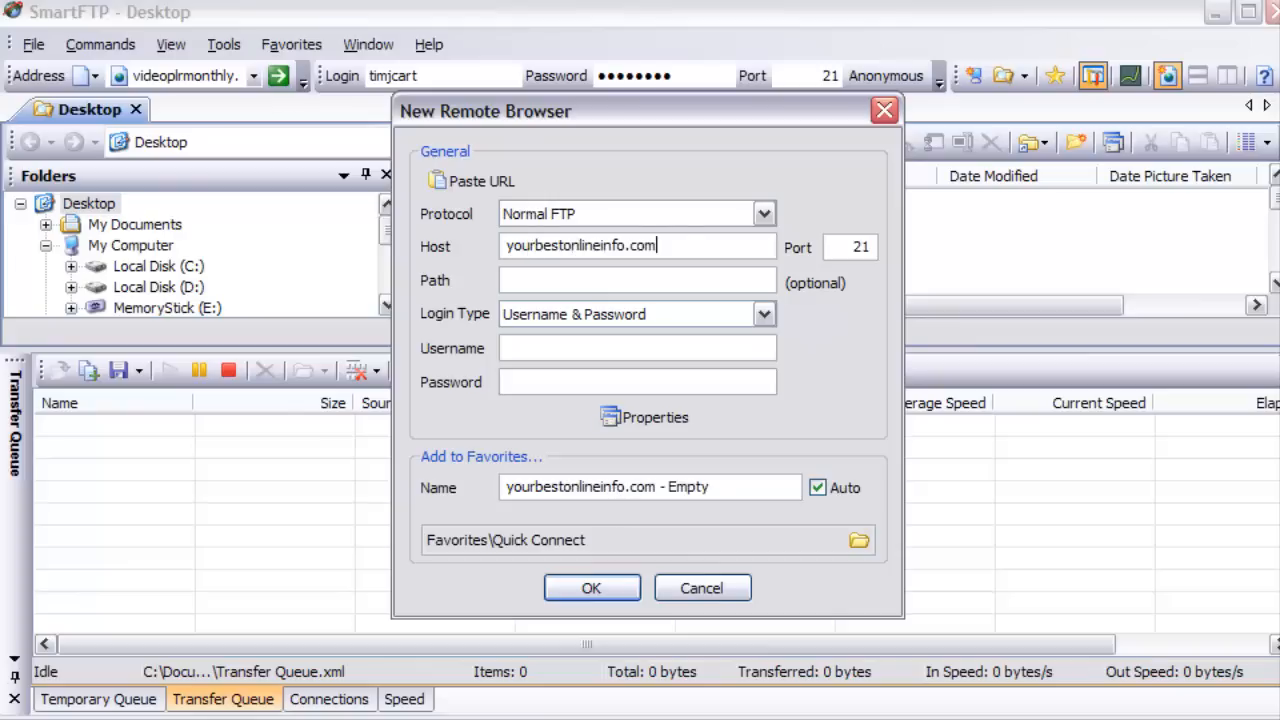
{"action": "mouse_move", "coordinate": [858, 392]}
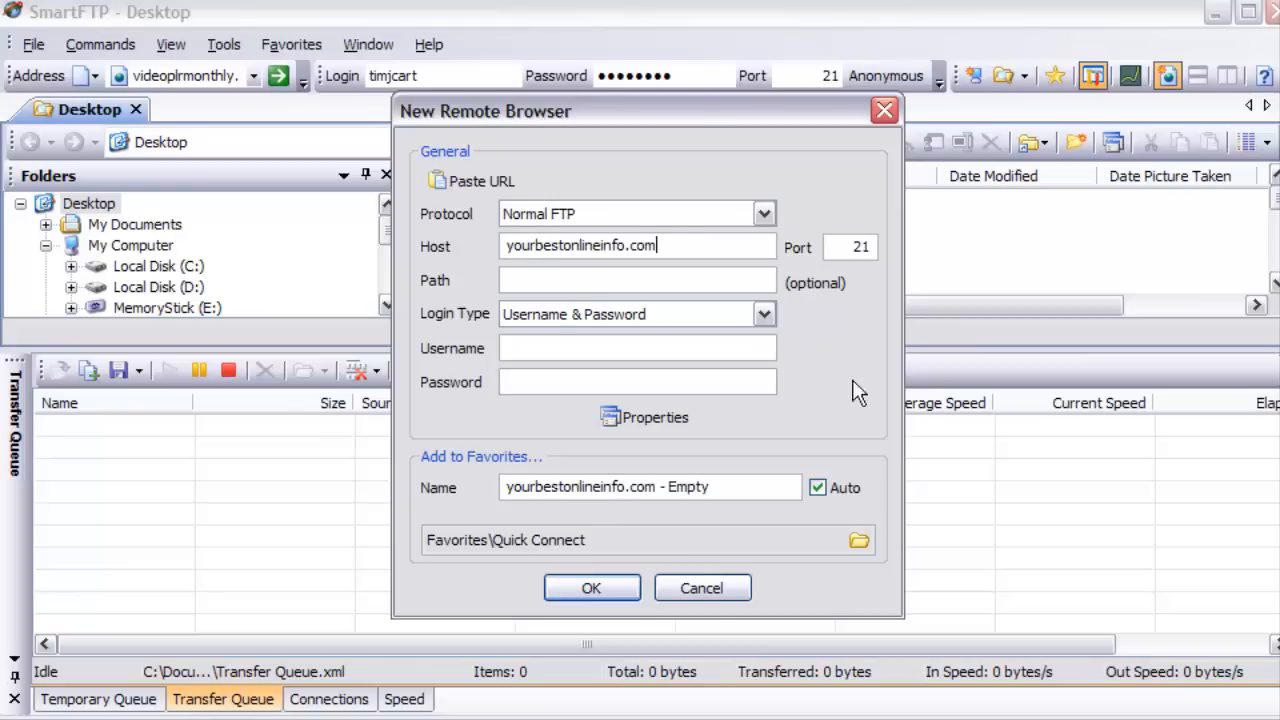
Keep Username & Password login, enter the account username, and confirm the connection.
{"action": "left_click", "coordinate": [636, 280]}
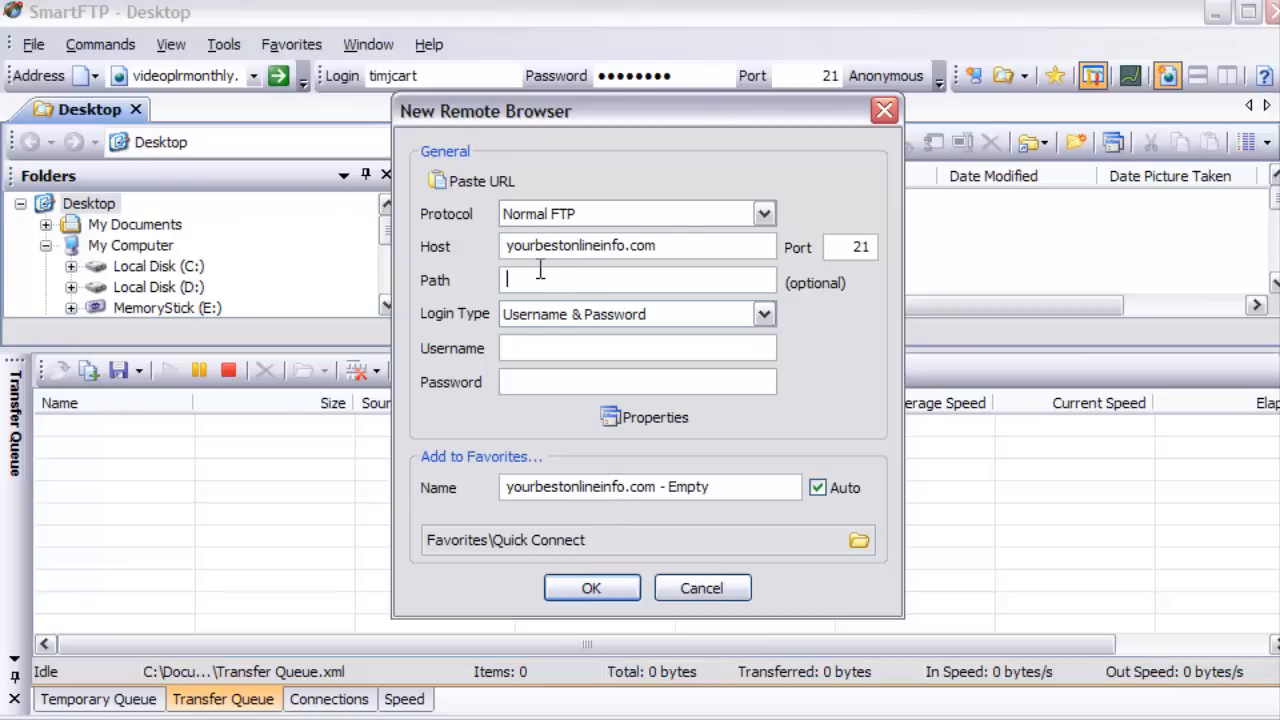
{"action": "mouse_move", "coordinate": [835, 305]}
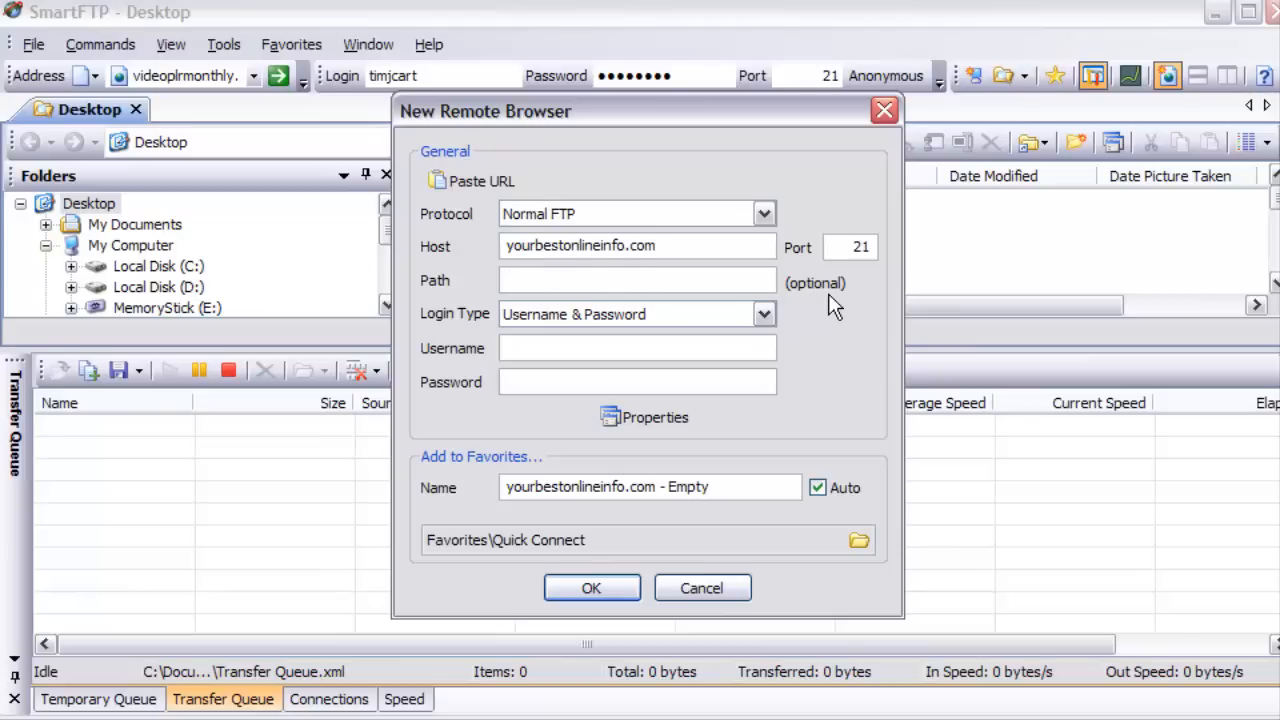
{"action": "mouse_move", "coordinate": [547, 279]}
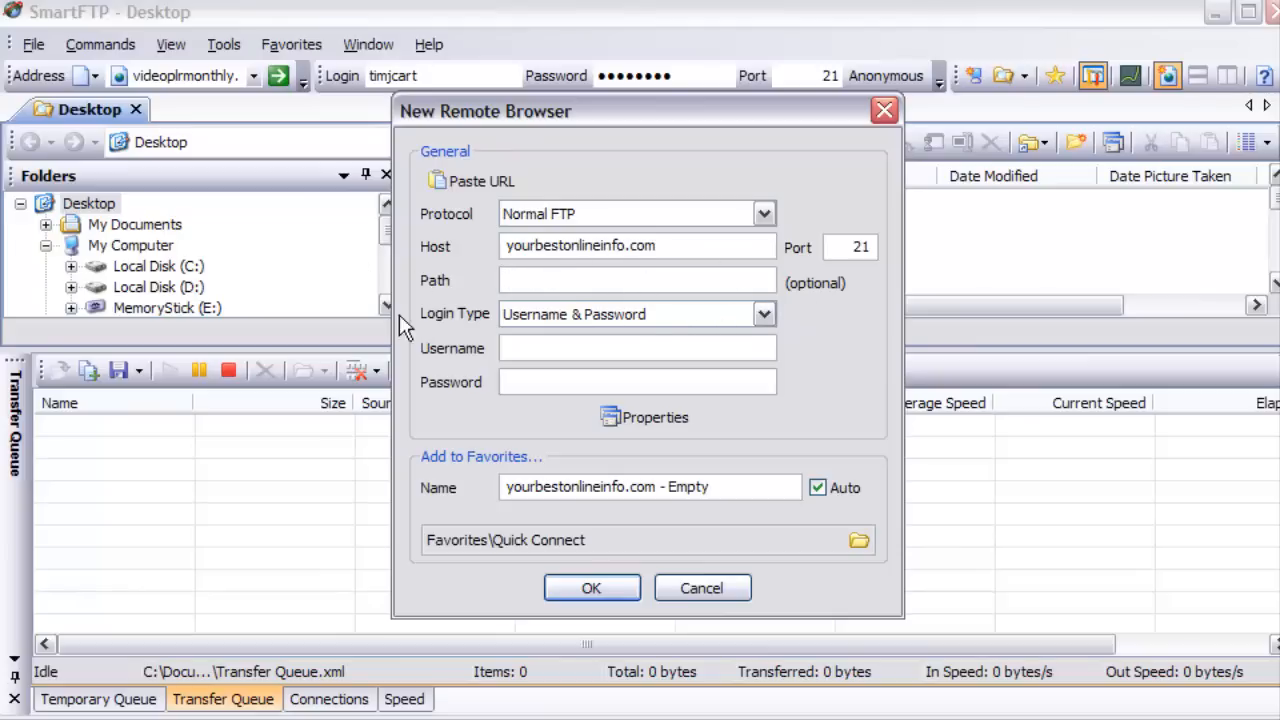
{"action": "left_click", "coordinate": [763, 314]}
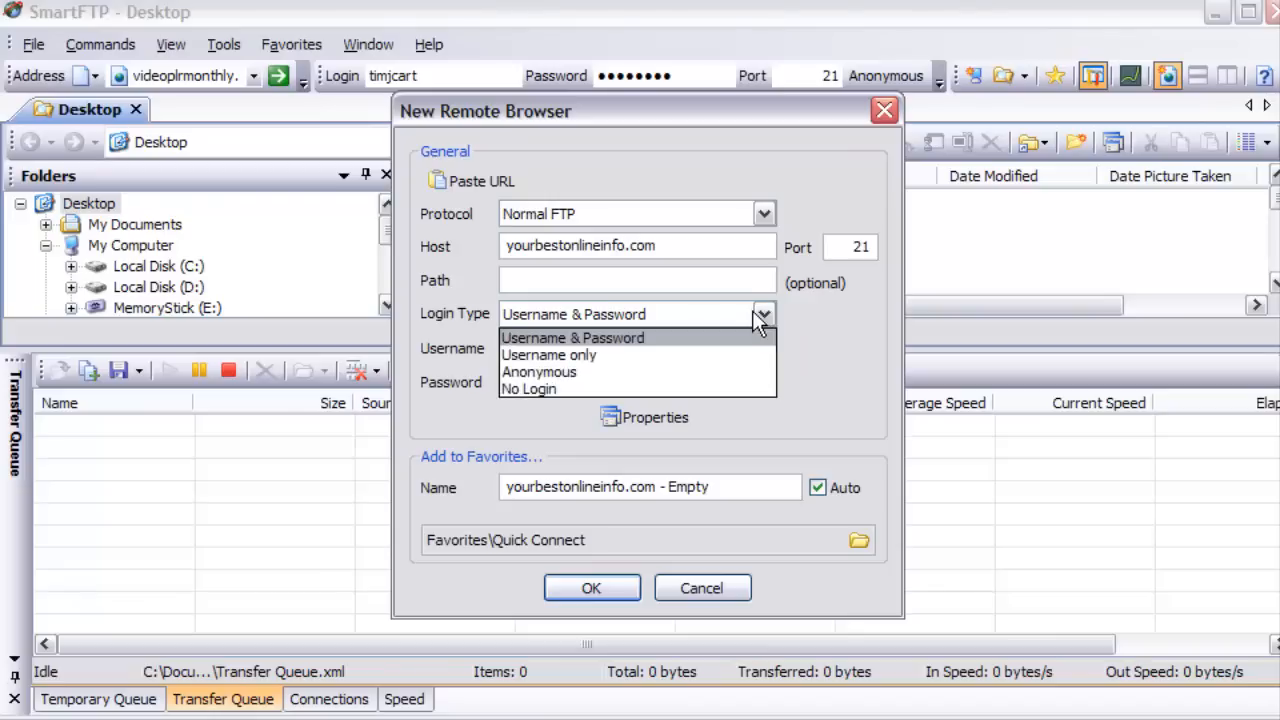
{"action": "left_click", "coordinate": [573, 337]}
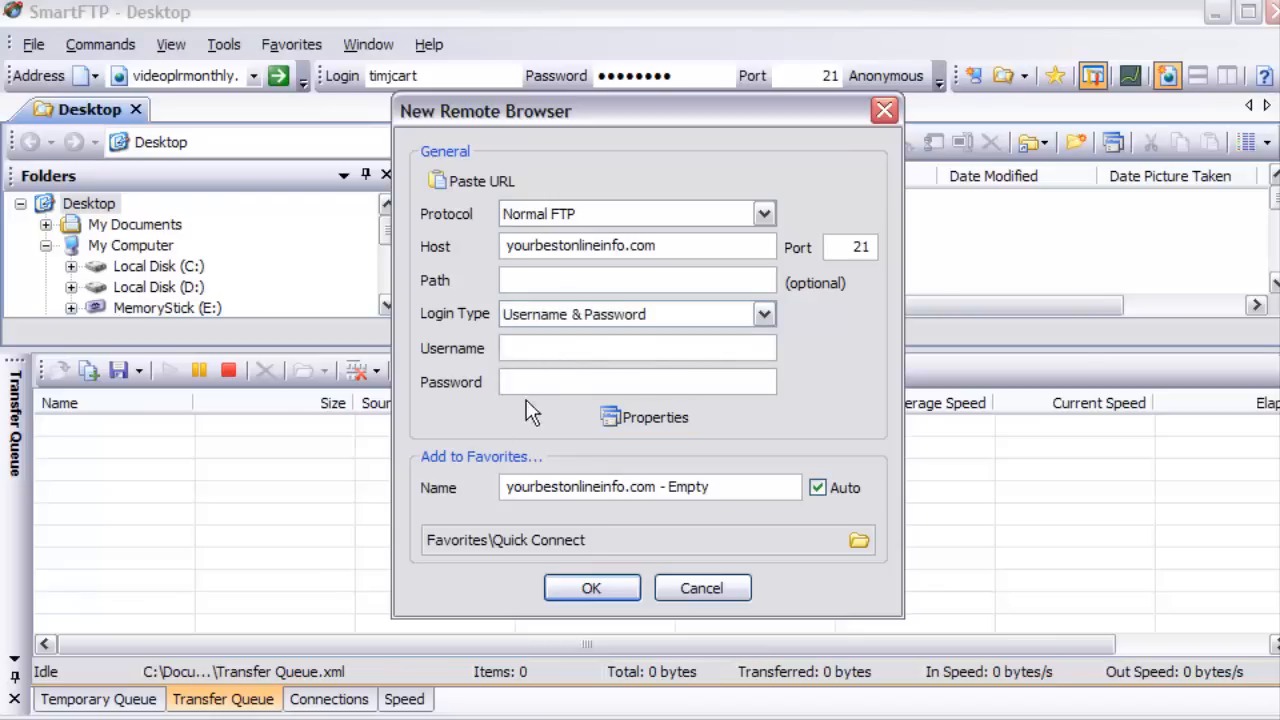
{"action": "left_click", "coordinate": [637, 347]}
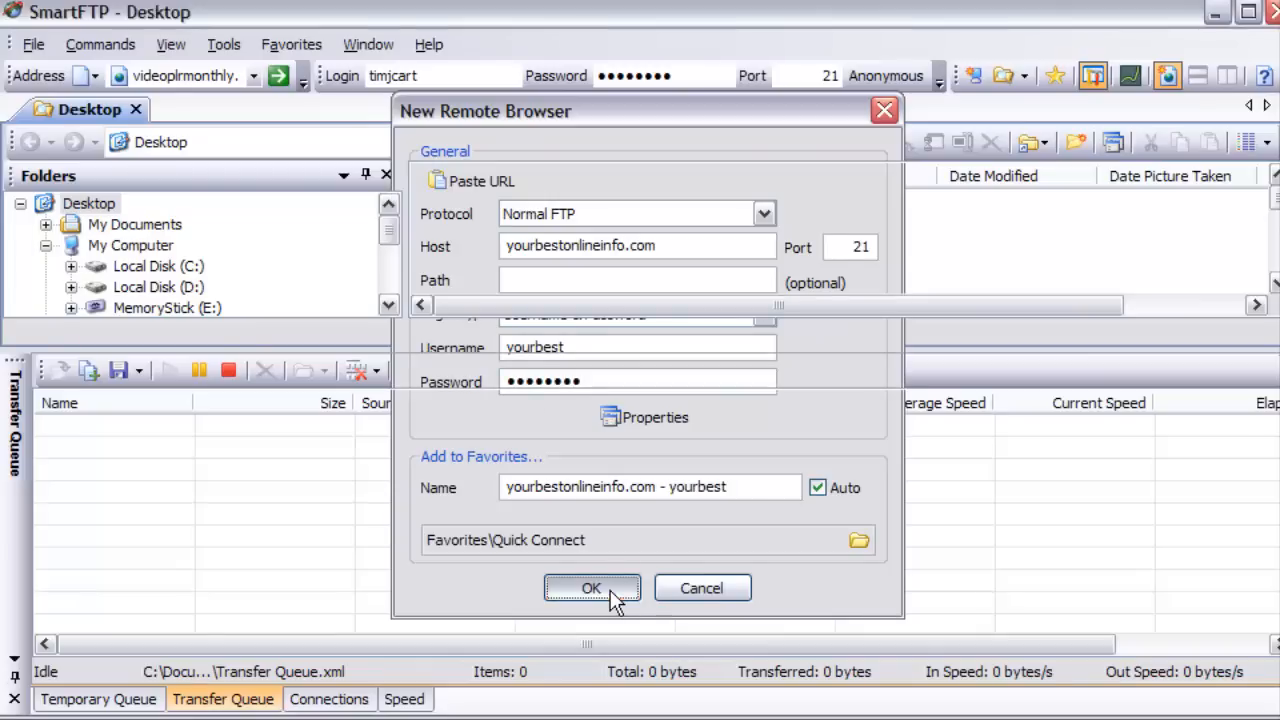
{"action": "left_click", "coordinate": [591, 588]}
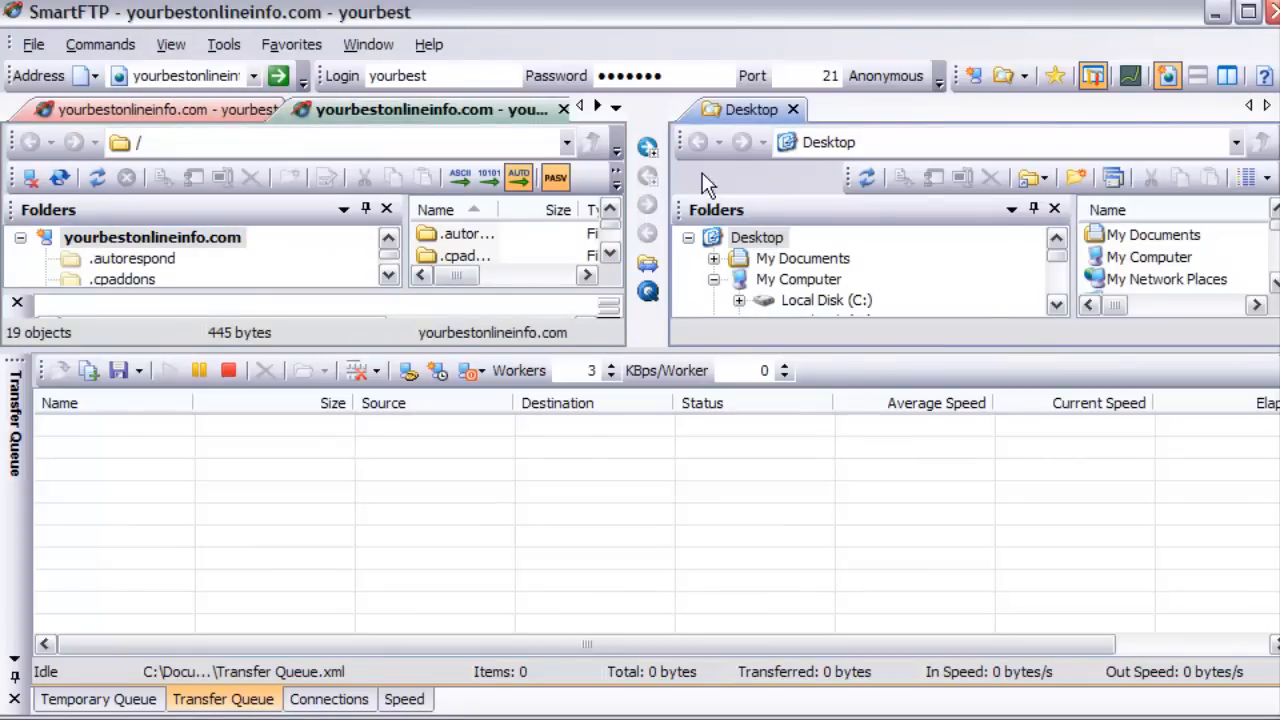
Show the Temporary Queue beside the connected yourbestonlineinfo.com site.
{"action": "left_click", "coordinate": [1149, 257]}
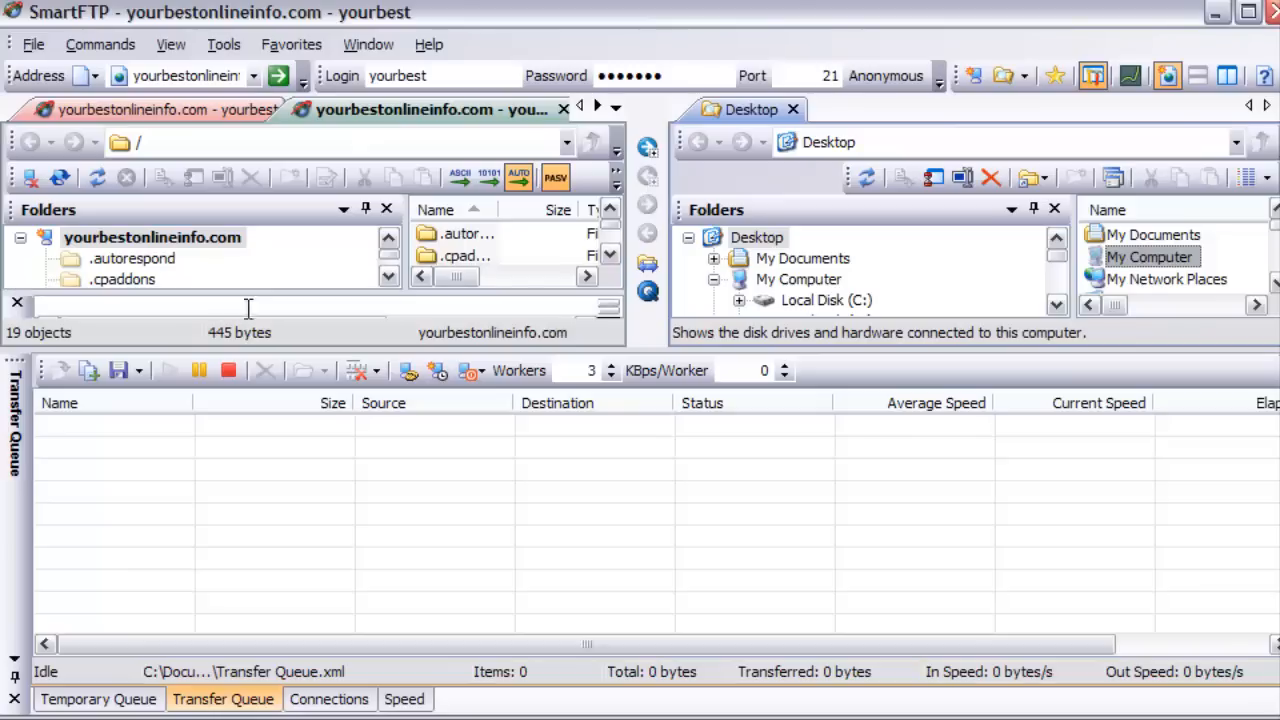
{"action": "mouse_move", "coordinate": [250, 458]}
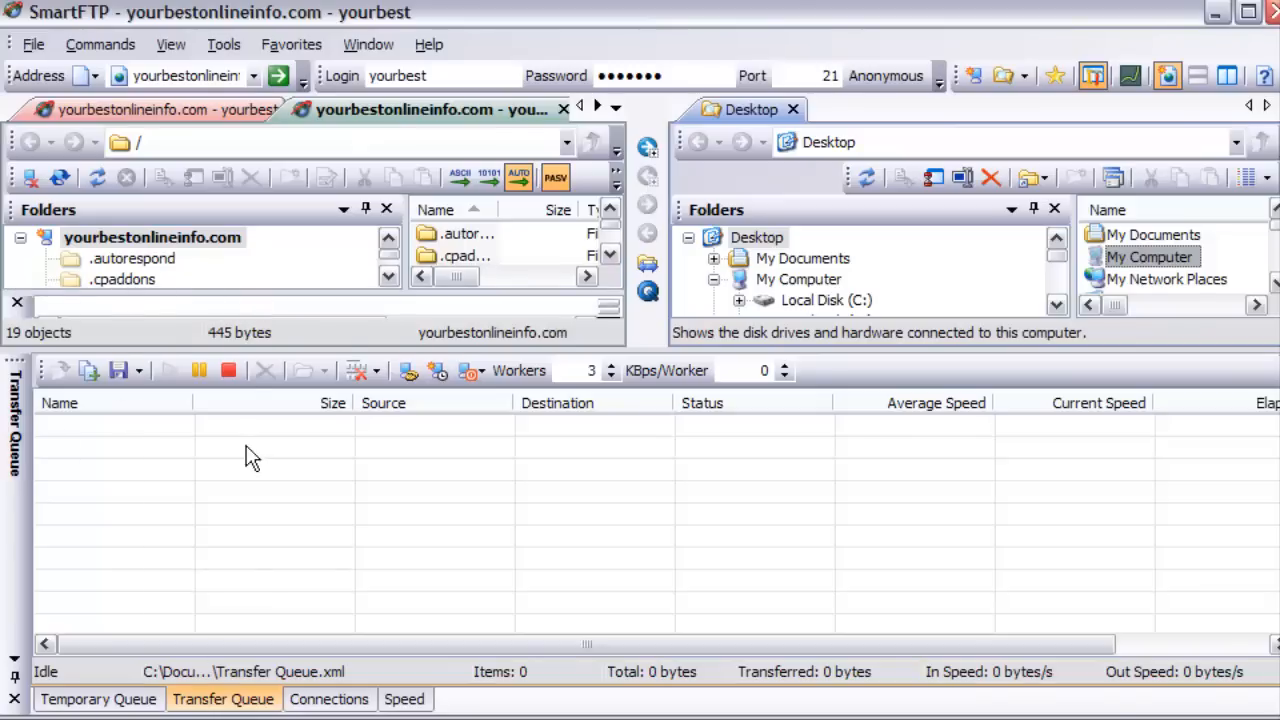
{"action": "mouse_move", "coordinate": [225, 462]}
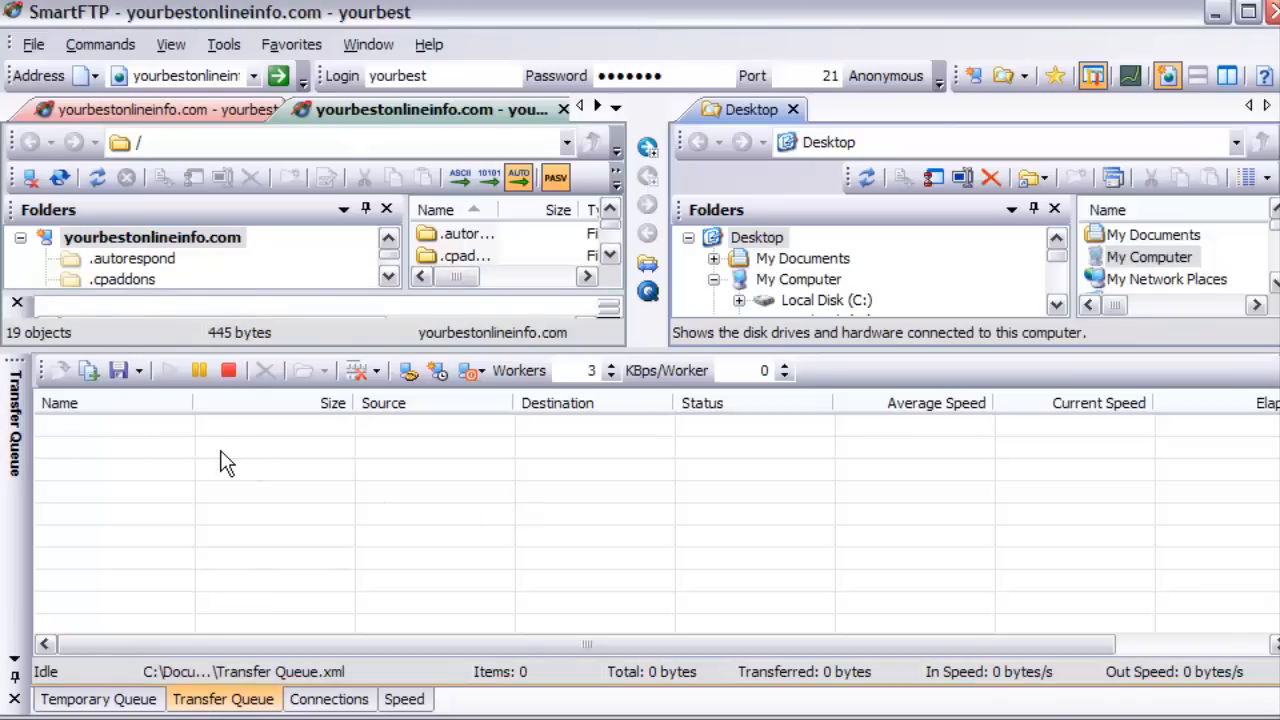
{"action": "left_click", "coordinate": [98, 699]}
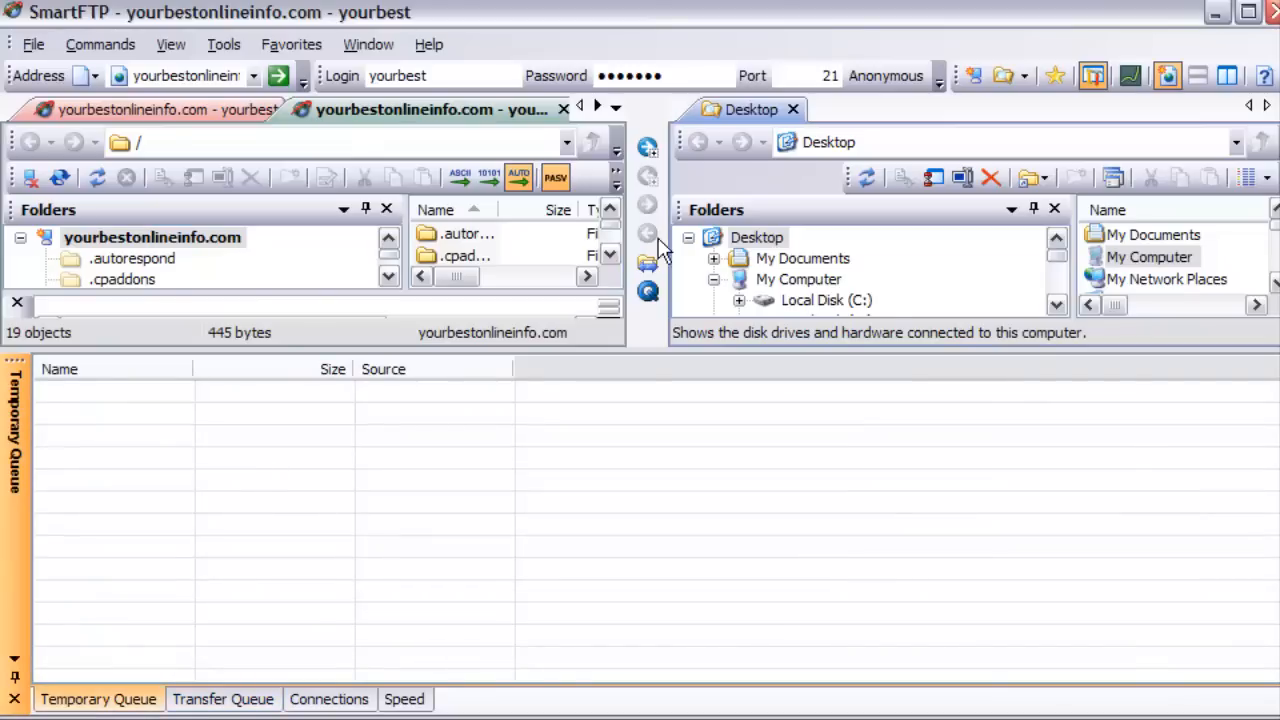
{"action": "mouse_move", "coordinate": [105, 507]}
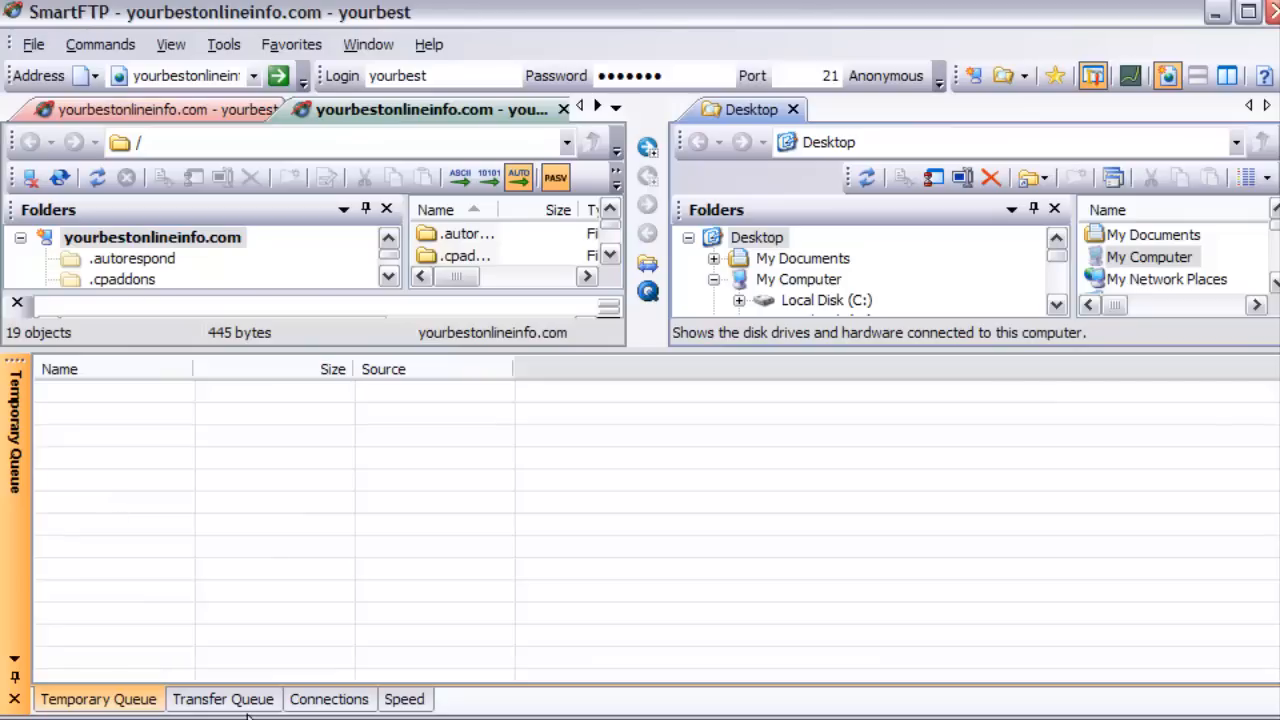
{"action": "mouse_move", "coordinate": [892, 348]}
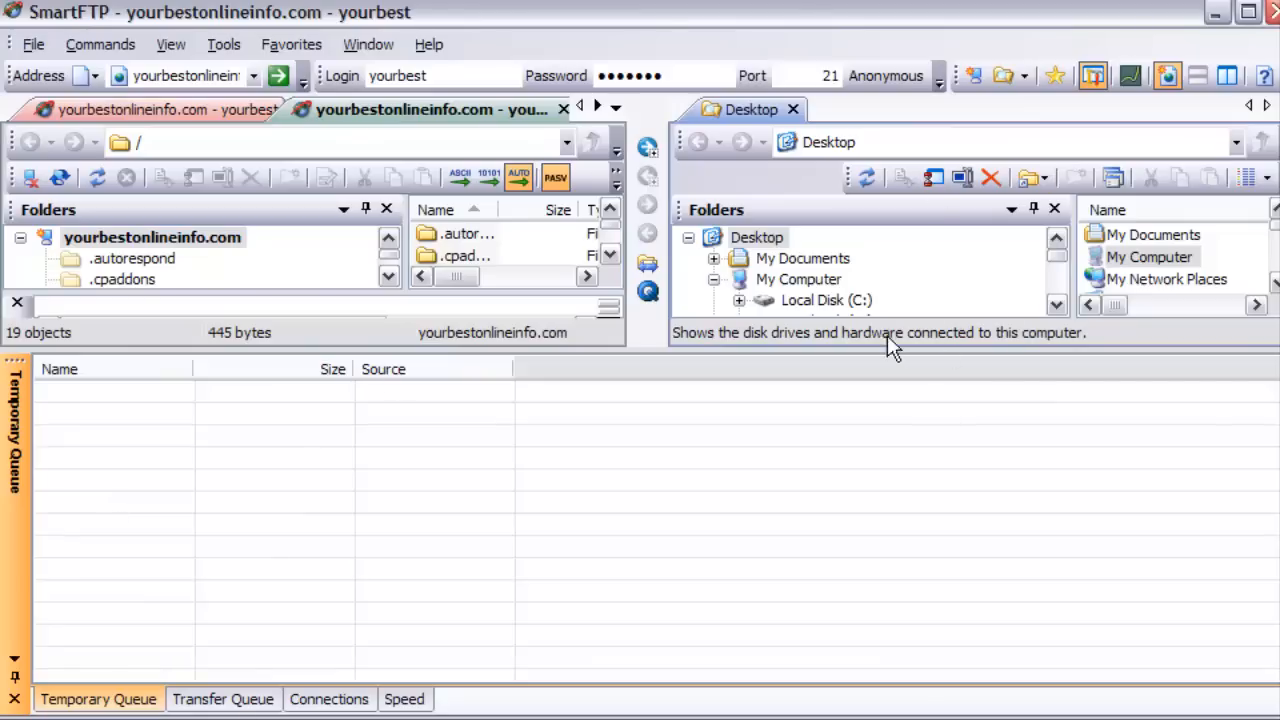
{"action": "mouse_move", "coordinate": [935, 298]}
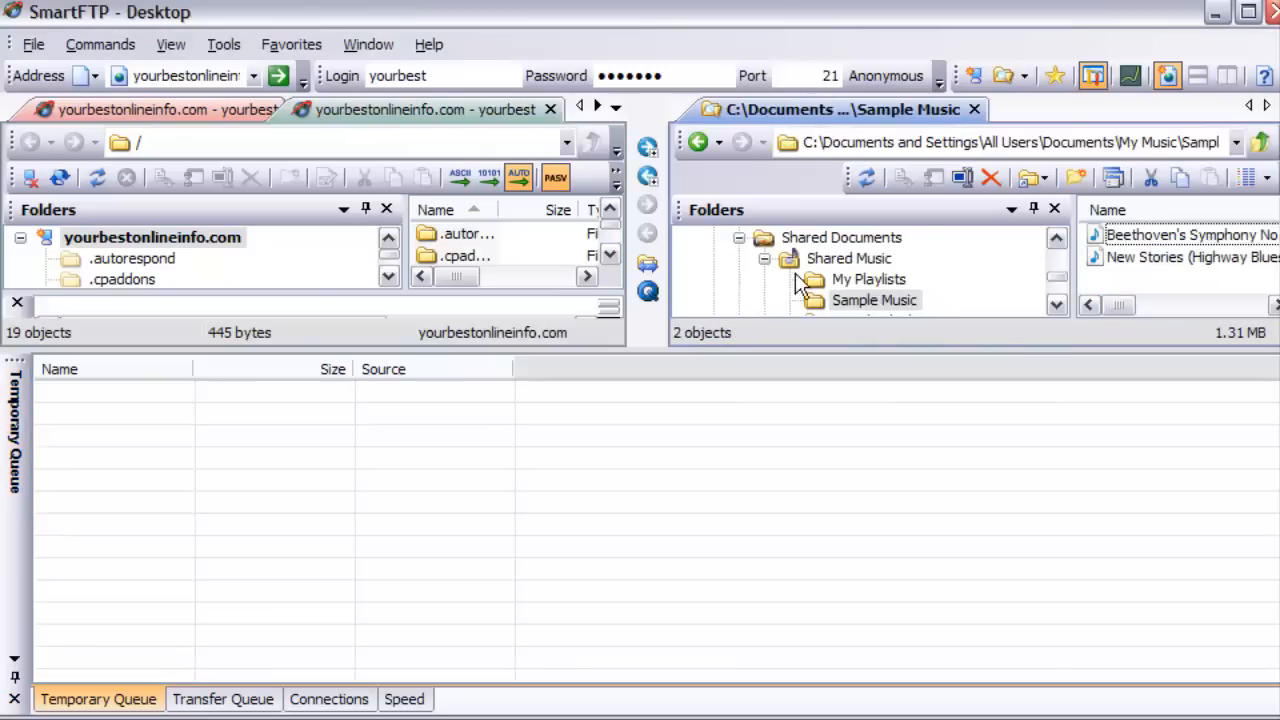
{"action": "mouse_move", "coordinate": [858, 263]}
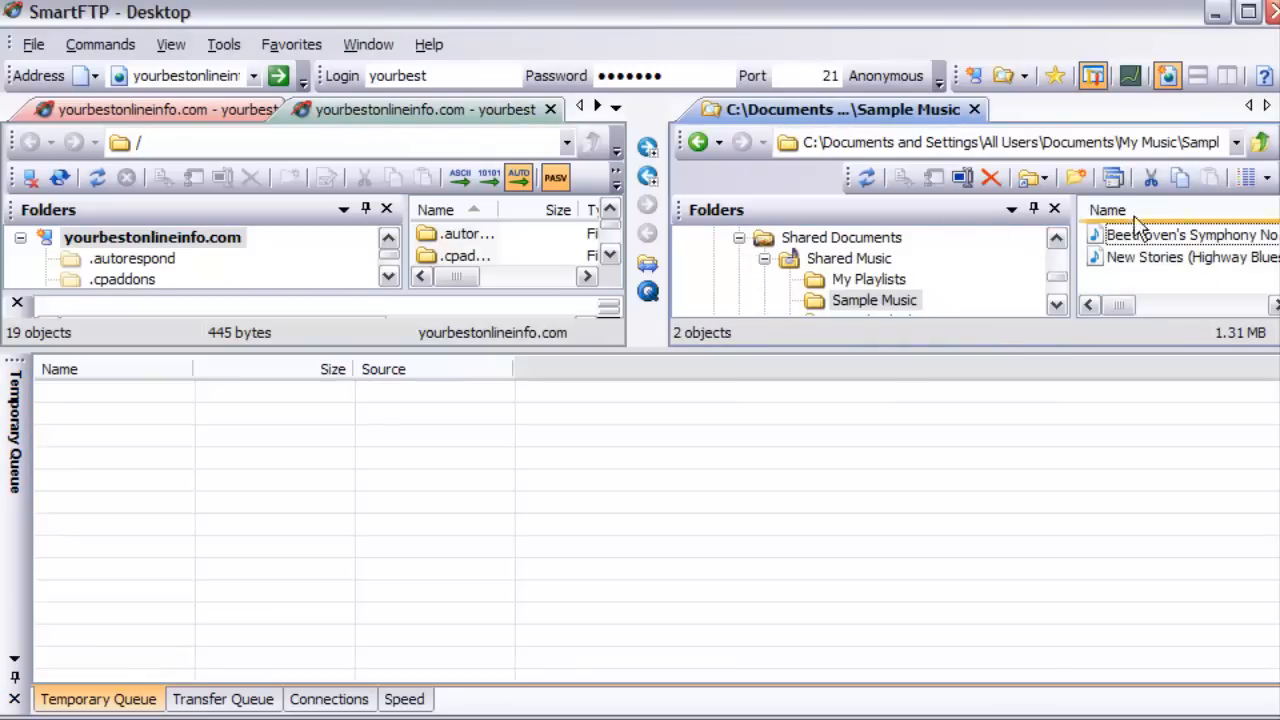
Select the Beethoven track and the other music file in Sample Music.
{"action": "left_click", "coordinate": [1185, 257]}
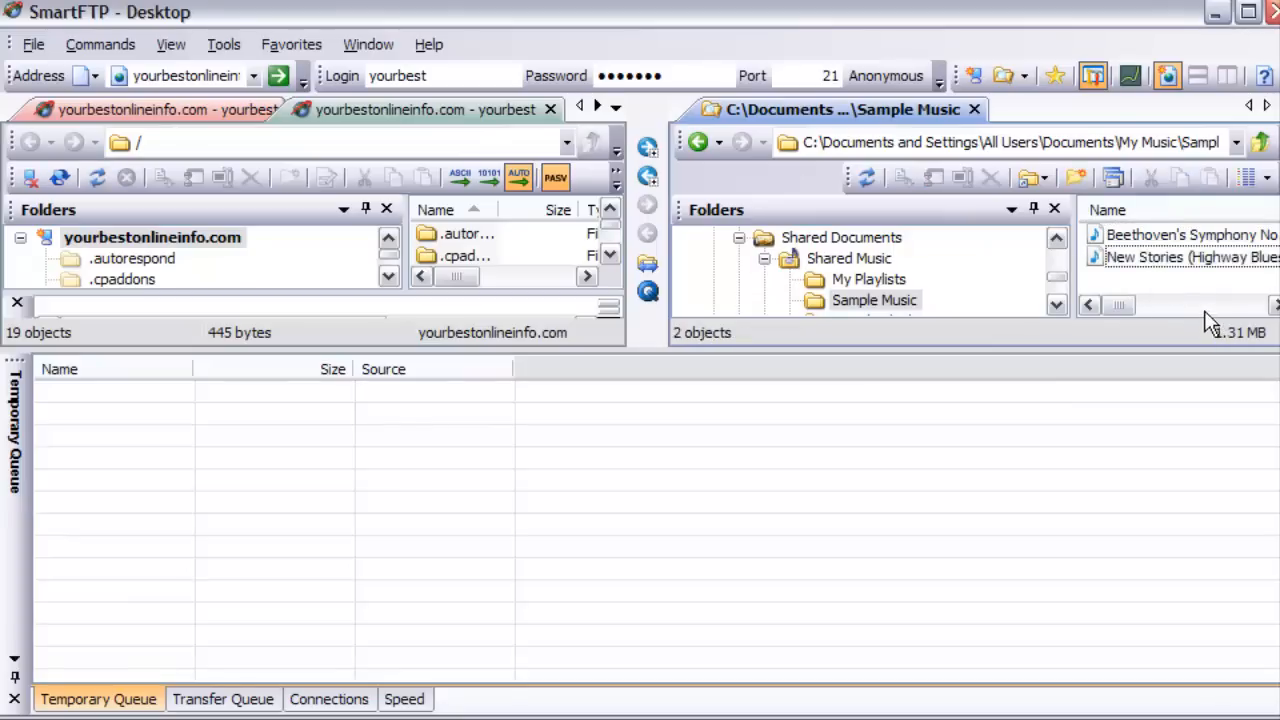
{"action": "mouse_move", "coordinate": [1215, 302]}
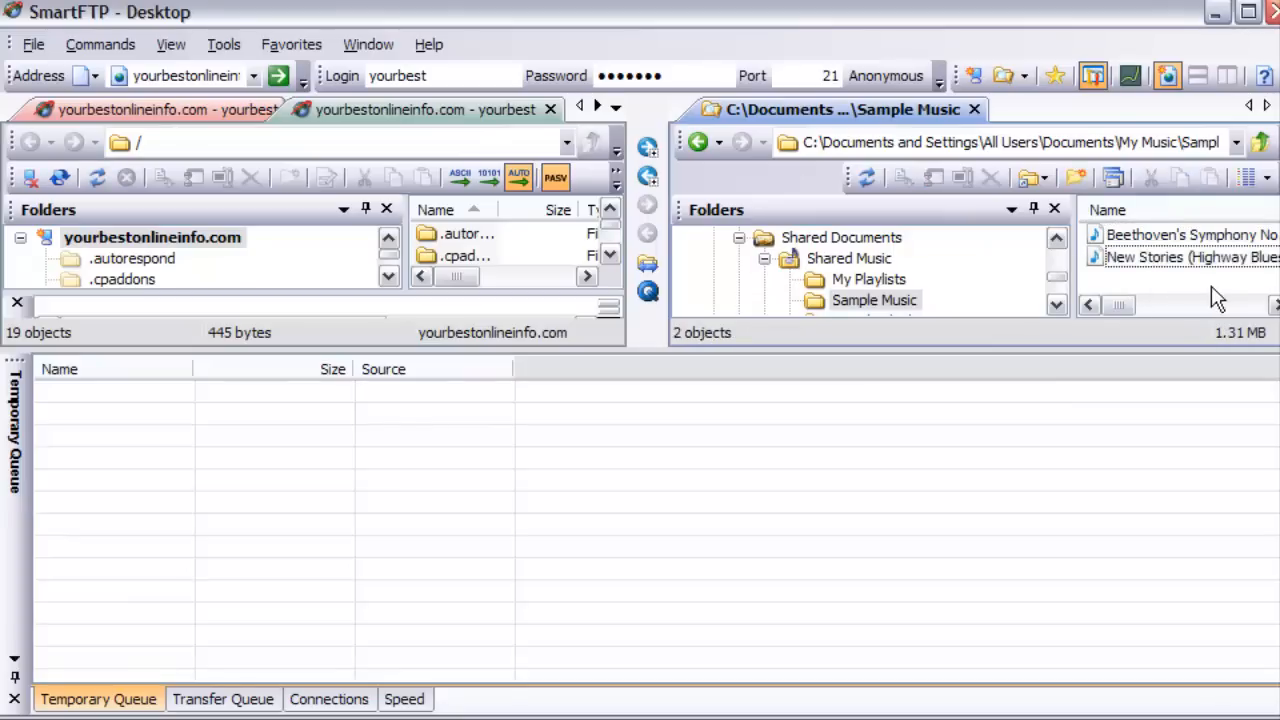
{"action": "left_click", "coordinate": [1190, 234]}
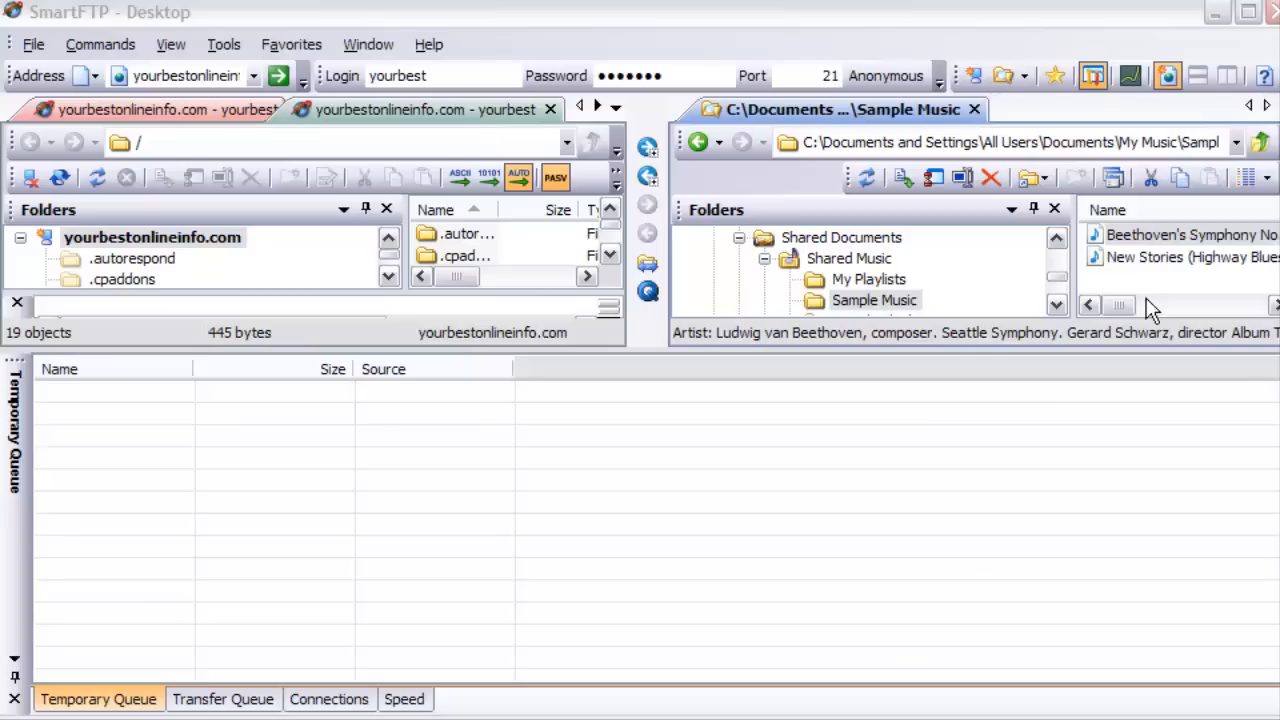
{"action": "mouse_move", "coordinate": [1155, 310]}
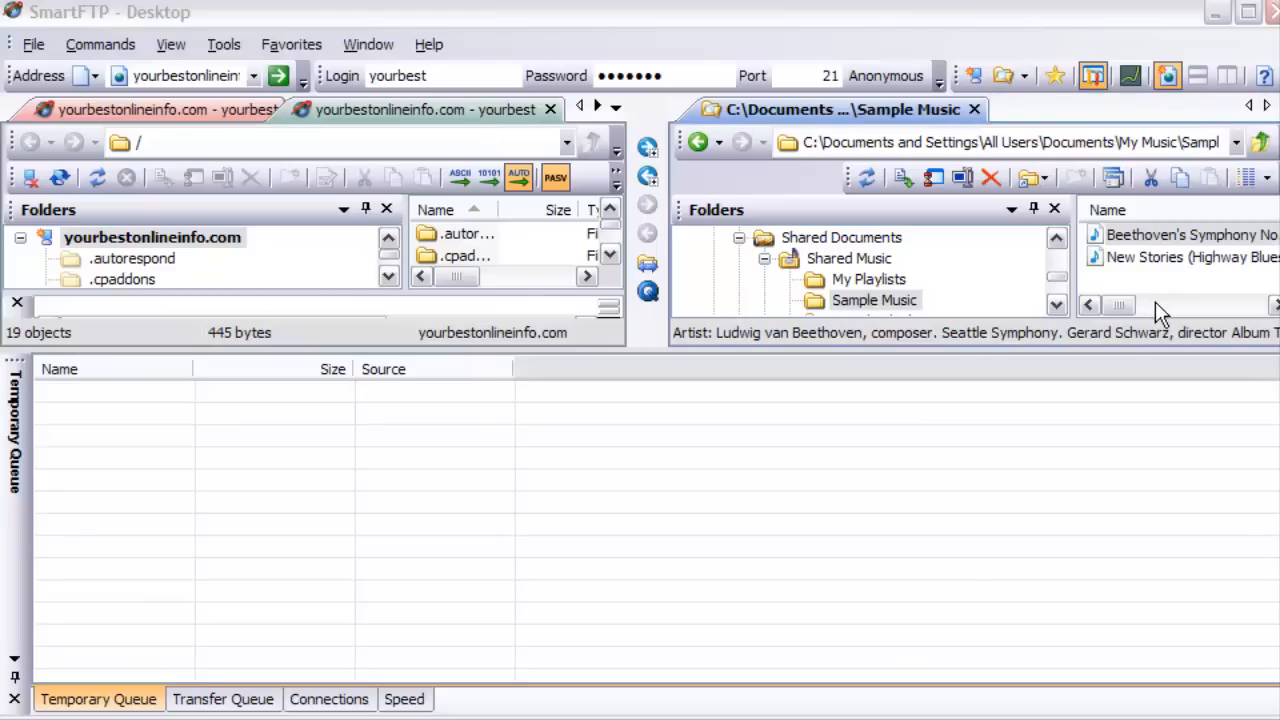
{"action": "mouse_move", "coordinate": [1217, 313]}
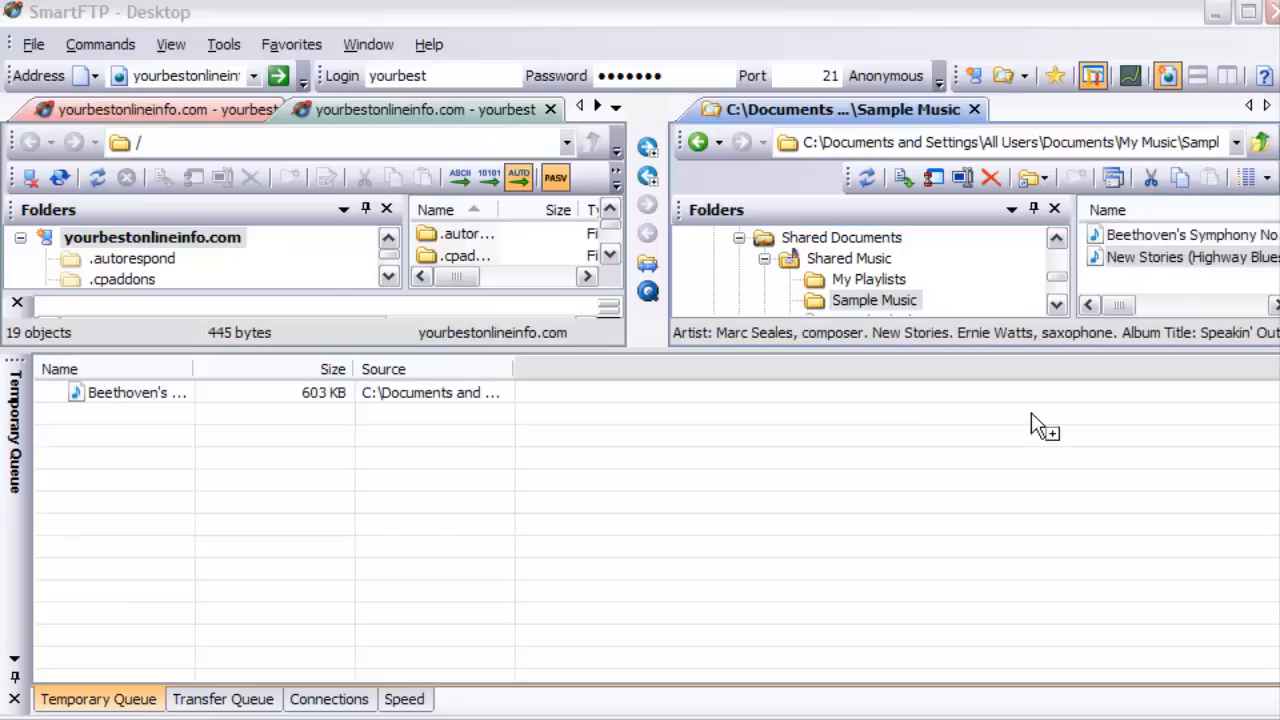
{"action": "mouse_move", "coordinate": [1180, 305]}
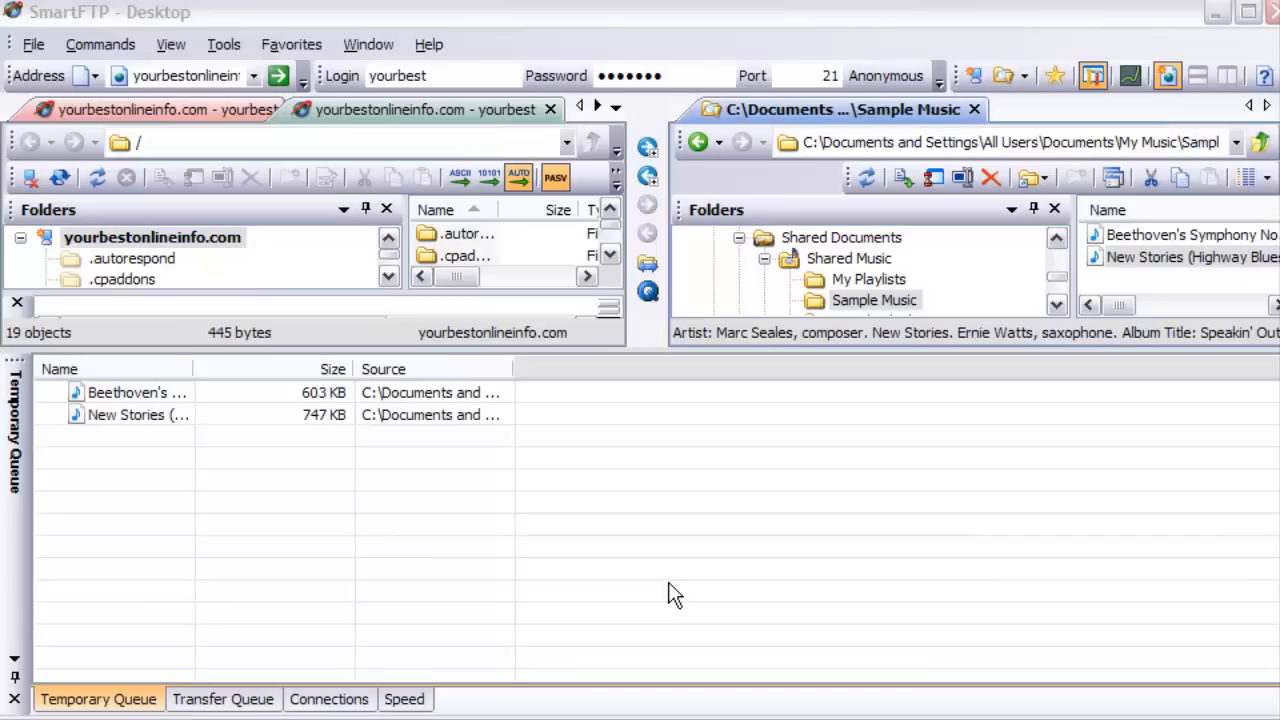
{"action": "mouse_move", "coordinate": [208, 381]}
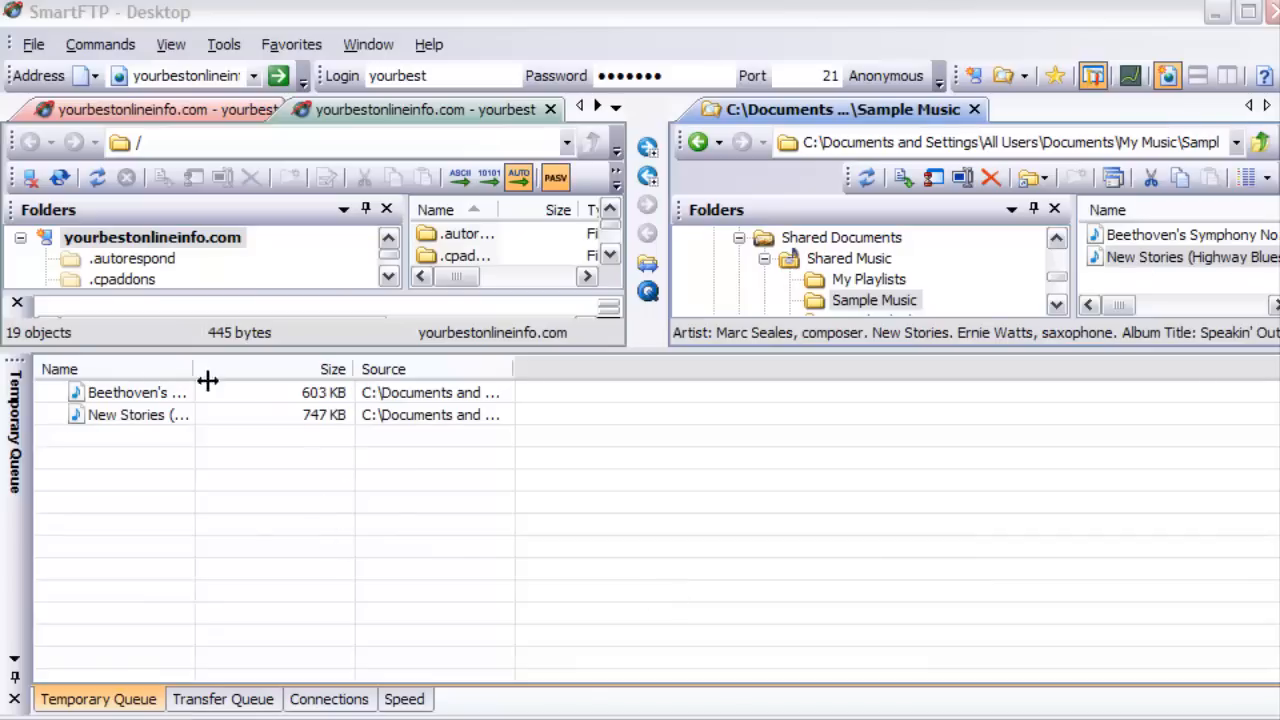
{"action": "mouse_move", "coordinate": [498, 322]}
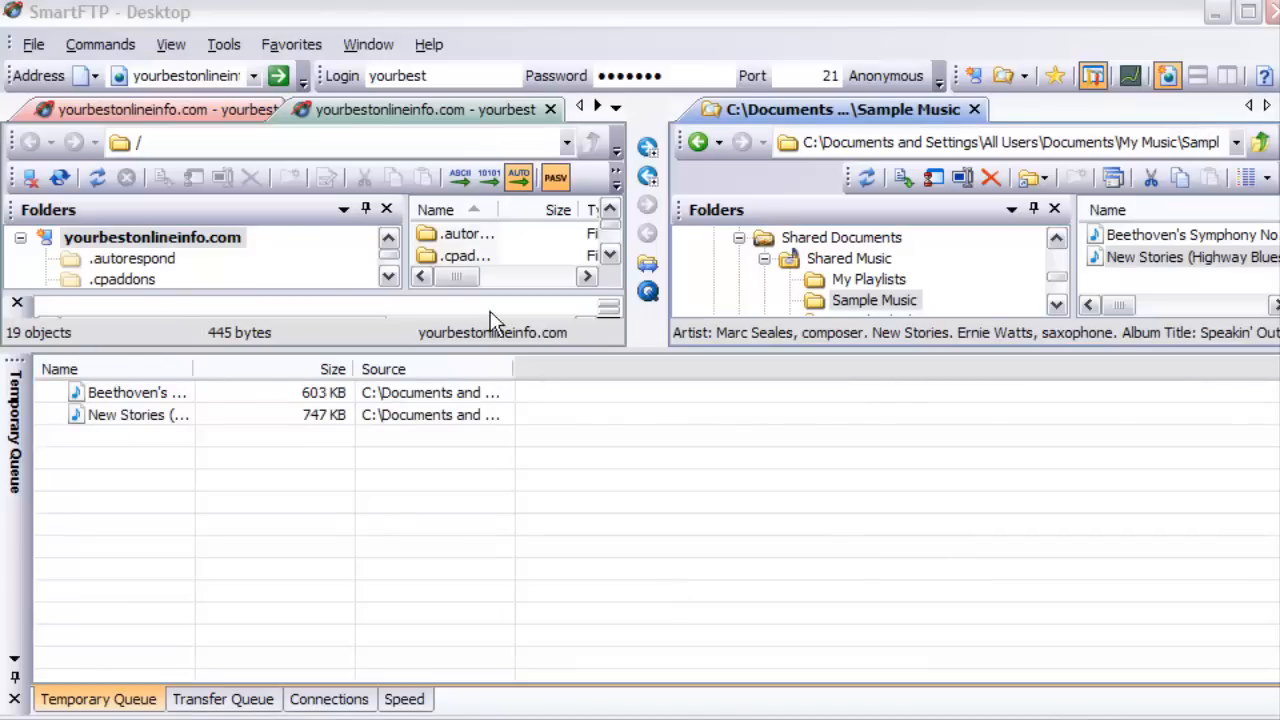
{"action": "mouse_move", "coordinate": [192, 270]}
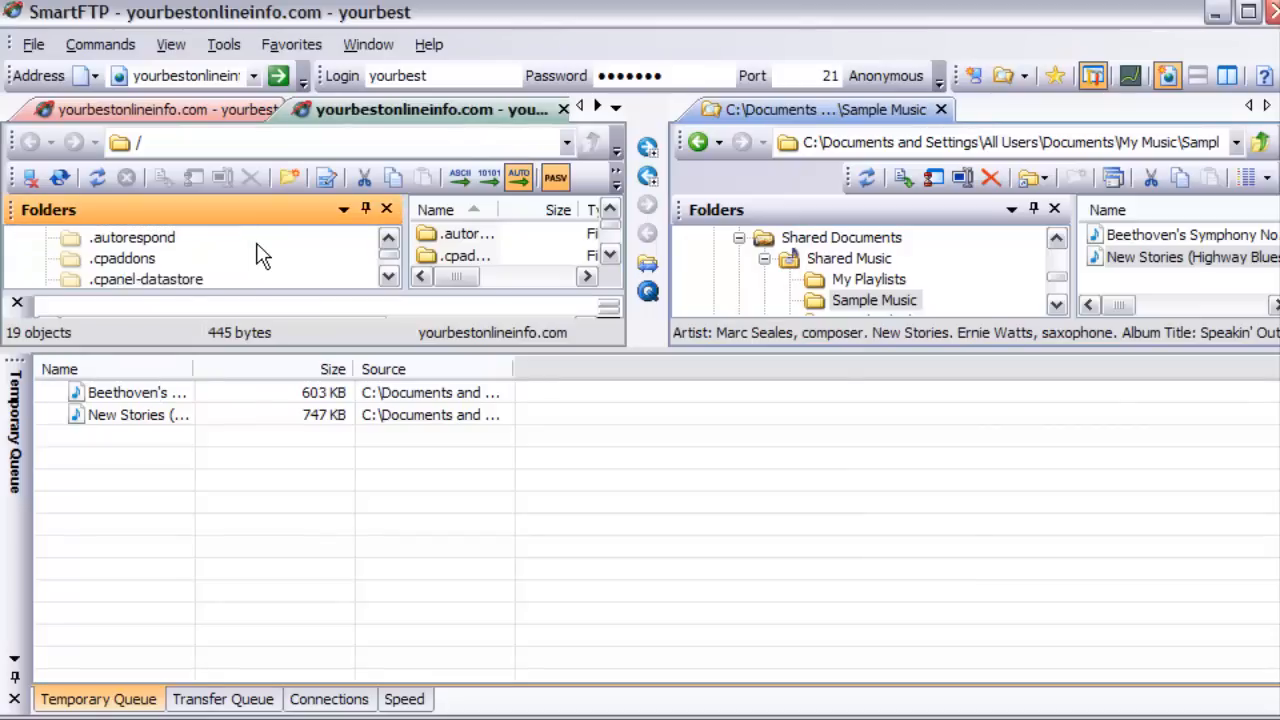
Open the public_html folder on the server and browse its contents.
{"action": "scroll", "scroll_direction": "down", "scroll_amount": 3}
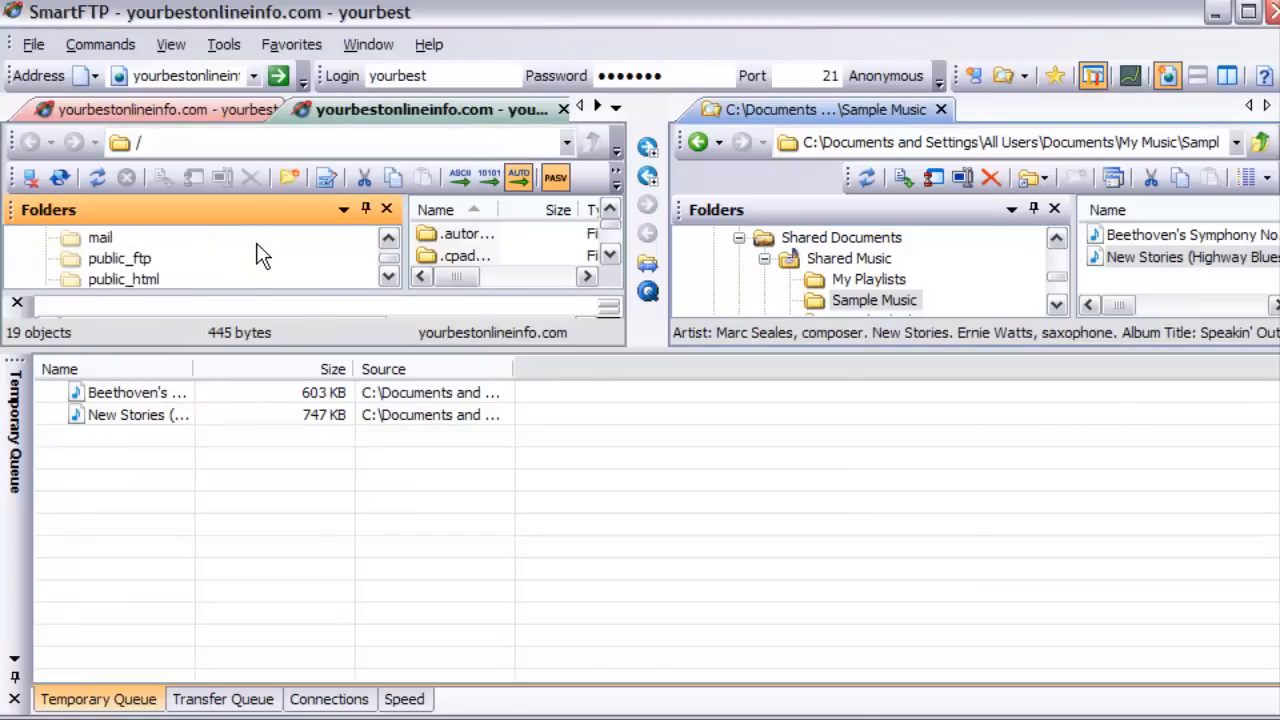
{"action": "mouse_move", "coordinate": [230, 268]}
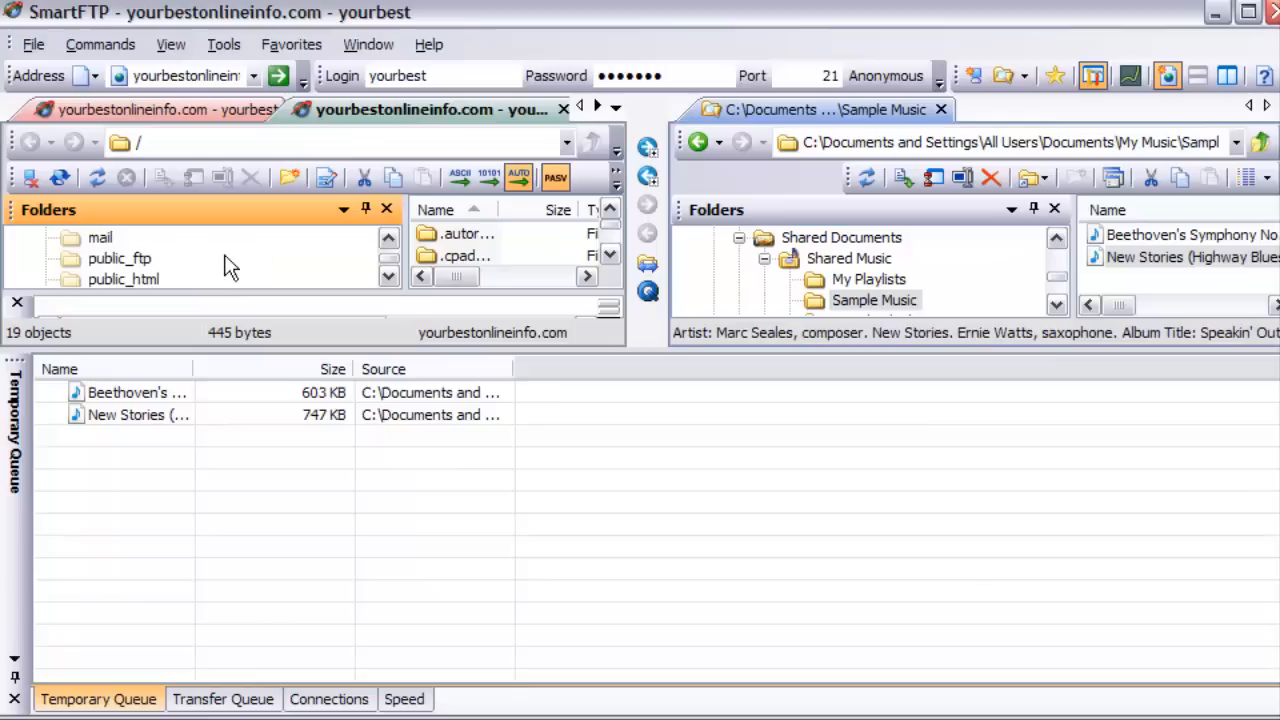
{"action": "mouse_move", "coordinate": [160, 289]}
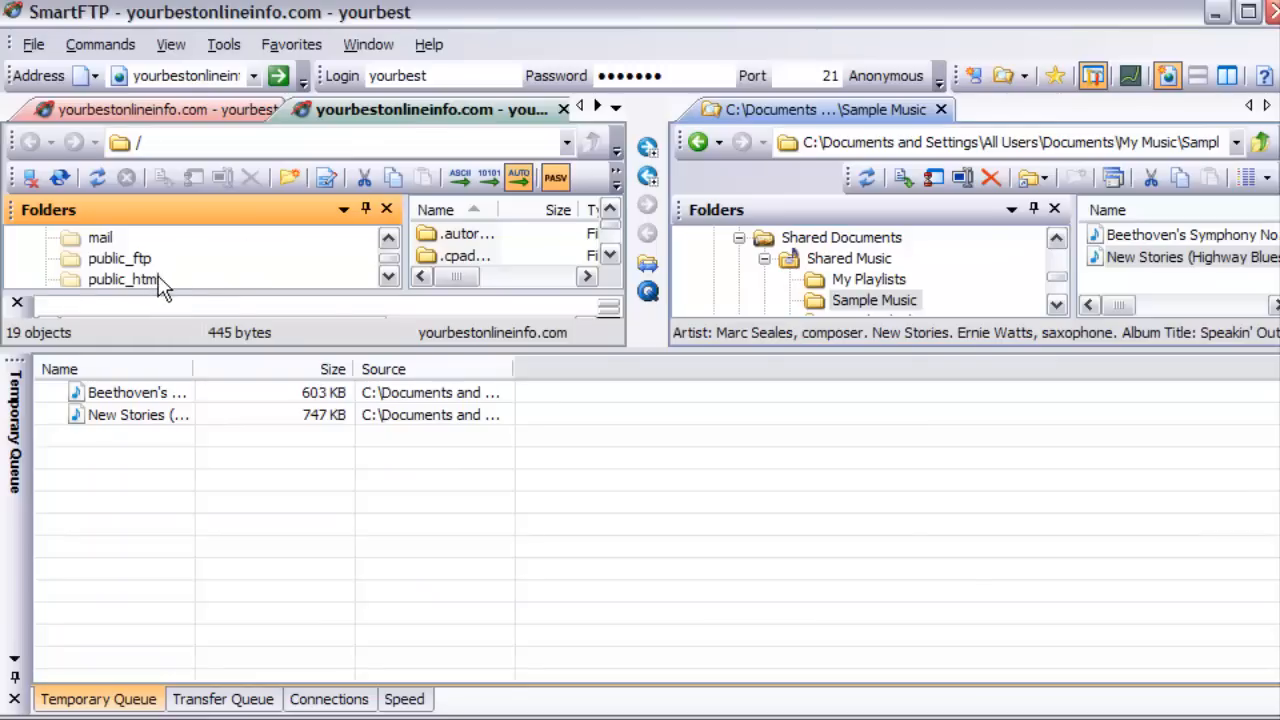
{"action": "mouse_move", "coordinate": [140, 290]}
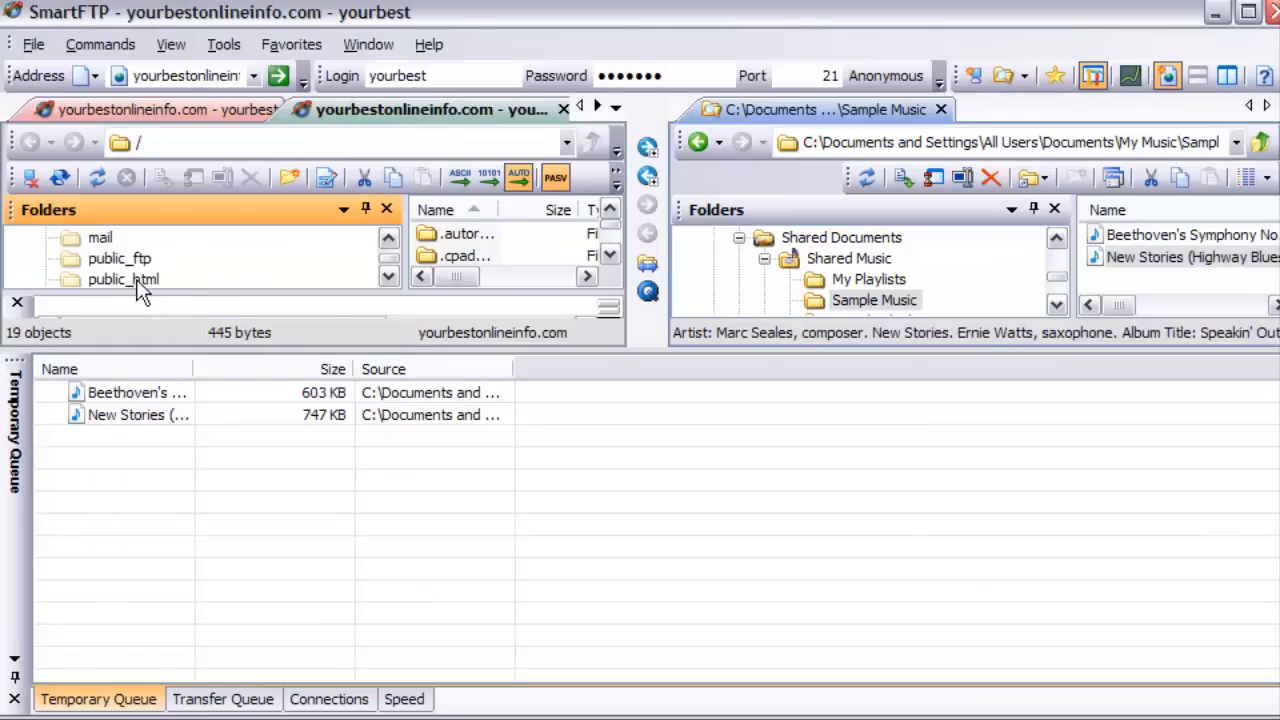
{"action": "mouse_move", "coordinate": [147, 290]}
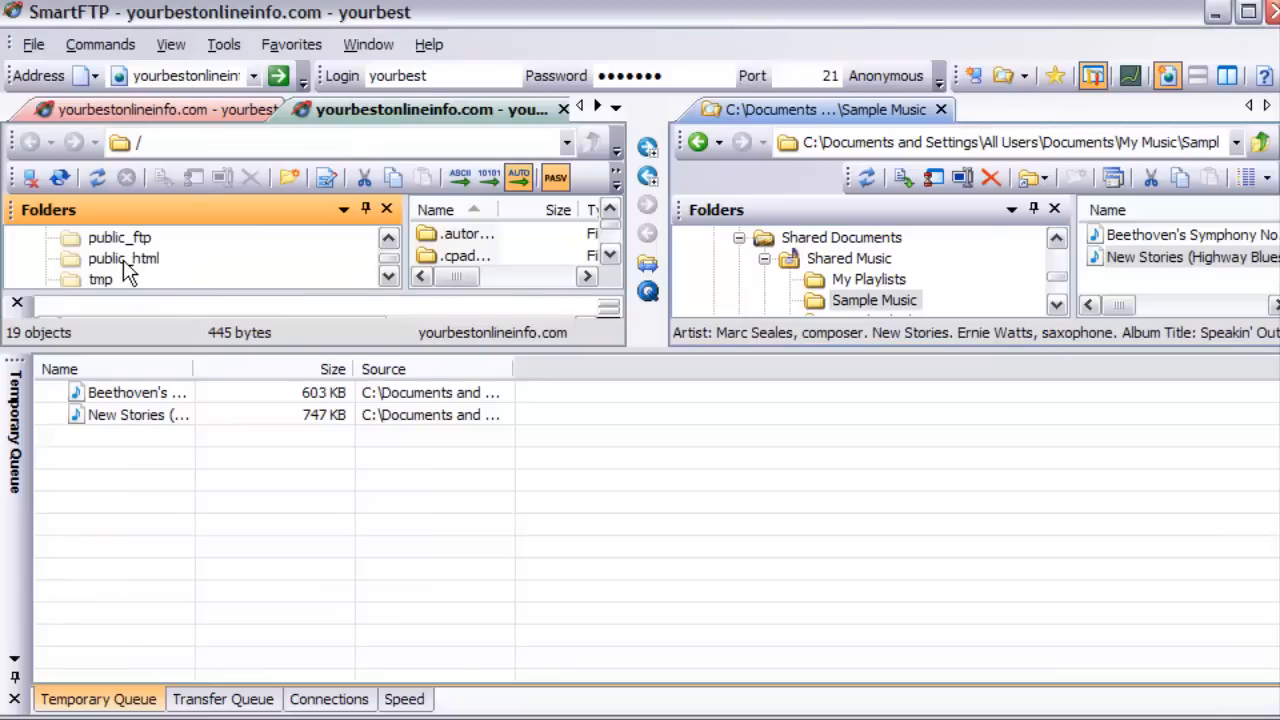
{"action": "mouse_move", "coordinate": [155, 273]}
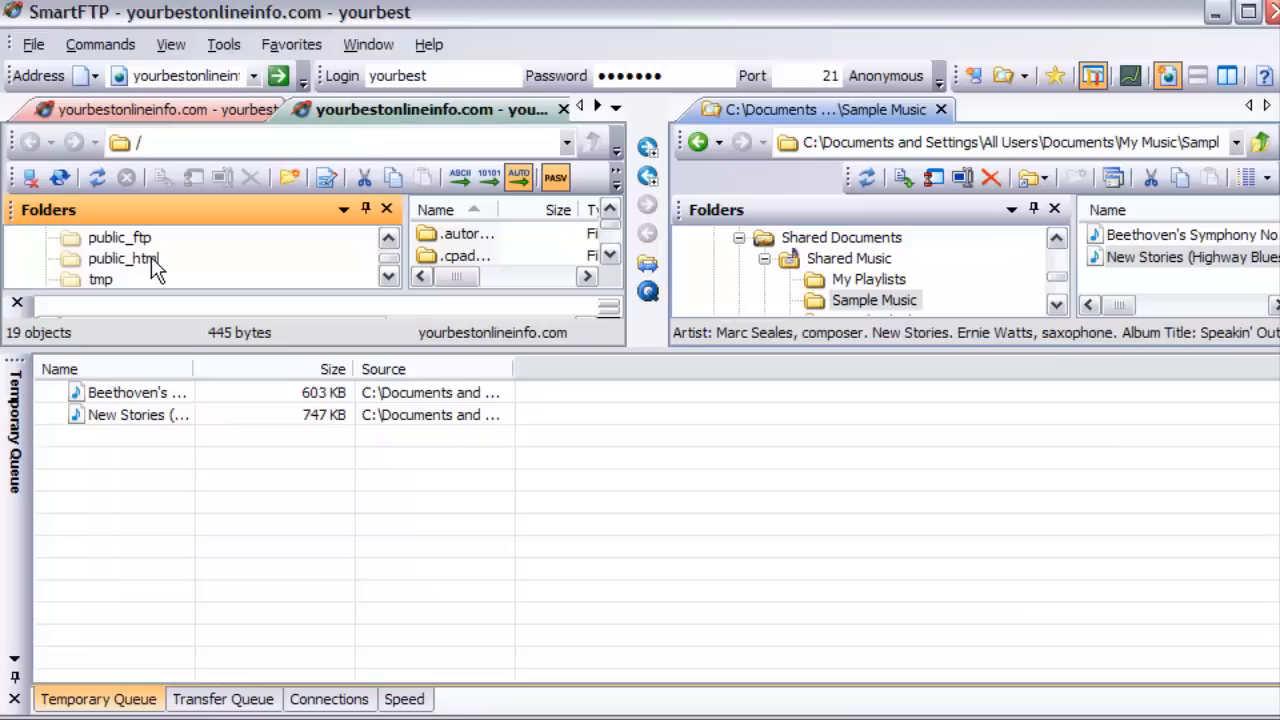
{"action": "double_click", "coordinate": [119, 258]}
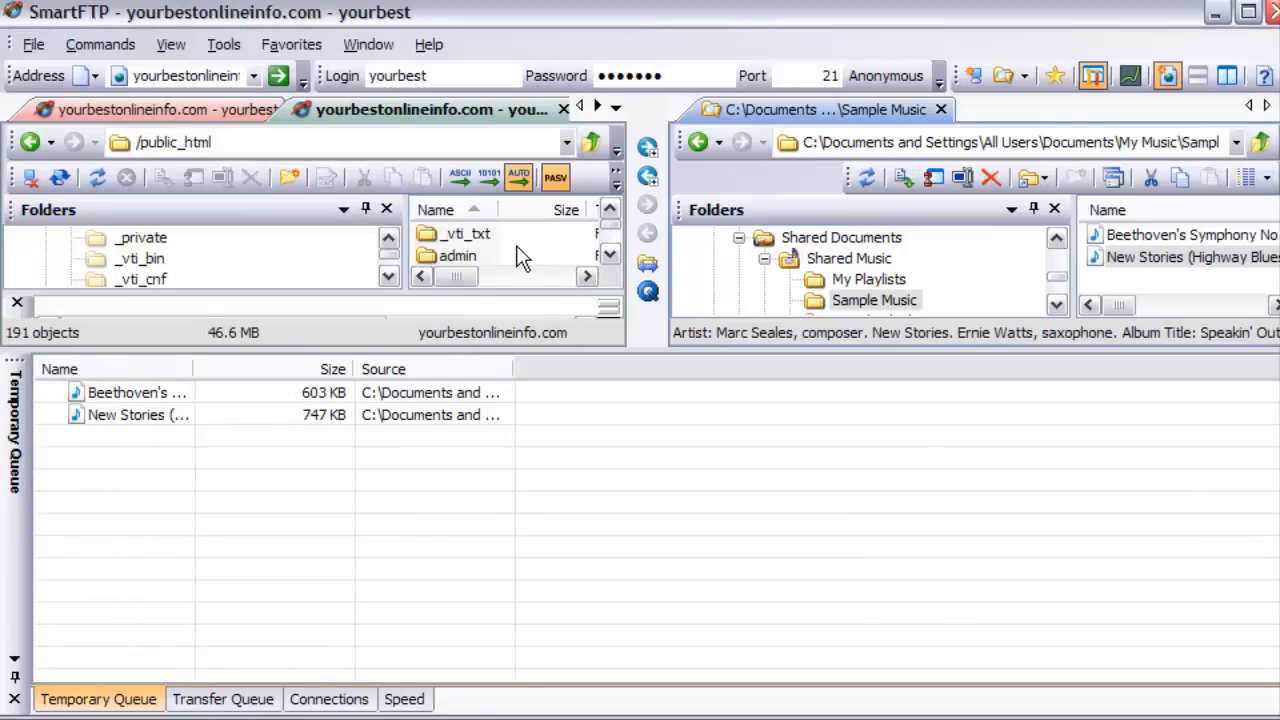
{"action": "scroll", "scroll_direction": "down", "scroll_amount": 3}
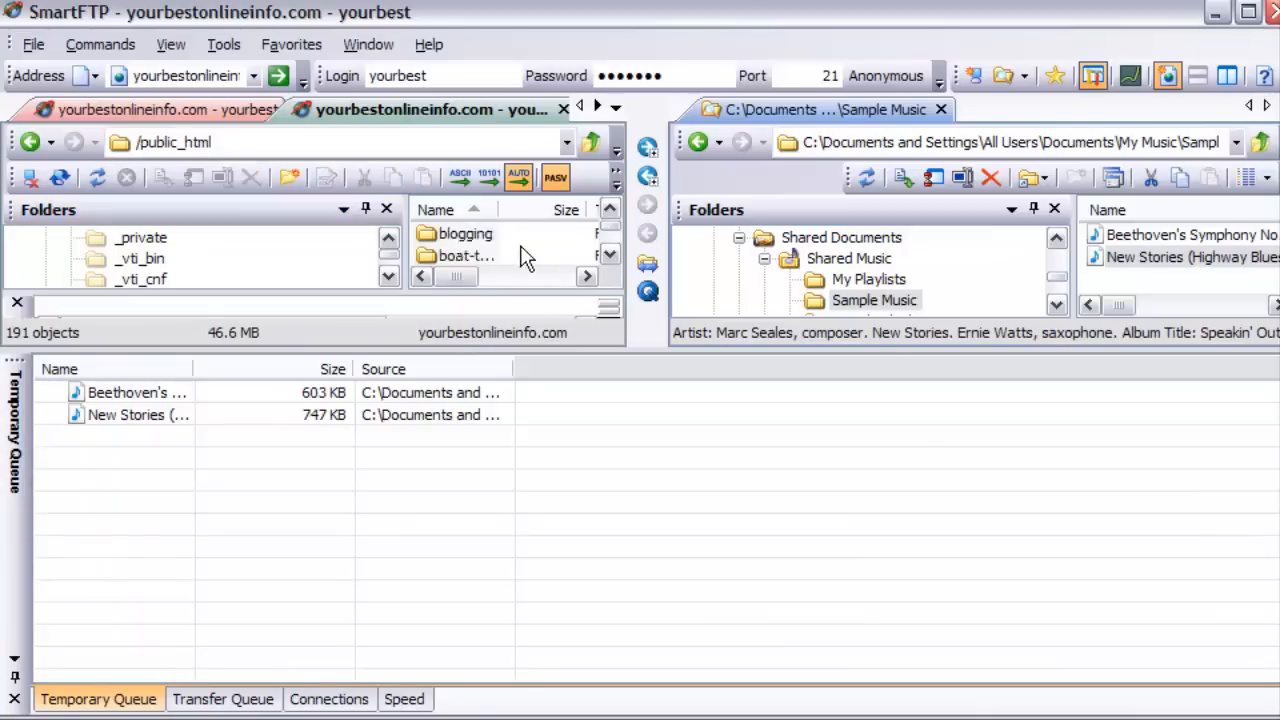
{"action": "scroll", "scroll_direction": "up", "scroll_amount": 3}
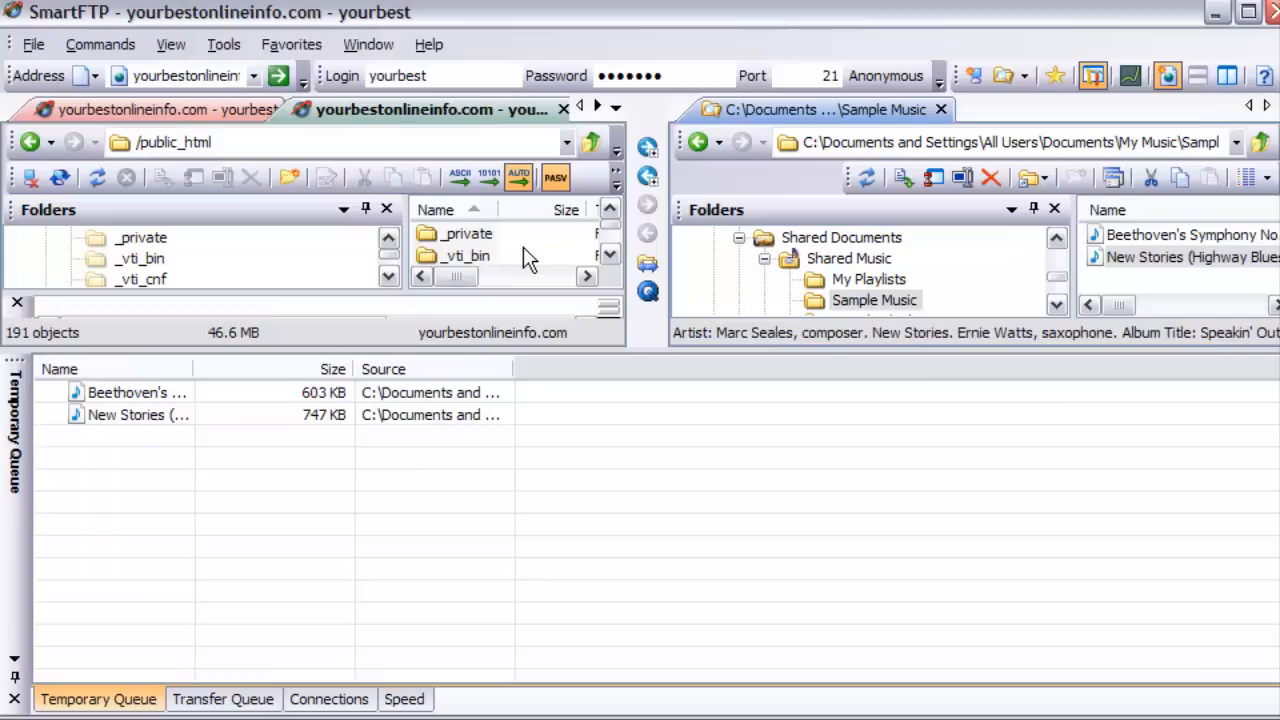
{"action": "mouse_move", "coordinate": [513, 270]}
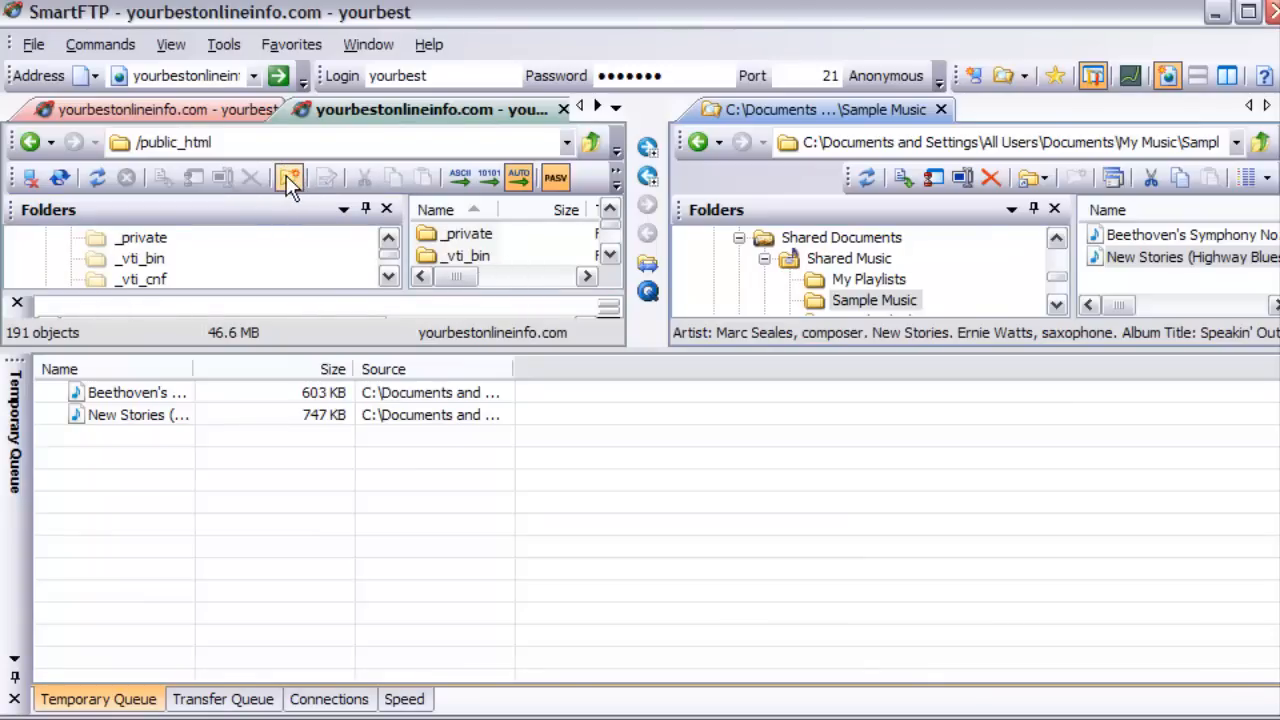
Create a 'musictest' folder in public_html after the 'music' name clash, then open it.
{"action": "left_click", "coordinate": [290, 177]}
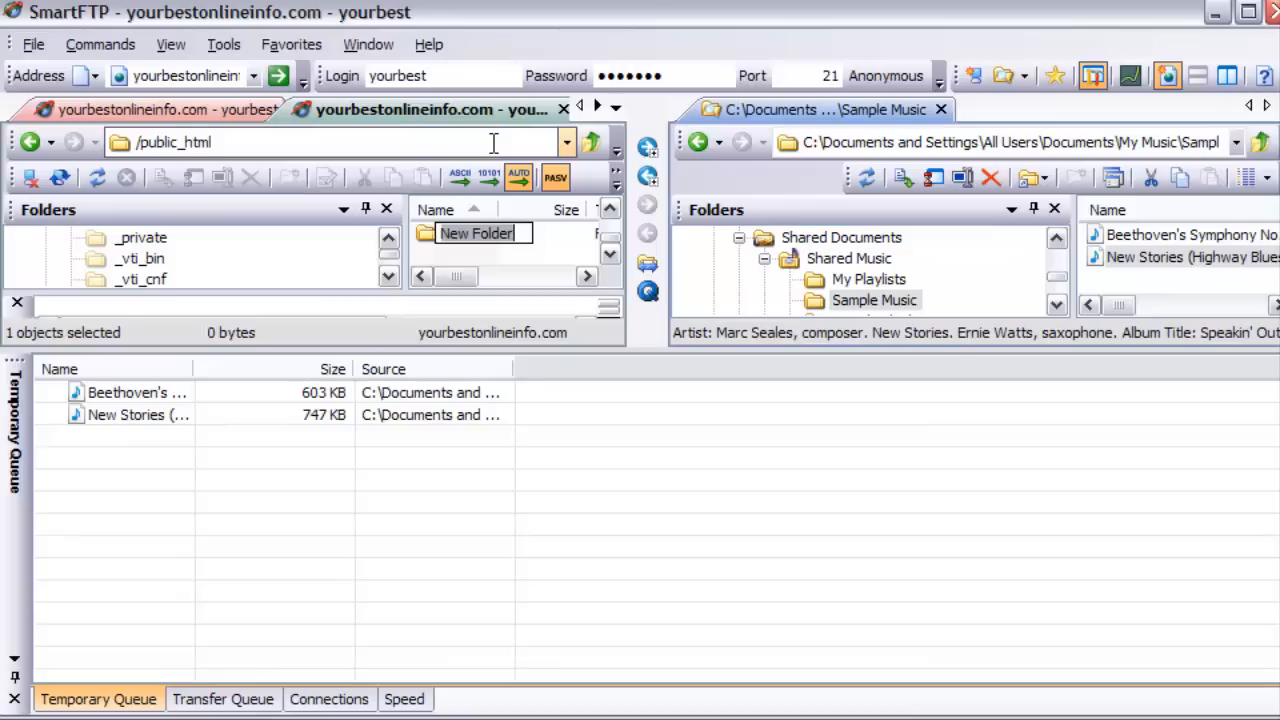
{"action": "type", "text": "musi"}
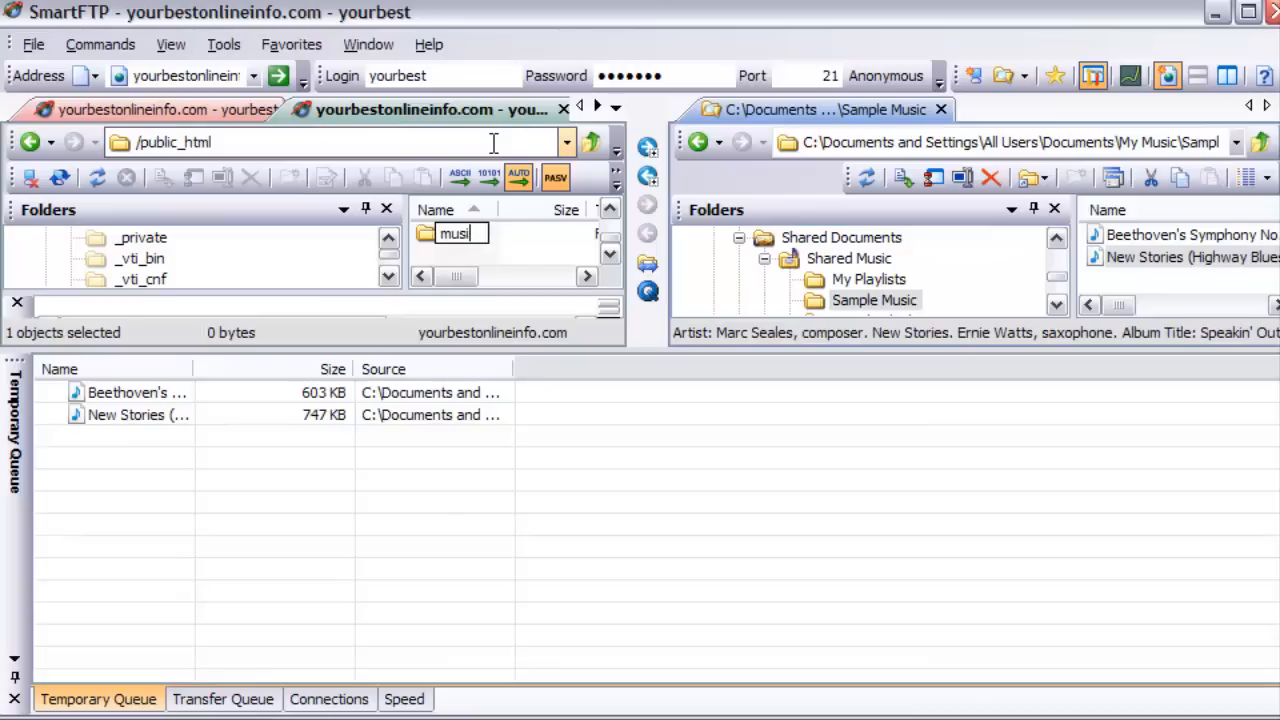
{"action": "key", "text": "Return"}
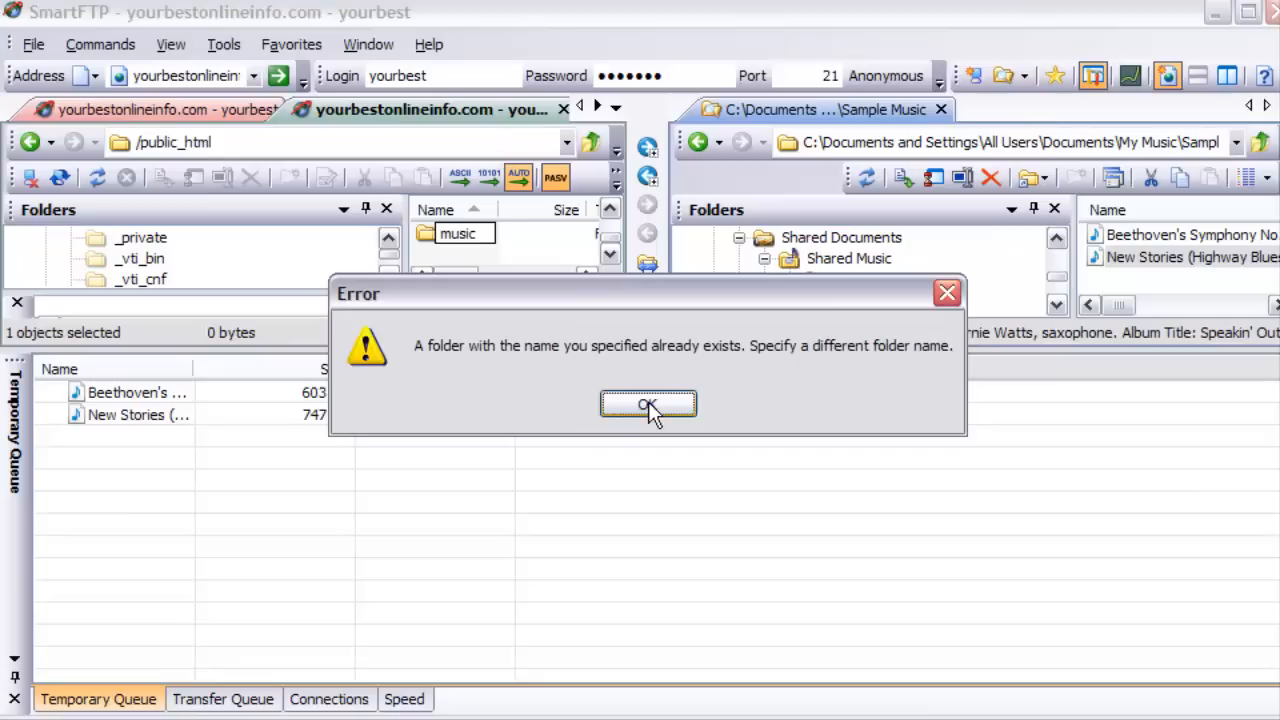
{"action": "left_click", "coordinate": [648, 404]}
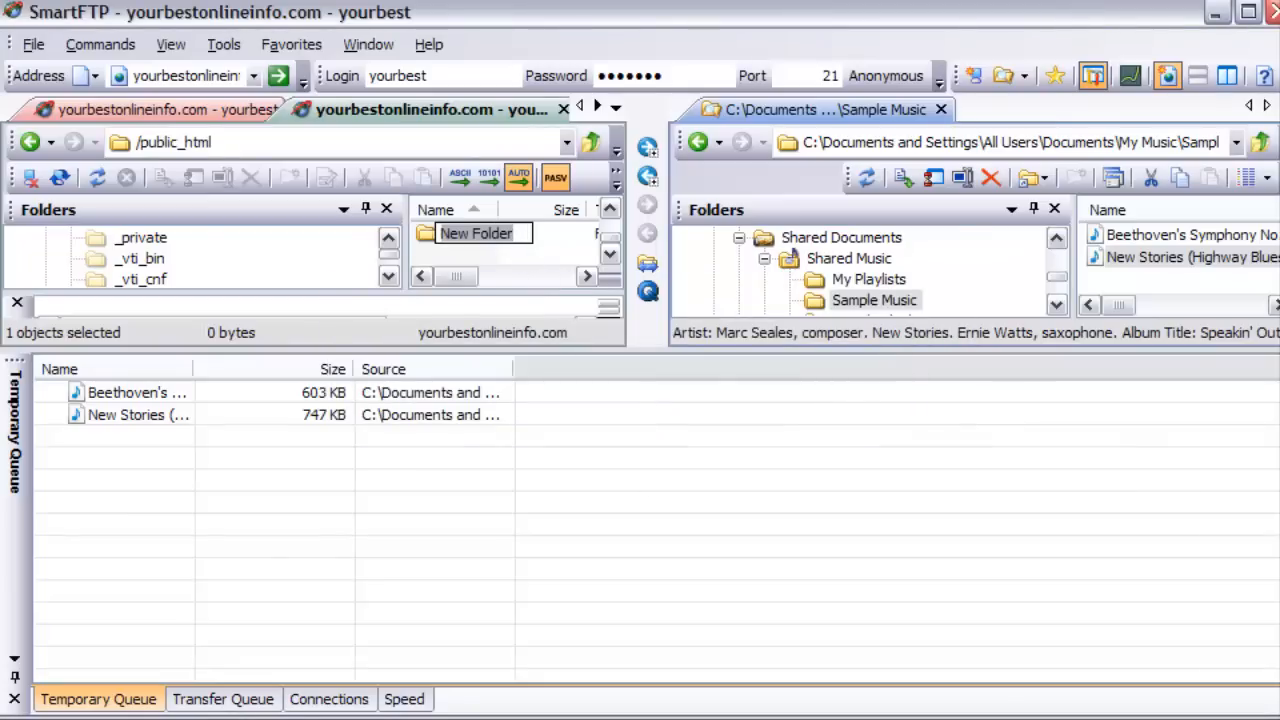
{"action": "type", "text": "musi"}
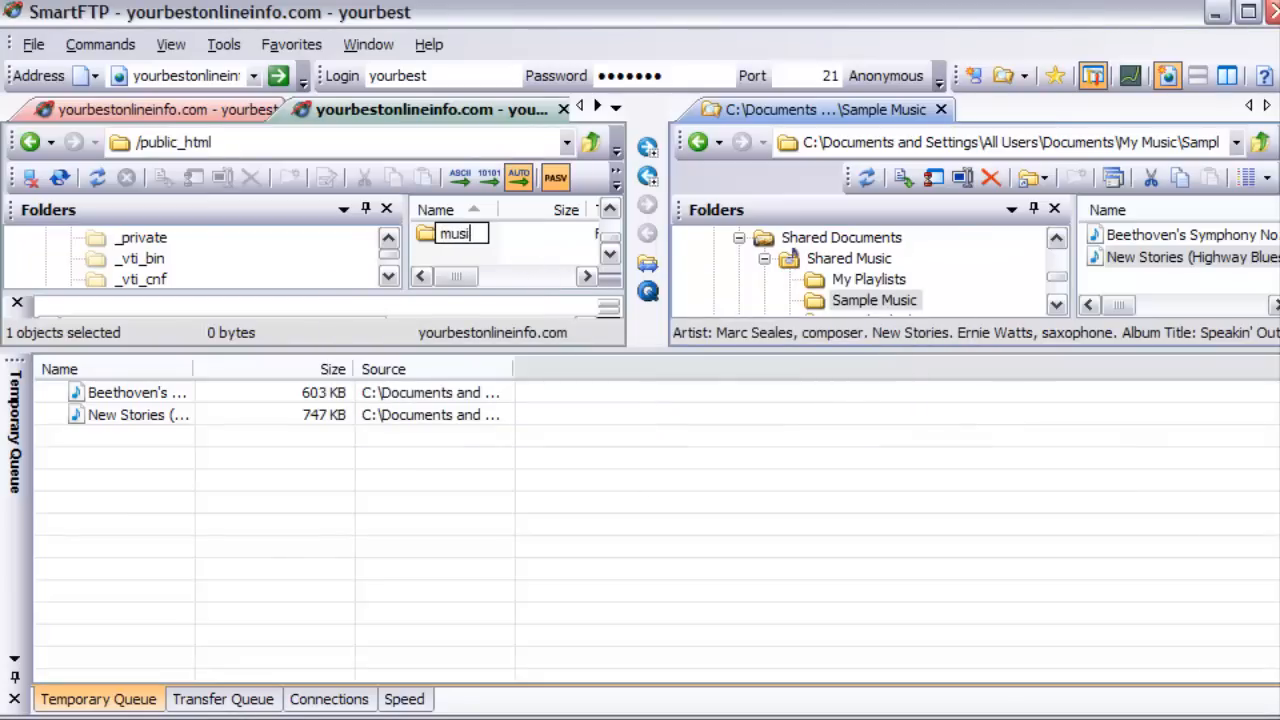
{"action": "type", "text": "ctes"}
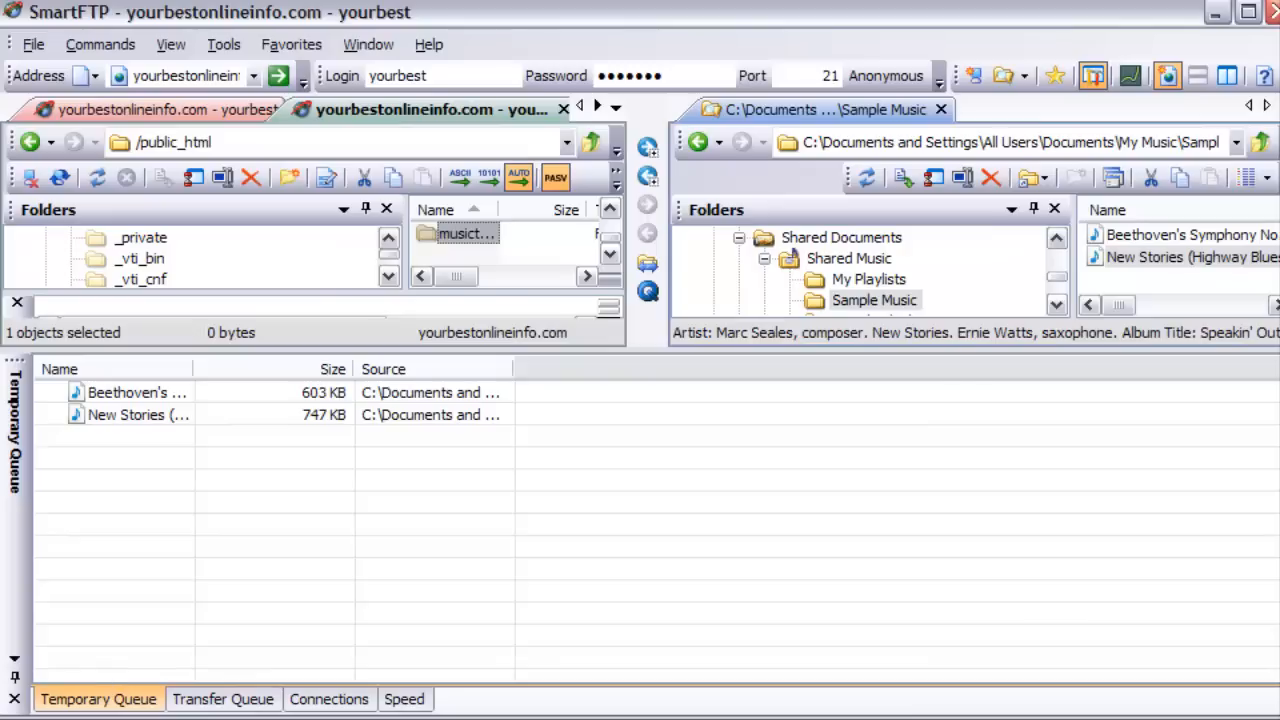
{"action": "double_click", "coordinate": [463, 233]}
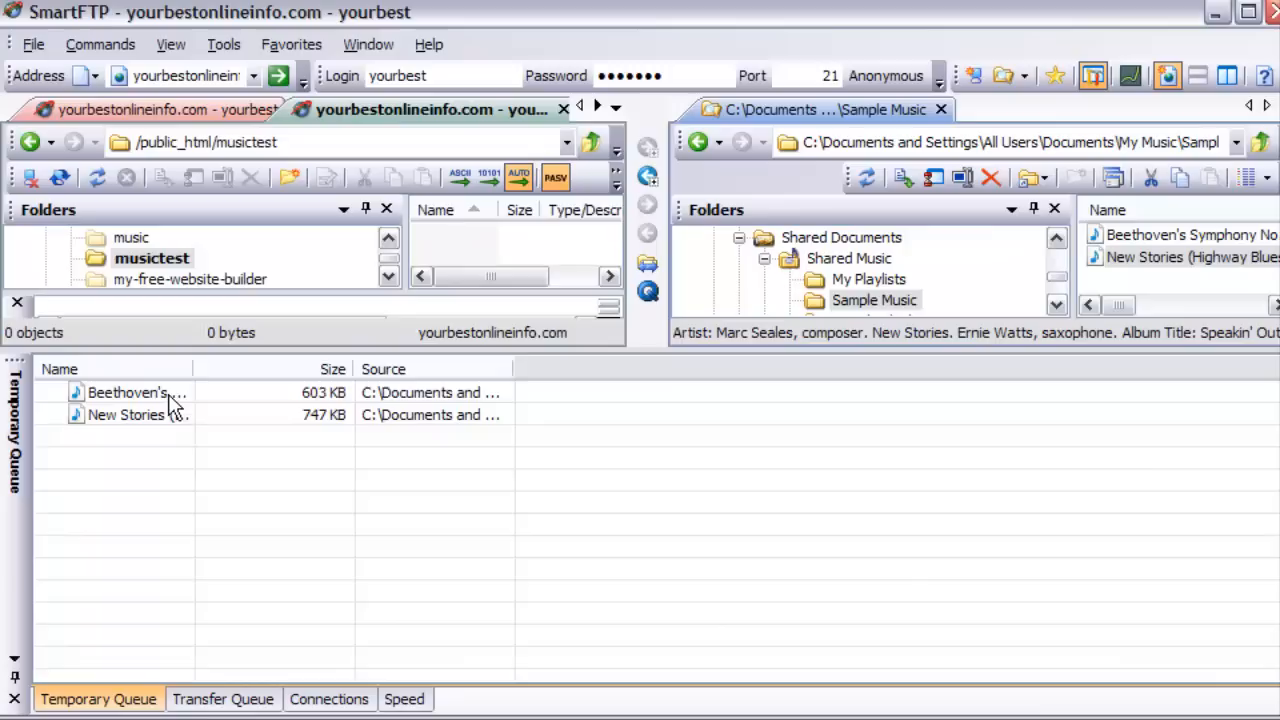
Send both queued music files into the musictest server folder and watch them upload.
{"action": "left_click", "coordinate": [130, 392]}
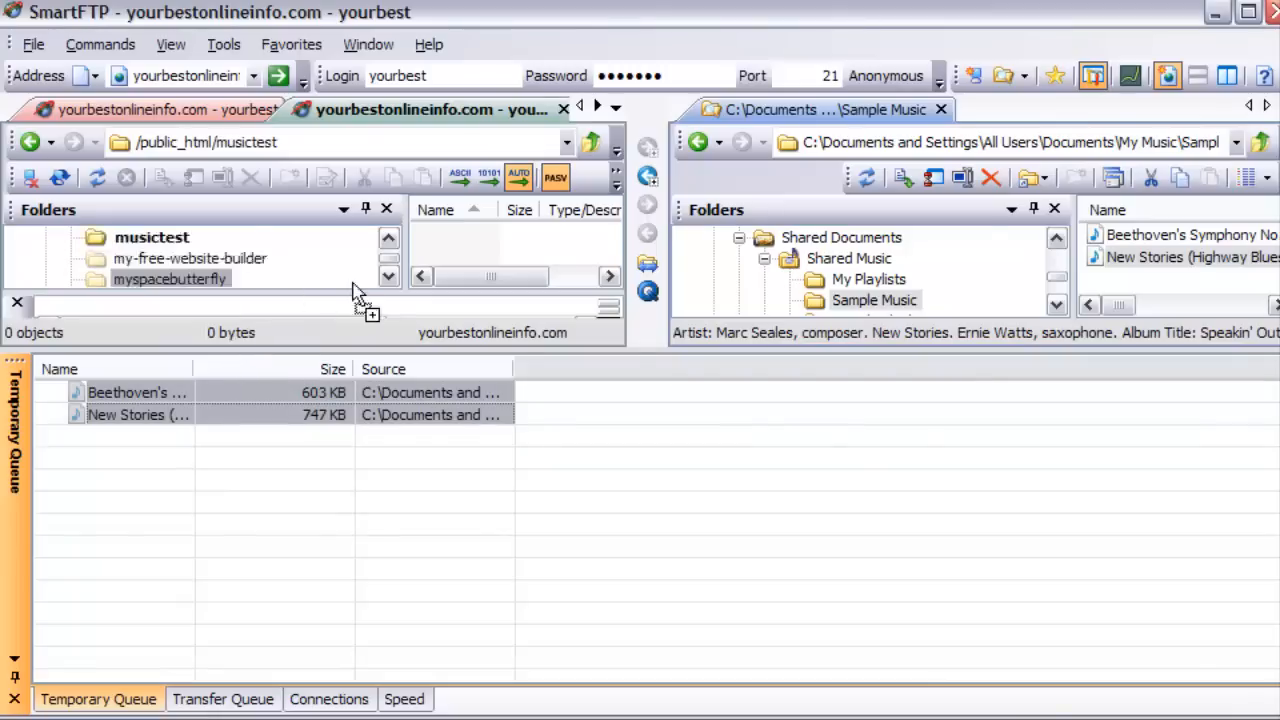
{"action": "scroll", "scroll_direction": "down", "scroll_amount": 3}
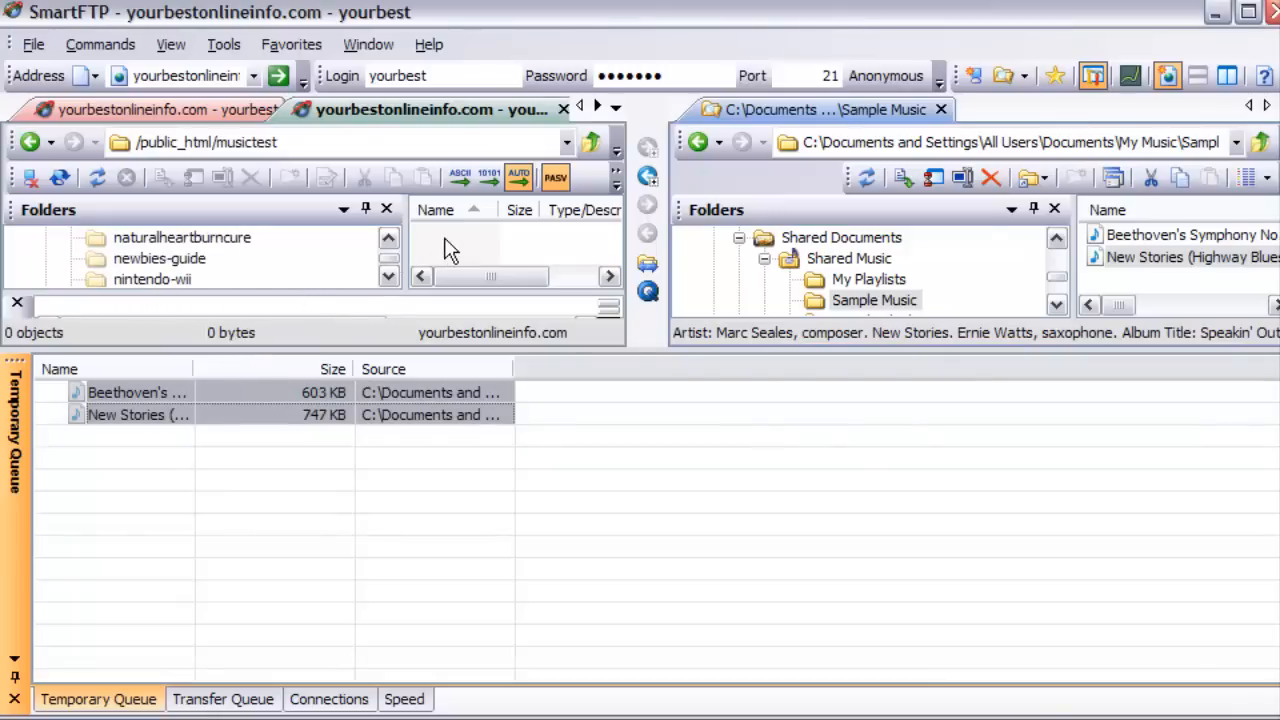
{"action": "left_click", "coordinate": [223, 698]}
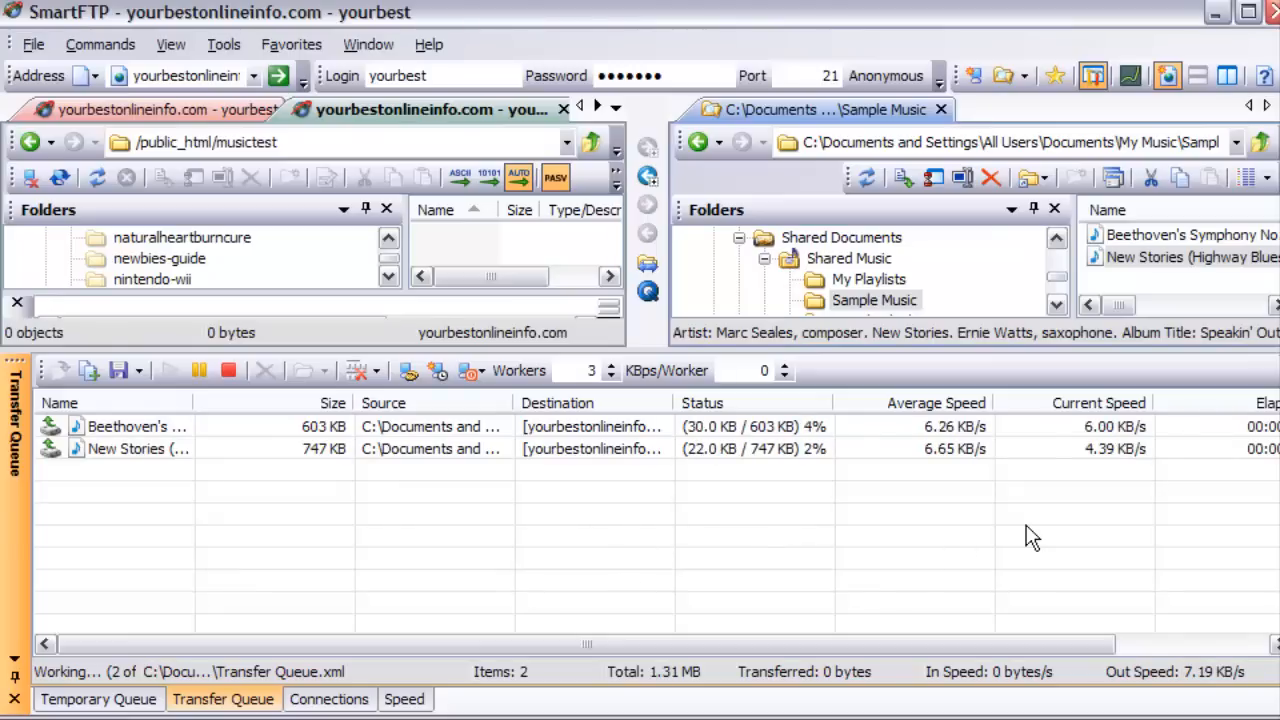
{"action": "scroll", "scroll_direction": "right", "scroll_amount": 3}
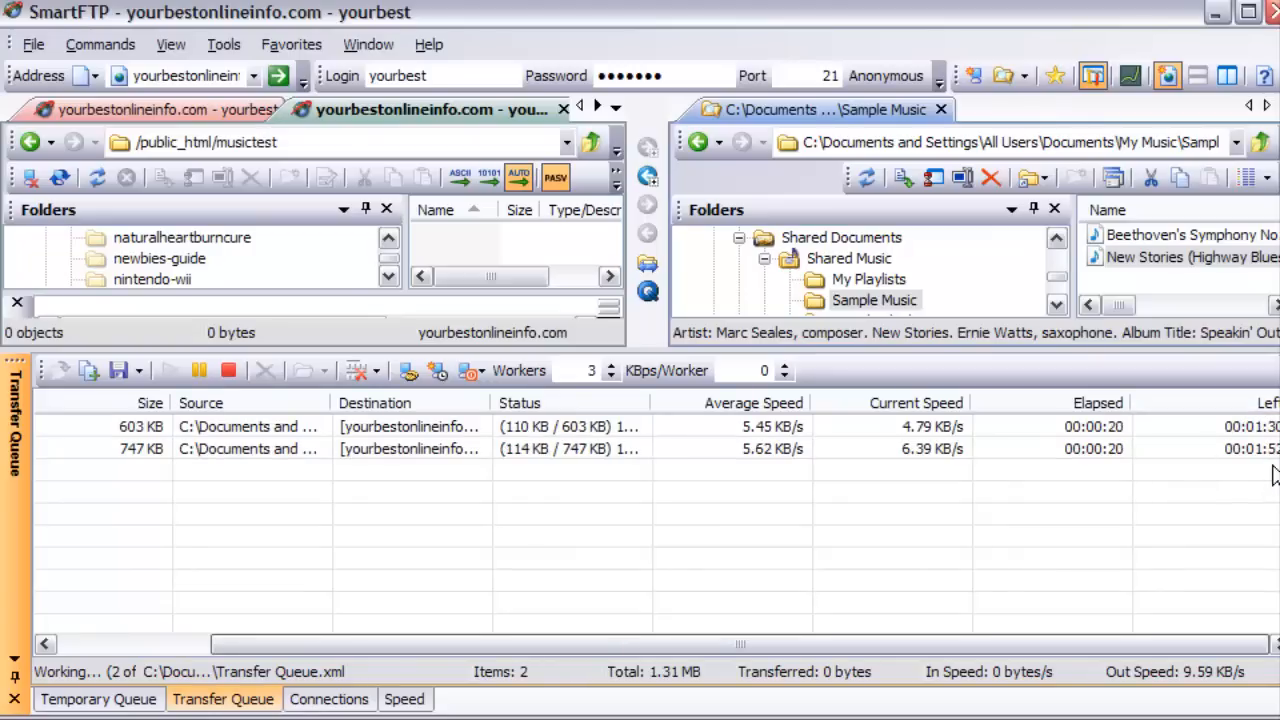
{"action": "mouse_move", "coordinate": [878, 470]}
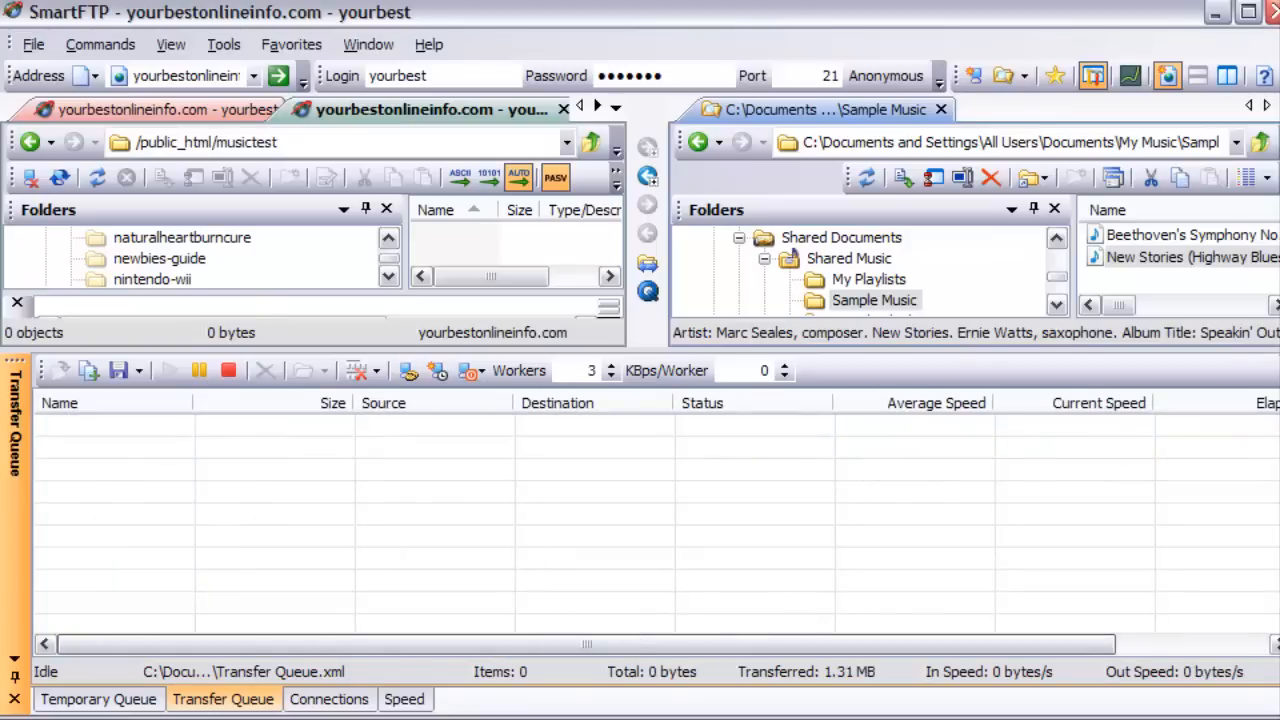
{"action": "mouse_move", "coordinate": [270, 247]}
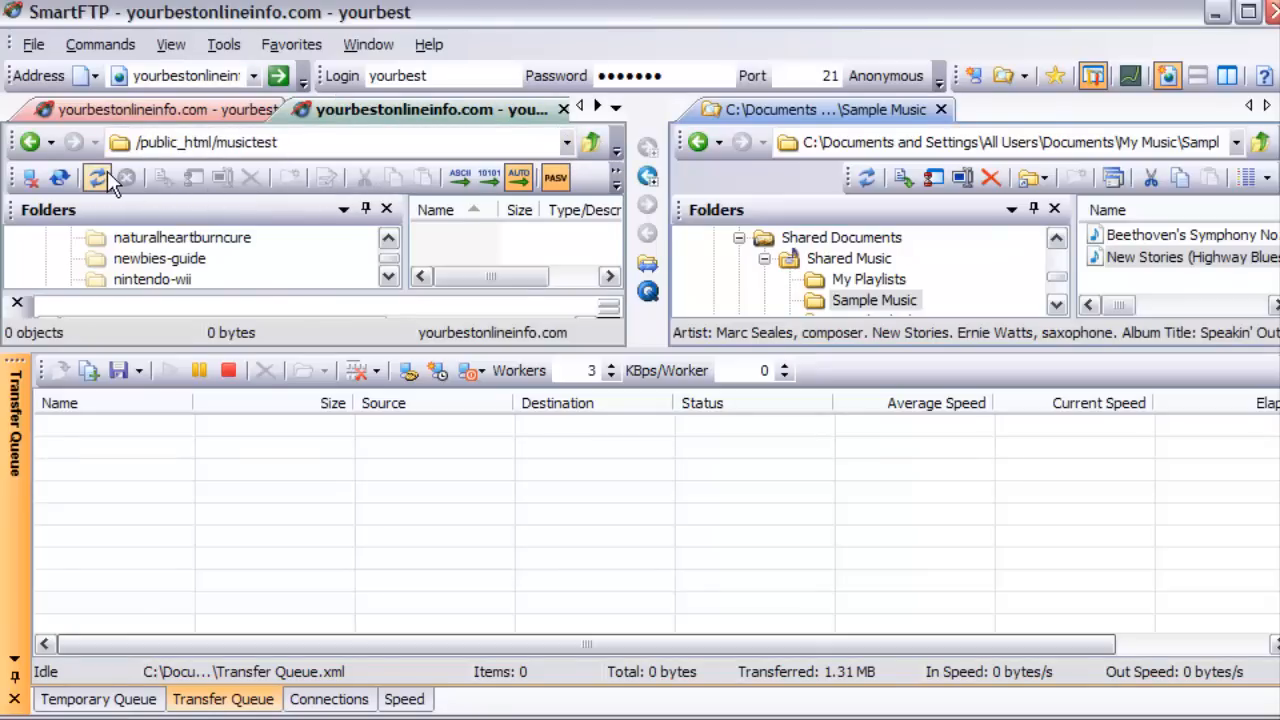
Refresh the musictest listing to show both uploaded tracks.
{"action": "left_click", "coordinate": [96, 177]}
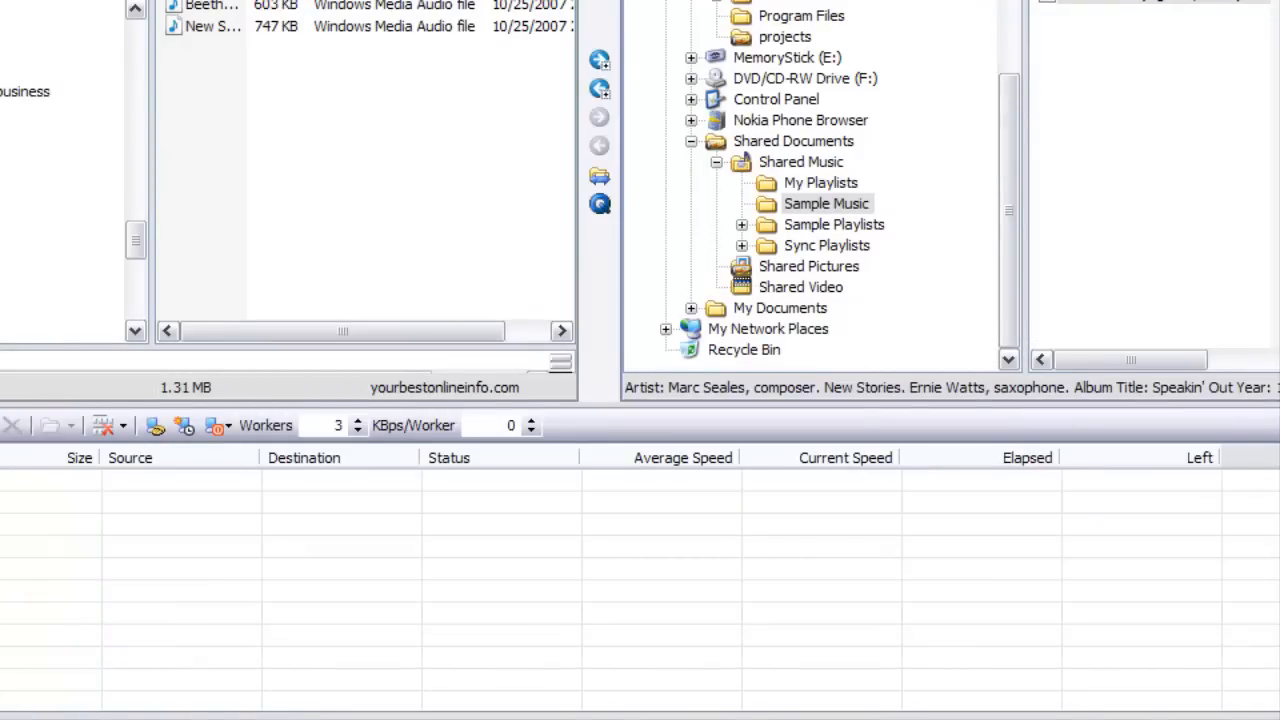
{"action": "mouse_move", "coordinate": [248, 26]}
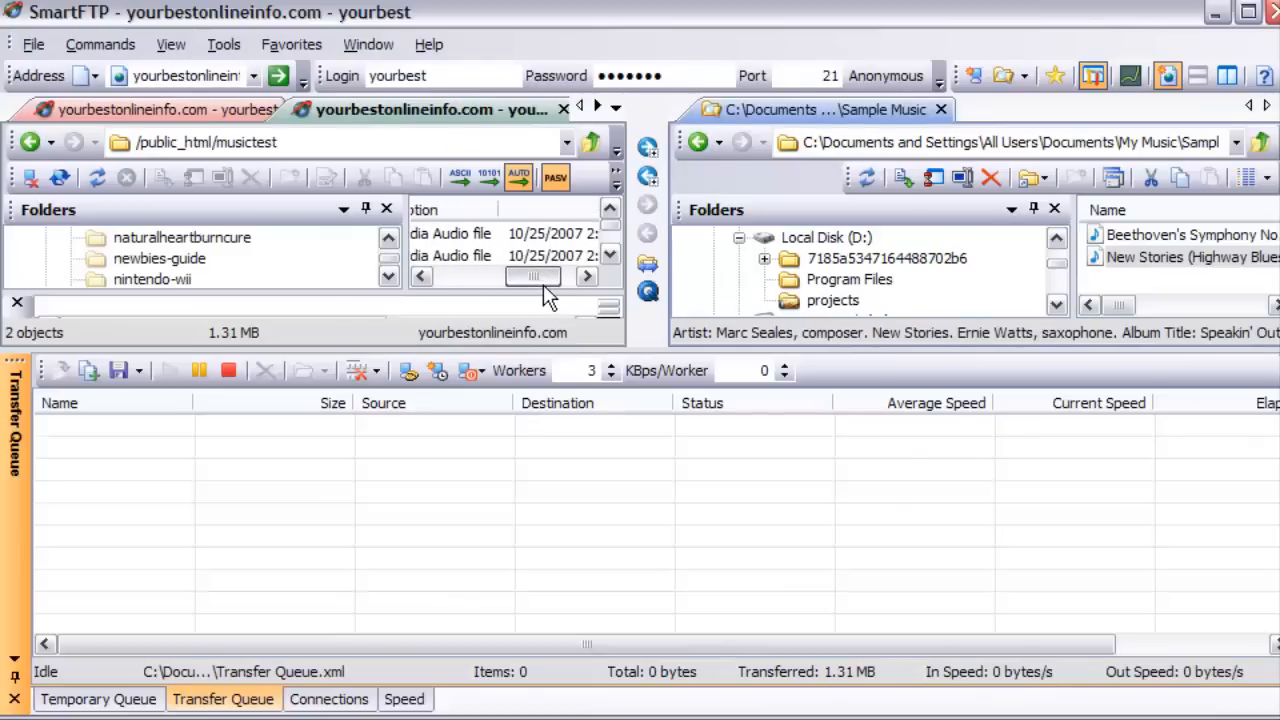
Select the uploaded Beethoven track in musictest and bring up its context menu for renaming.
{"action": "left_click", "coordinate": [460, 233]}
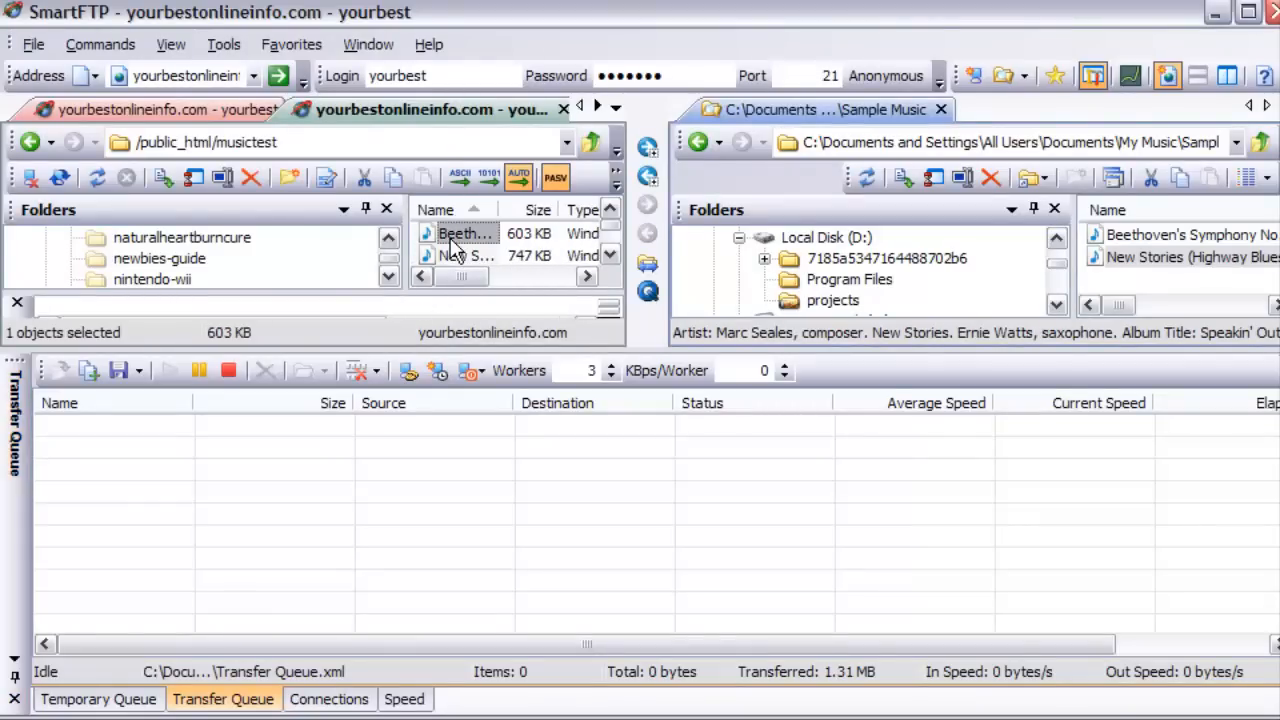
{"action": "right_click", "coordinate": [460, 233]}
{"action": "type", "text": "b.wma"}
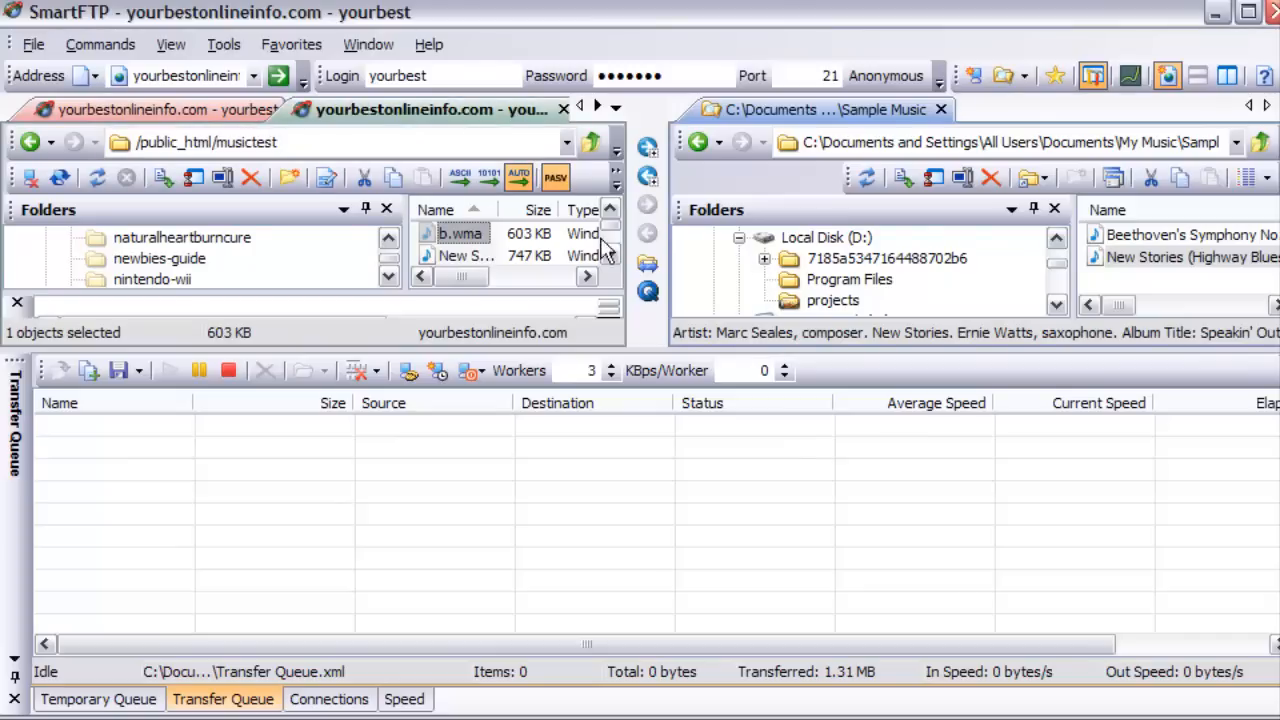
{"action": "mouse_move", "coordinate": [315, 395]}
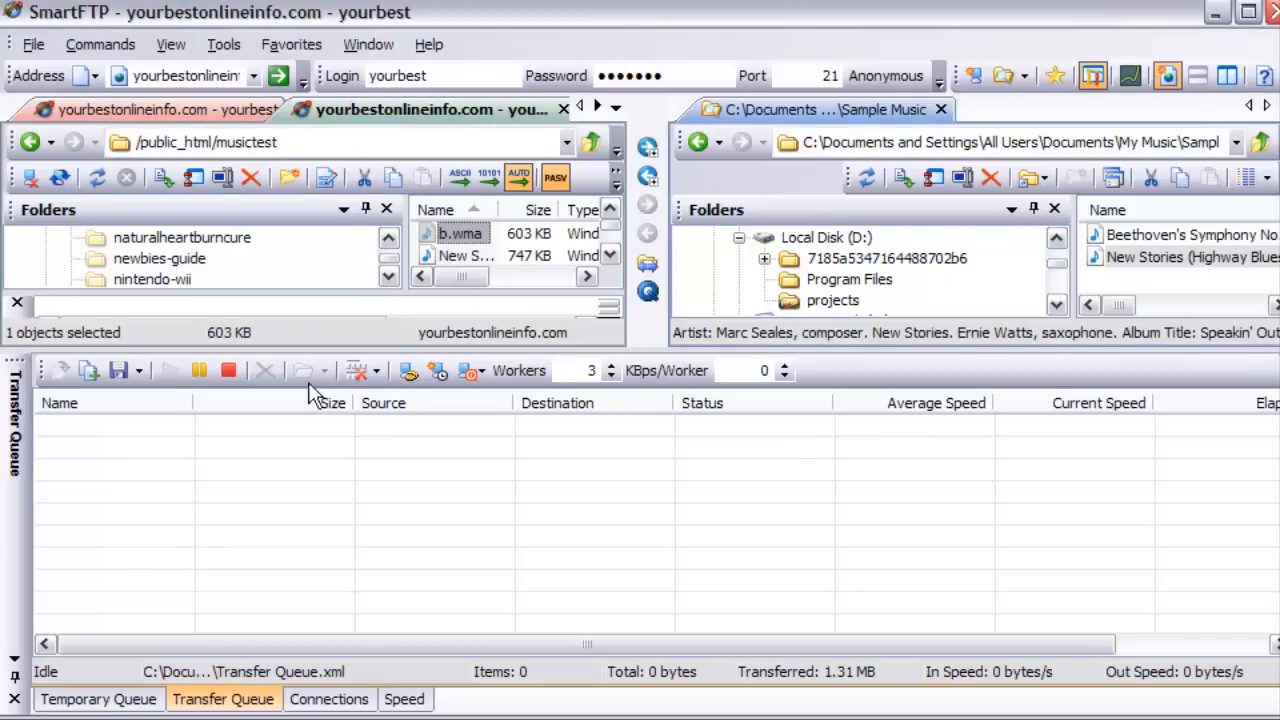
{"action": "mouse_move", "coordinate": [365, 285]}
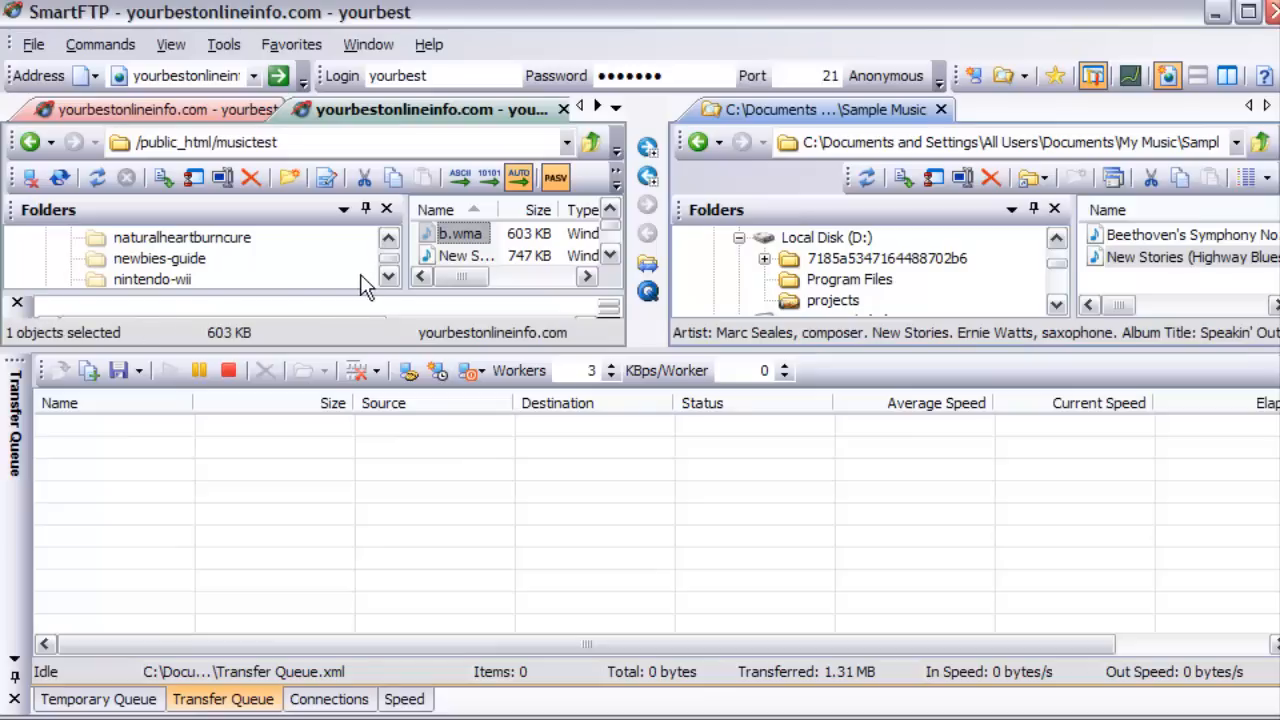
{"action": "mouse_move", "coordinate": [445, 268]}
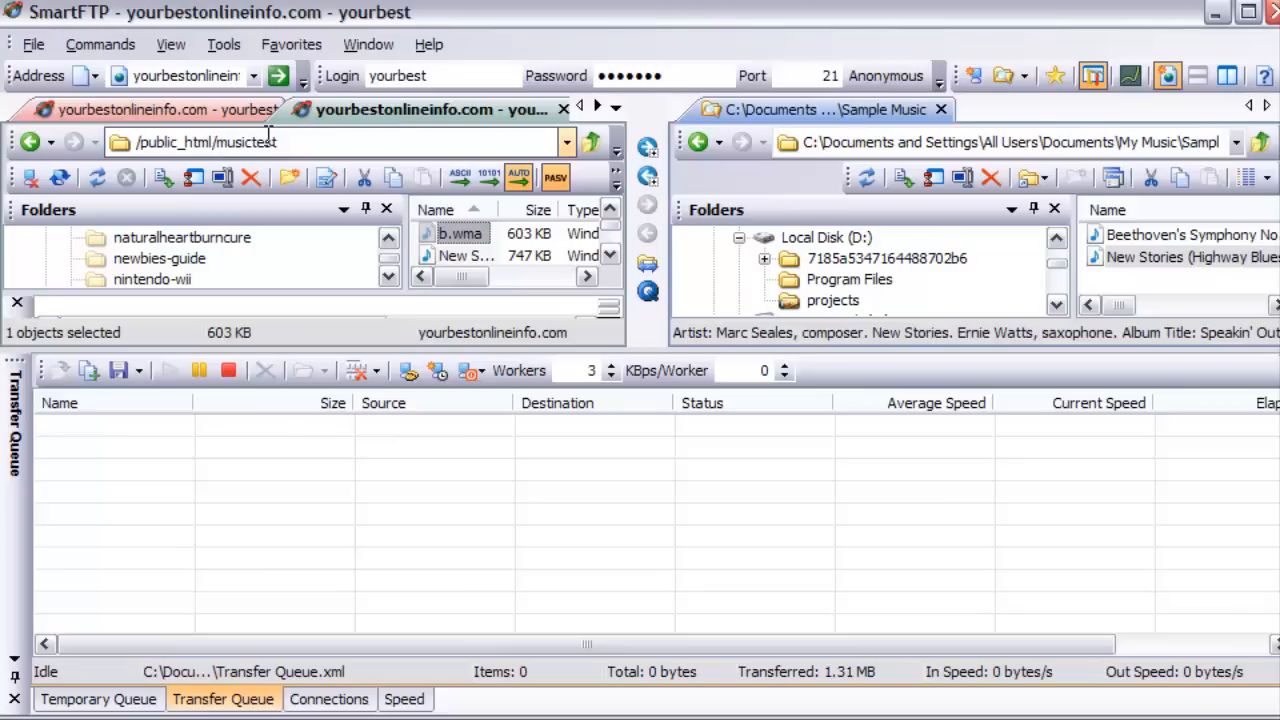
{"action": "mouse_move", "coordinate": [485, 255]}
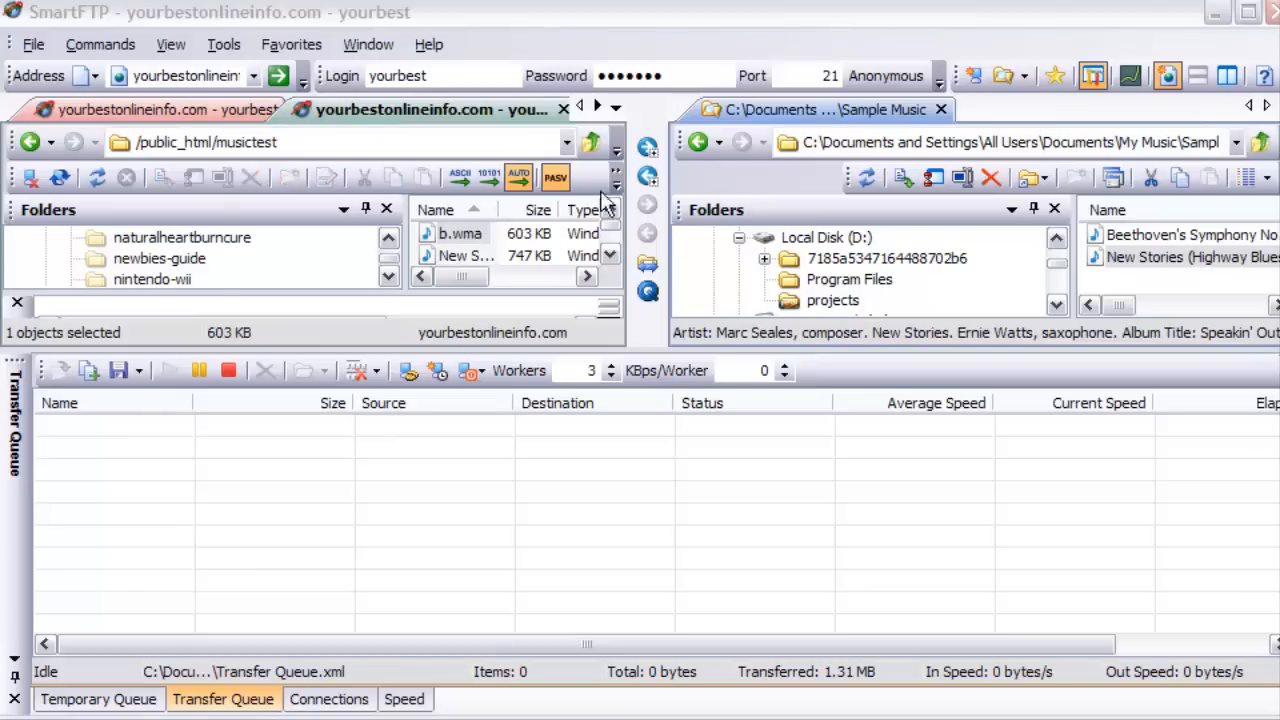
{"action": "mouse_move", "coordinate": [960, 475]}
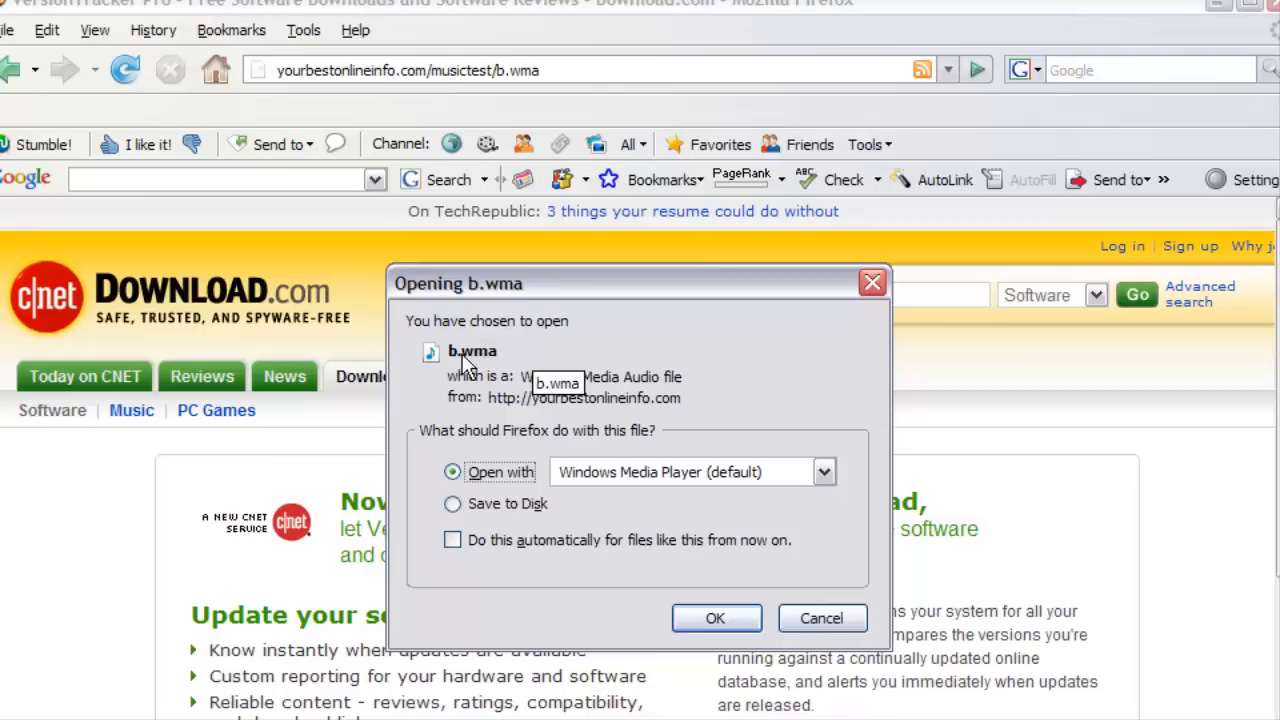
{"action": "mouse_move", "coordinate": [470, 497]}
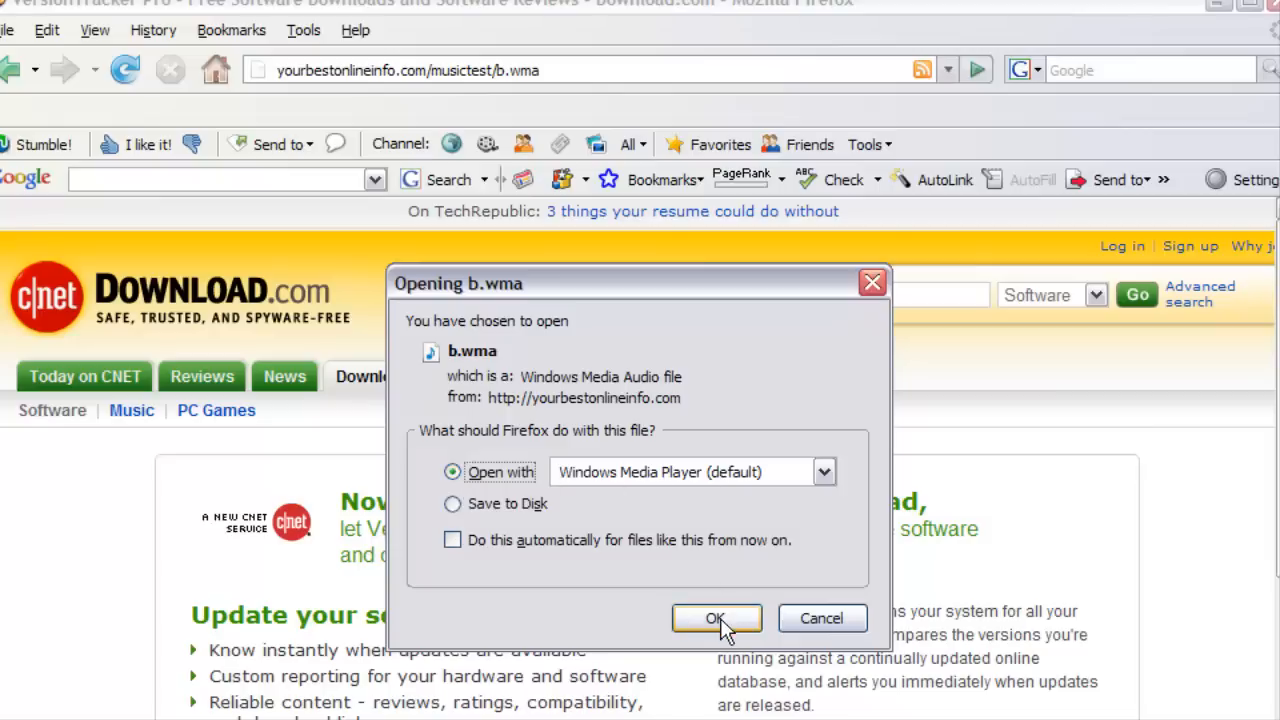
Confirm the b.wma download prompt and save the file to disk.
{"action": "left_click", "coordinate": [716, 618]}
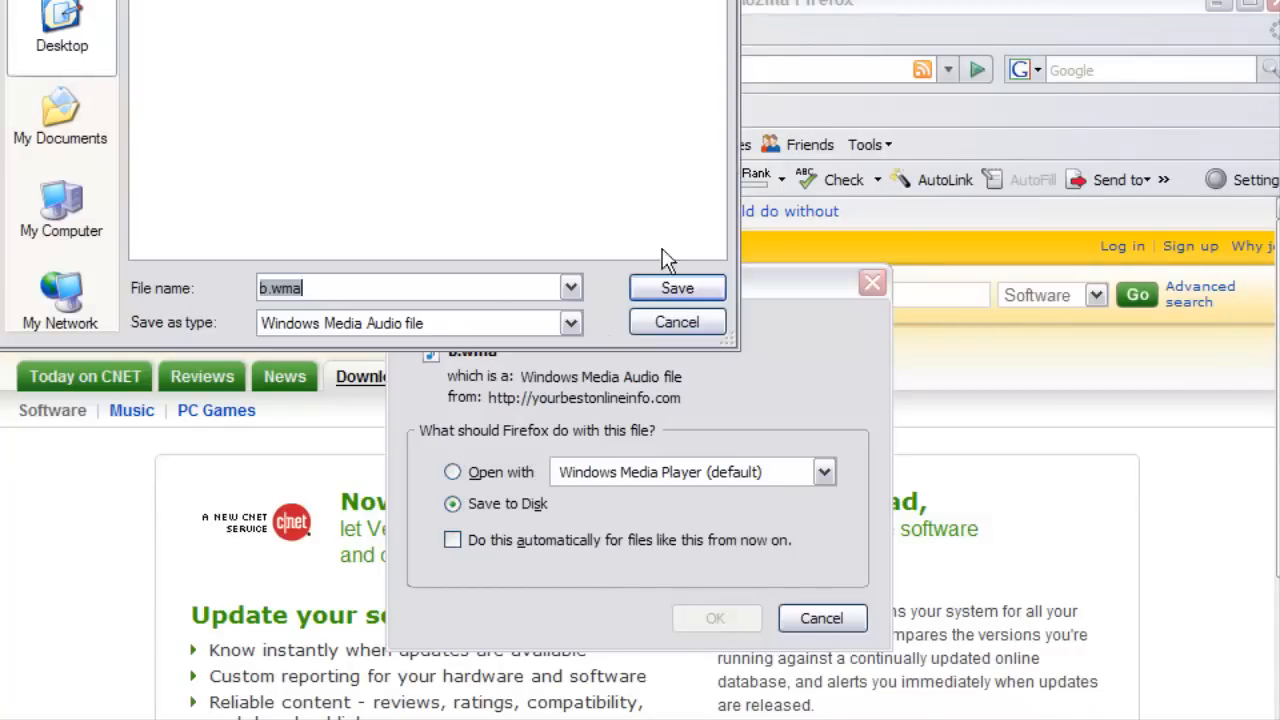
{"action": "left_click", "coordinate": [677, 288]}
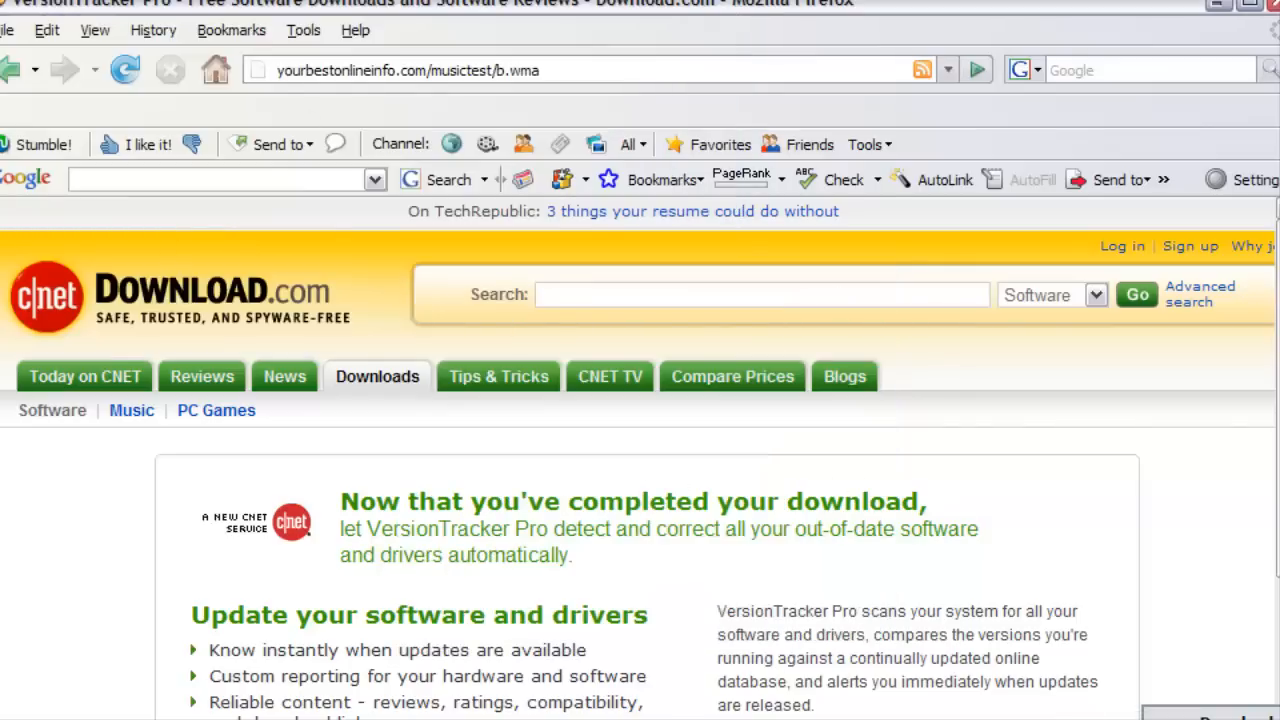
{"action": "mouse_move", "coordinate": [1194, 391]}
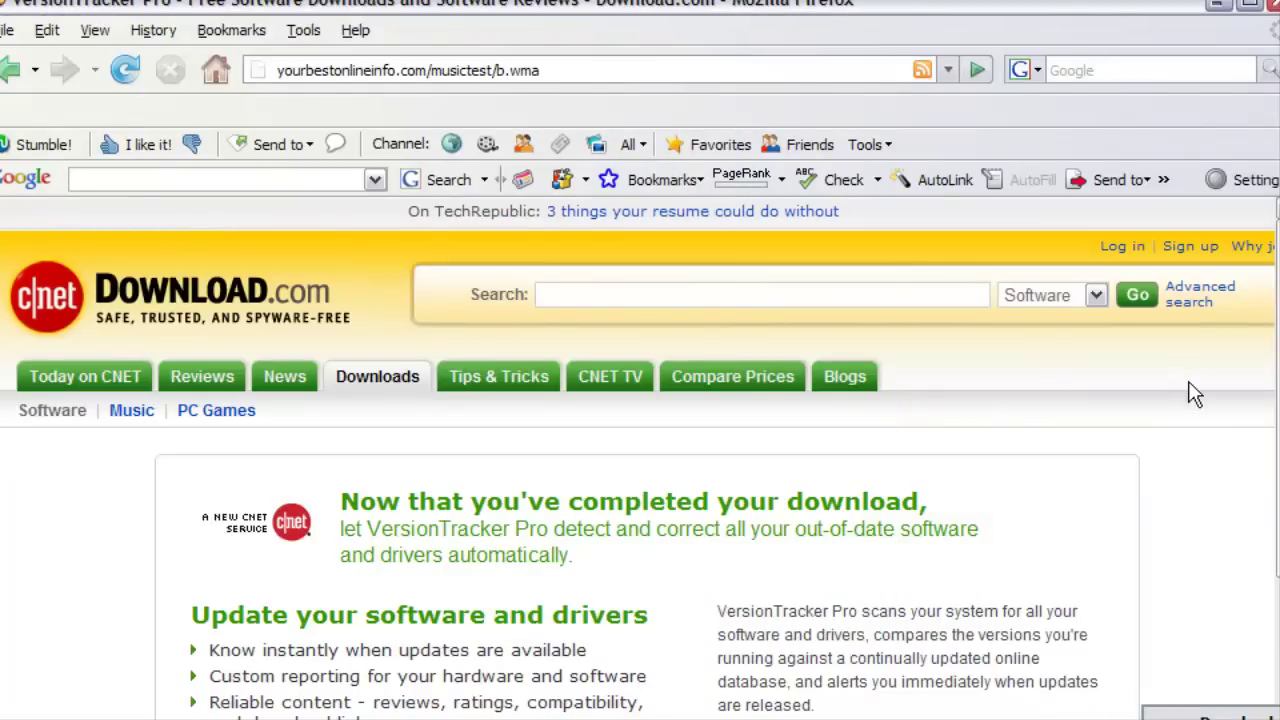
{"action": "mouse_move", "coordinate": [700, 520]}
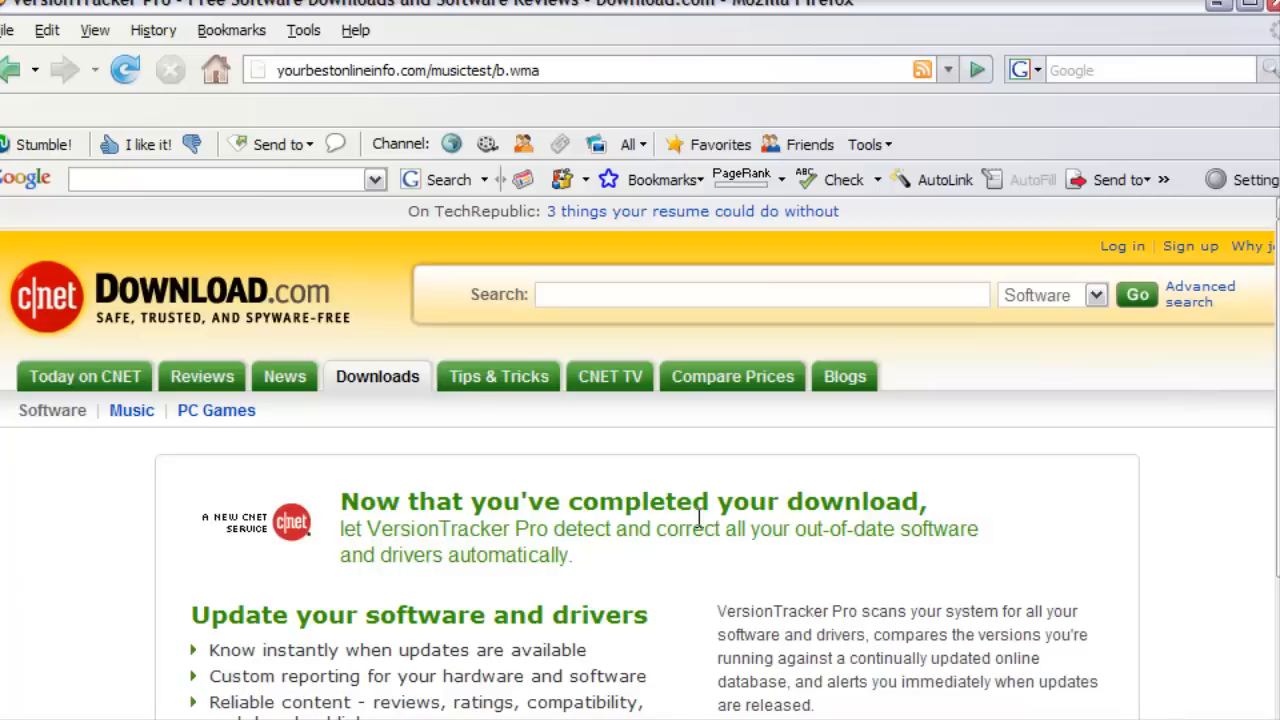
{"action": "mouse_move", "coordinate": [815, 570]}
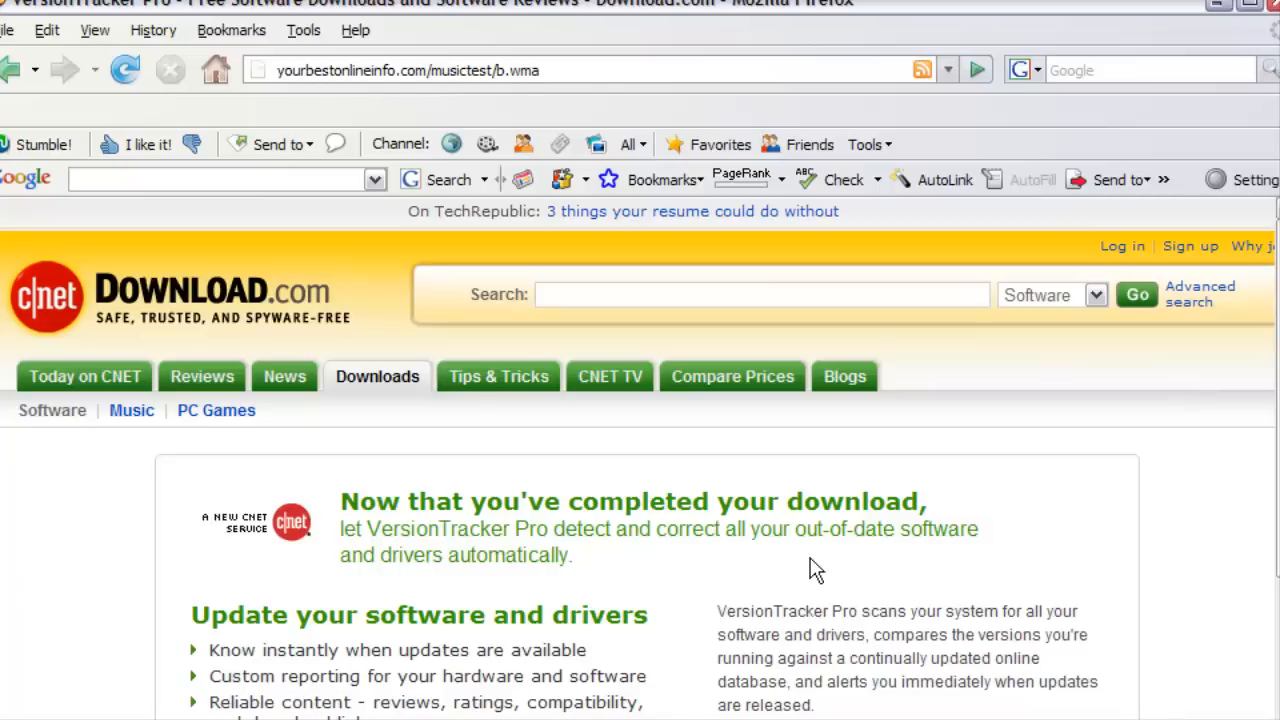